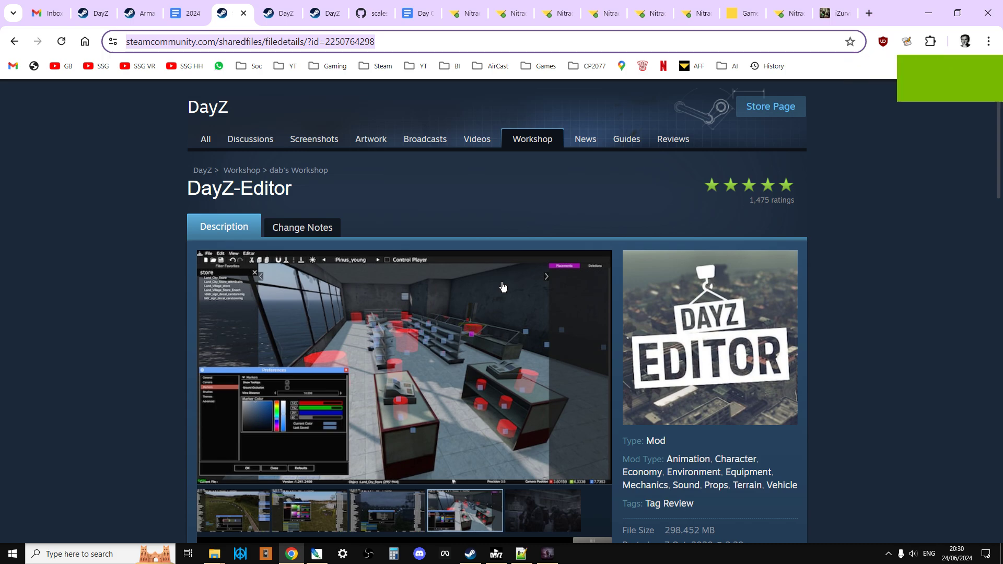
- Look through the editor screenshots, then switch over to the running DayZ game
{"action": "left_click", "coordinate": [542, 509]}
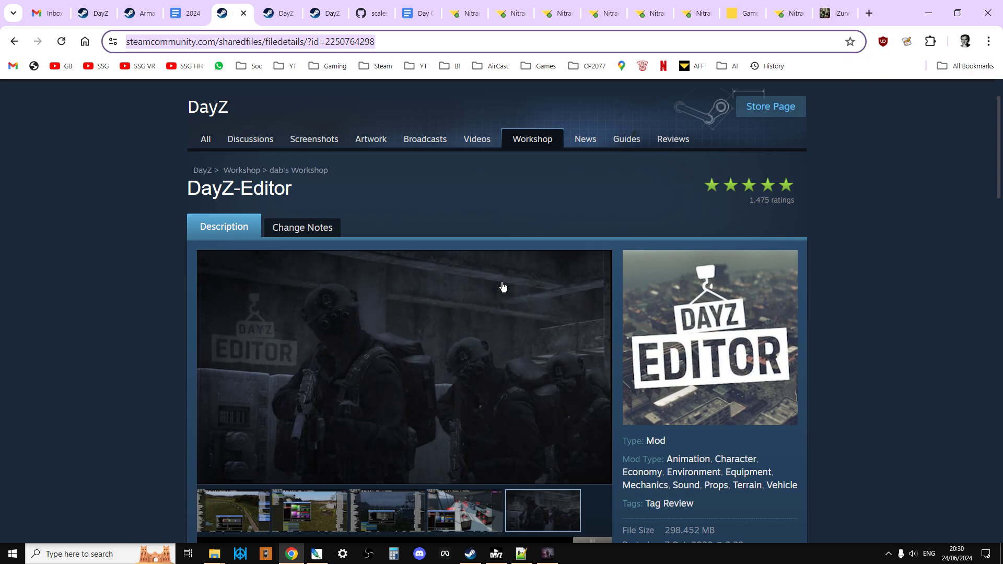
{"action": "mouse_move", "coordinate": [110, 338]}
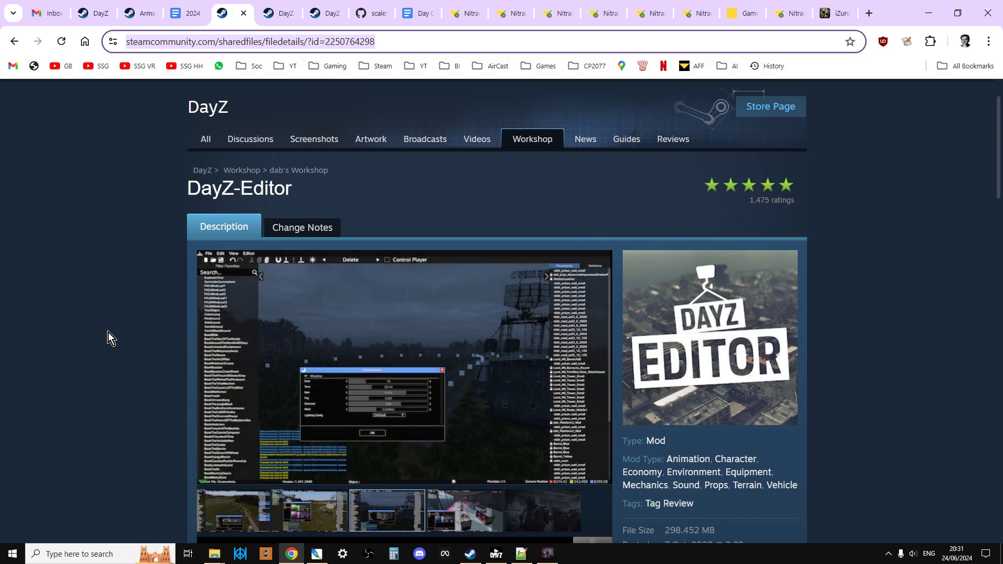
{"action": "left_click", "coordinate": [464, 509]}
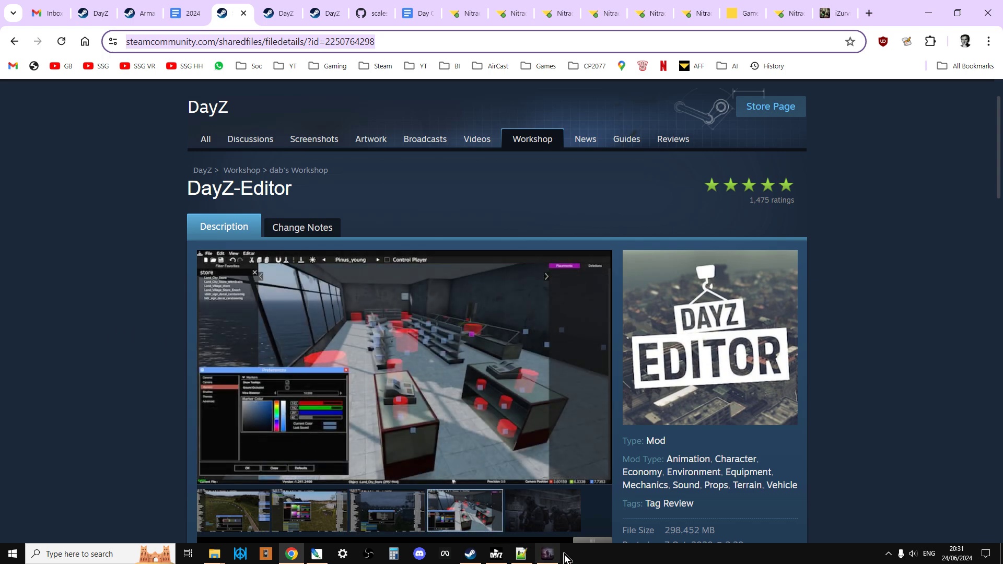
{"action": "left_click", "coordinate": [495, 553]}
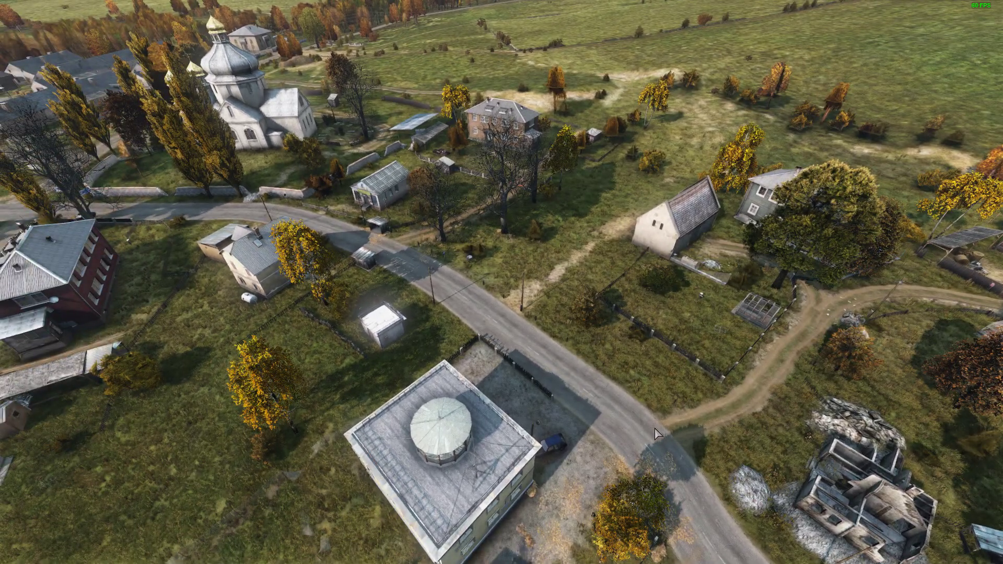
{"action": "mouse_move", "coordinate": [454, 469]}
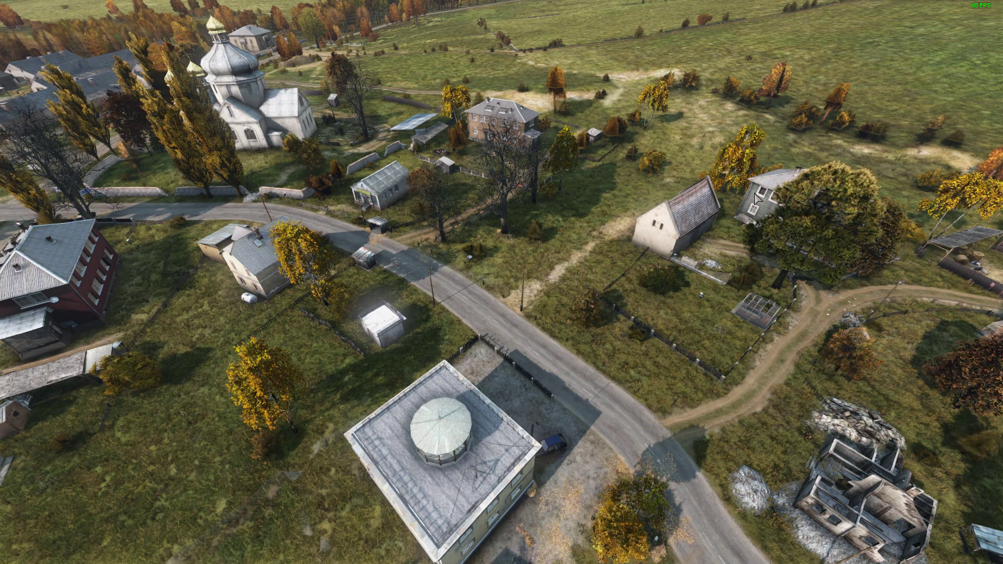
{"action": "mouse_move", "coordinate": [668, 261]}
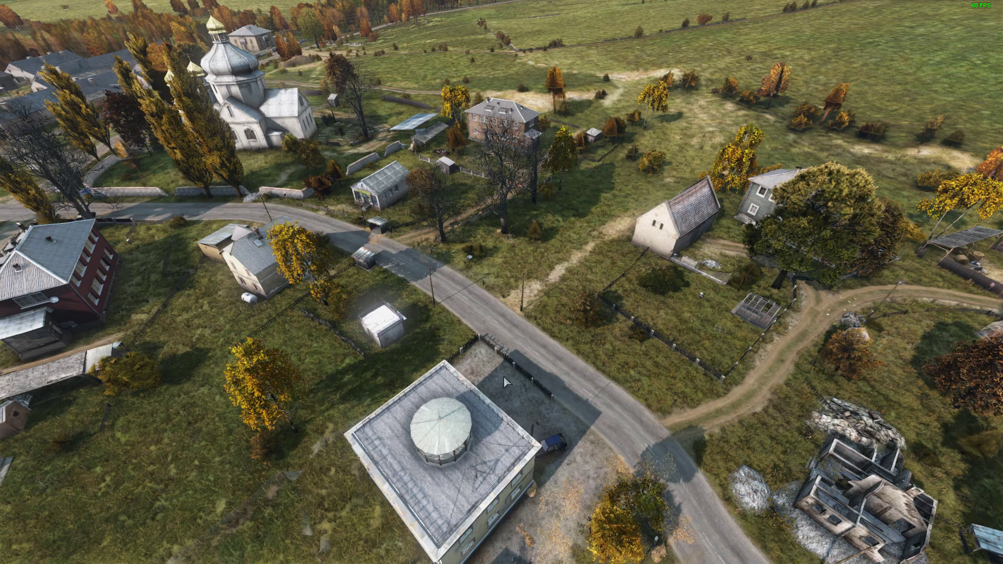
{"action": "mouse_move", "coordinate": [381, 142]}
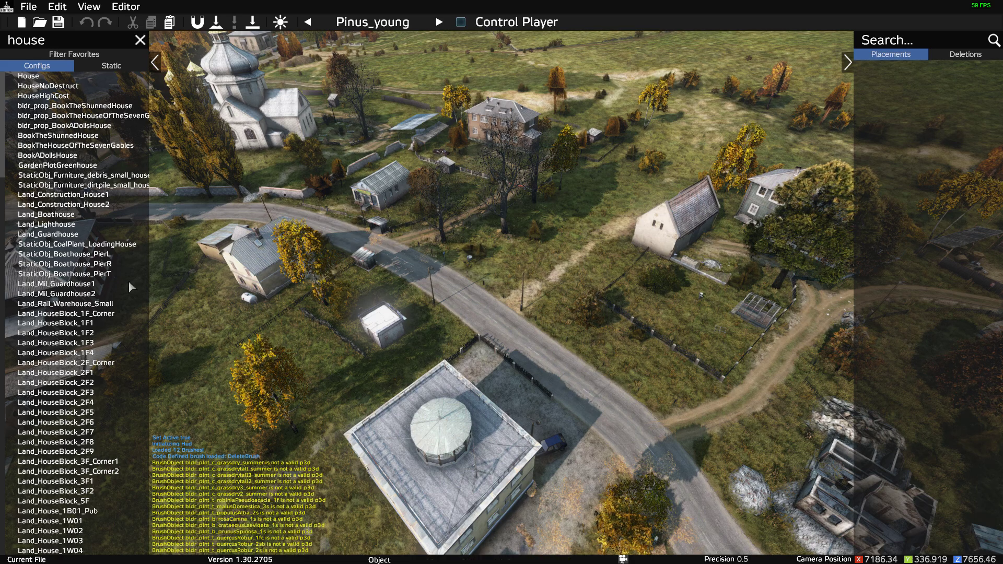
- Preview the Land_Mil_Guardhouse1 military building from the house objects list
{"action": "left_click", "coordinate": [61, 284]}
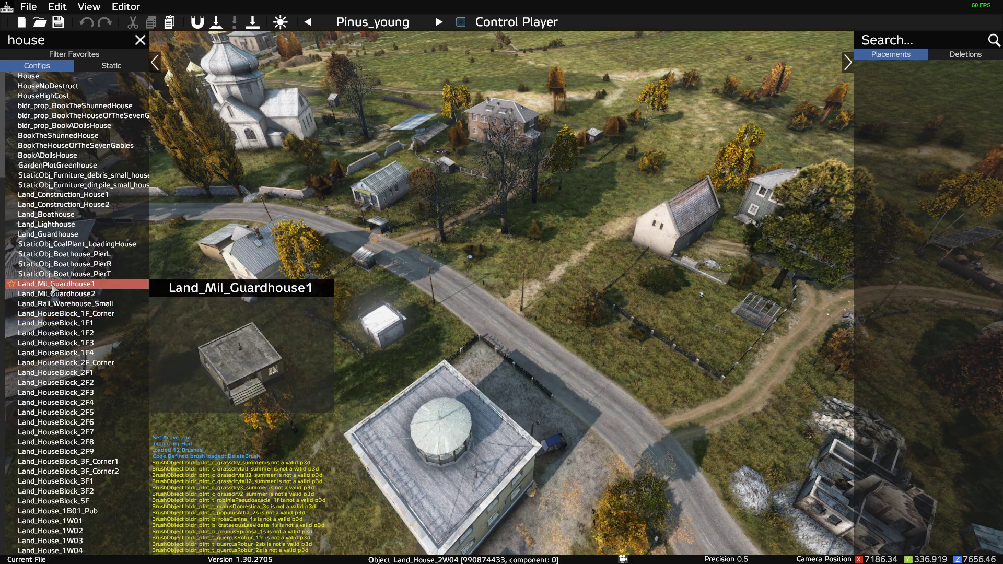
{"action": "left_click", "coordinate": [61, 322]}
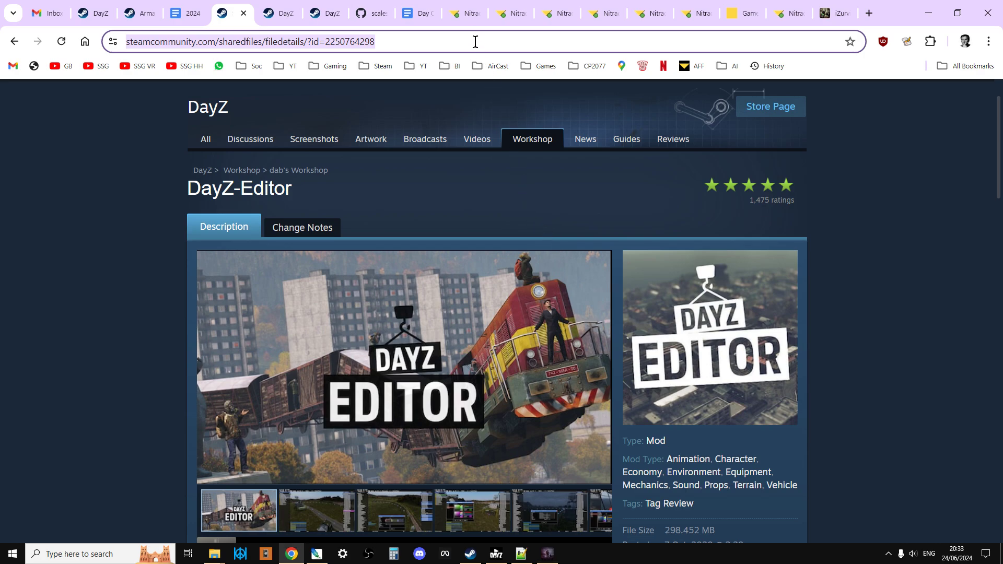
{"action": "mouse_move", "coordinate": [471, 12]}
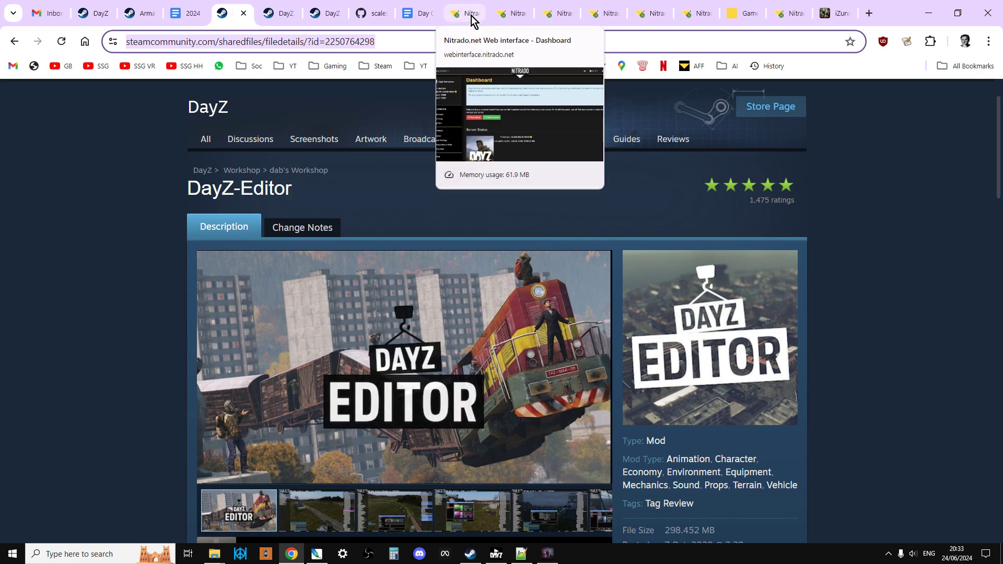
- Check the Nitrado Dashboard and Settings, then reach File Browser at mpmissions/dayzOffline.chernarusplus
{"action": "left_click", "coordinate": [463, 13]}
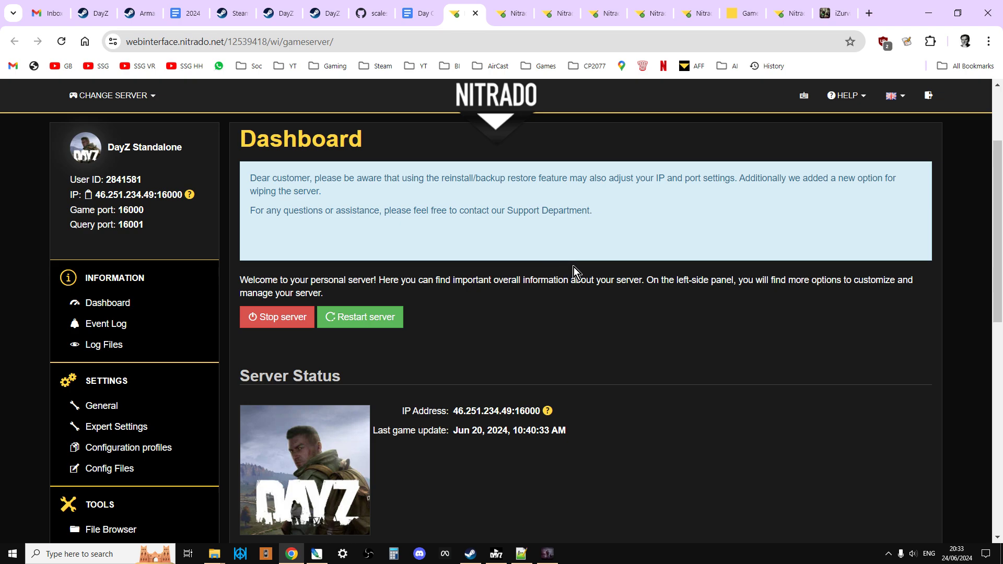
{"action": "scroll", "scroll_direction": "down", "scroll_amount": 3}
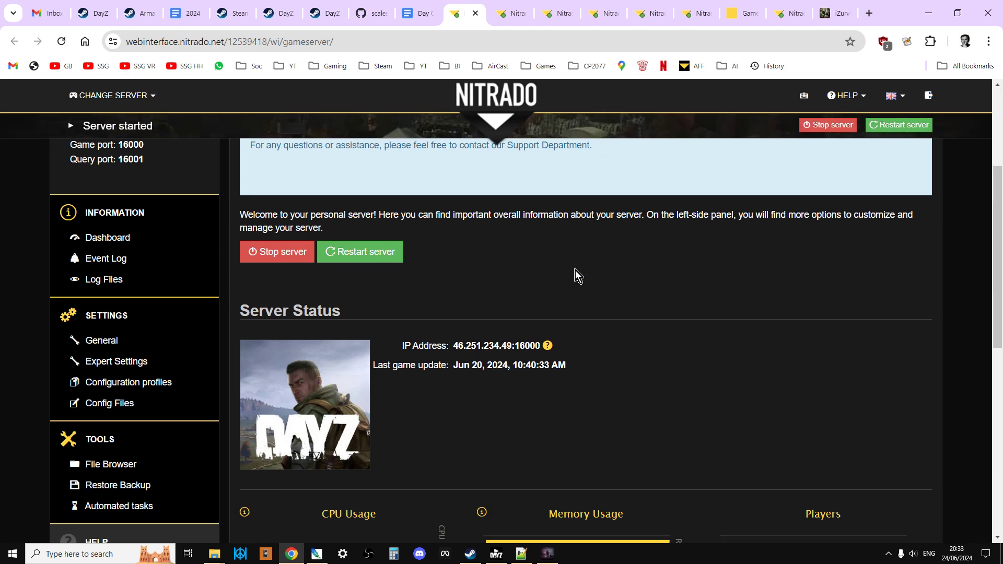
{"action": "left_click", "coordinate": [100, 340]}
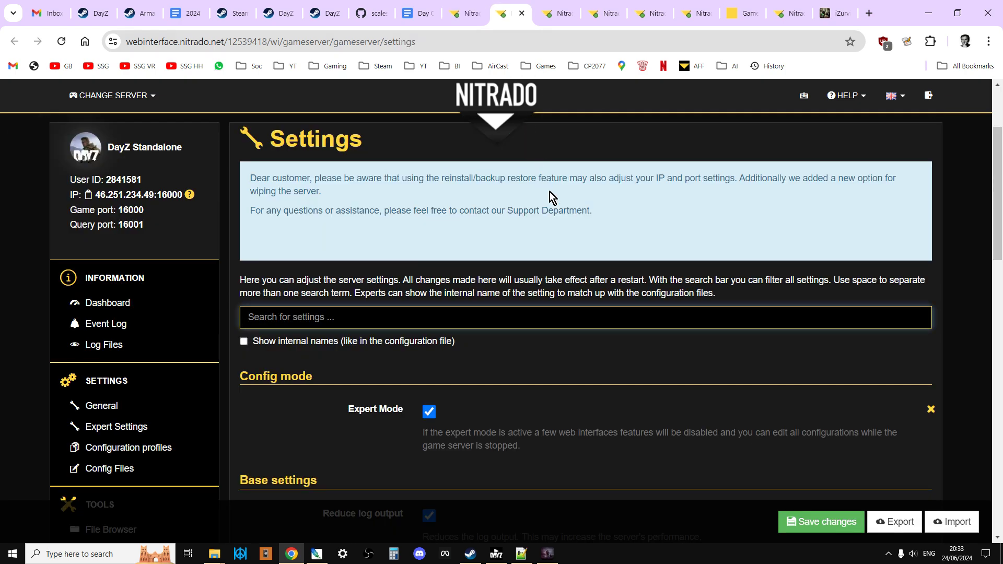
{"action": "mouse_move", "coordinate": [348, 375]}
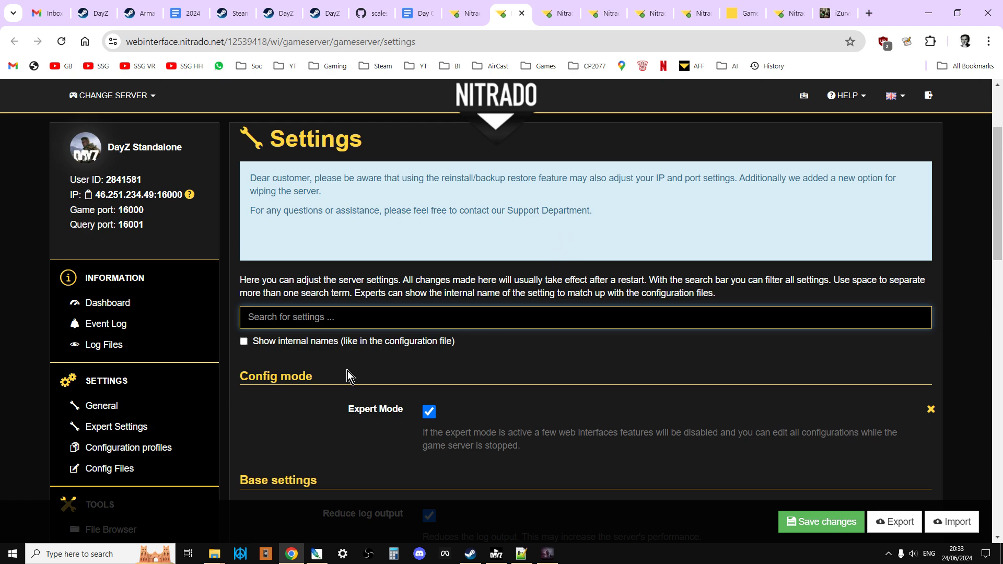
{"action": "mouse_move", "coordinate": [117, 427]}
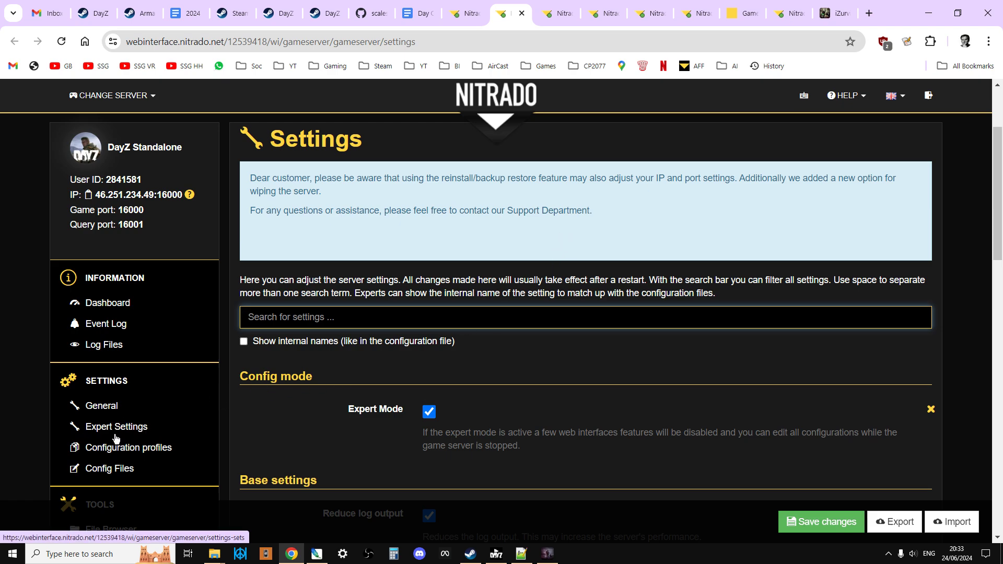
{"action": "left_click", "coordinate": [117, 426]}
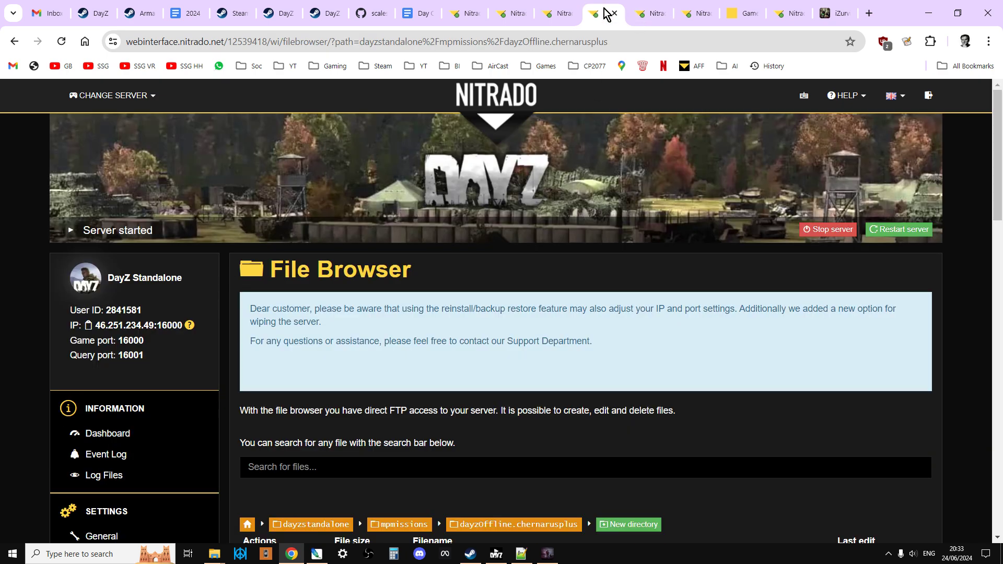
- Scroll the File Browser and enter the 'custom' folder holding NEAF-Training-Area.json
{"action": "scroll", "scroll_direction": "down", "scroll_amount": 3}
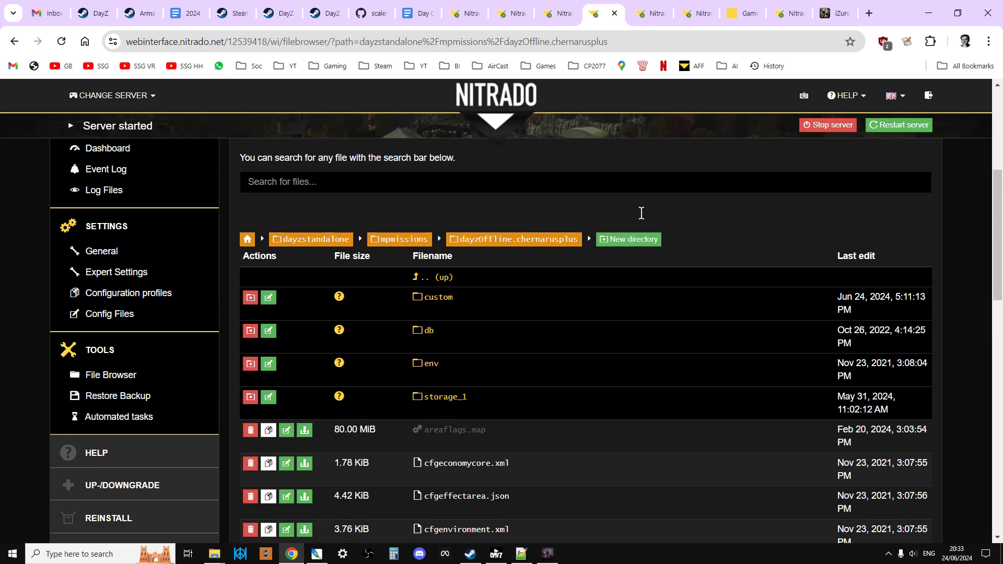
{"action": "scroll", "scroll_direction": "down", "scroll_amount": 3}
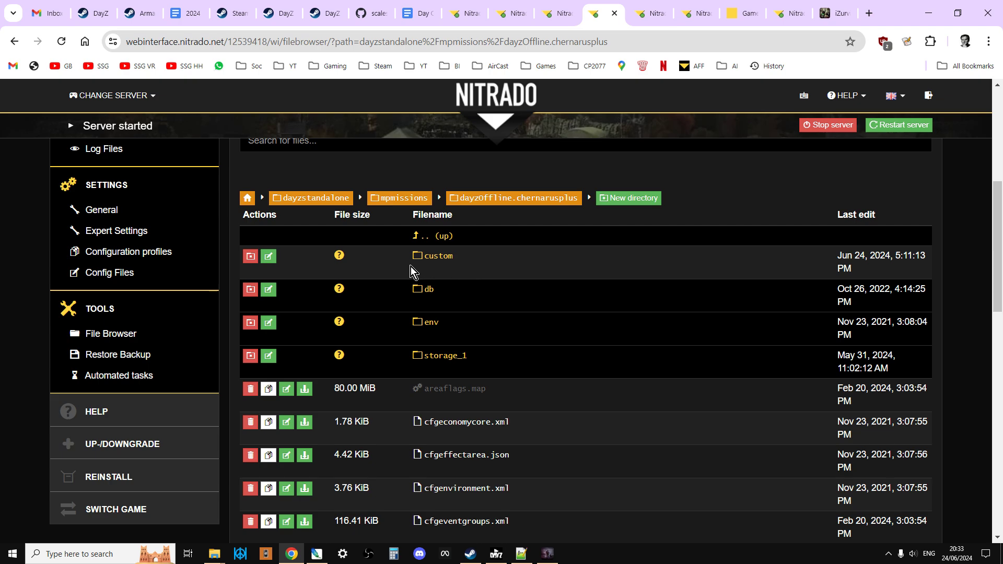
{"action": "mouse_move", "coordinate": [435, 255]}
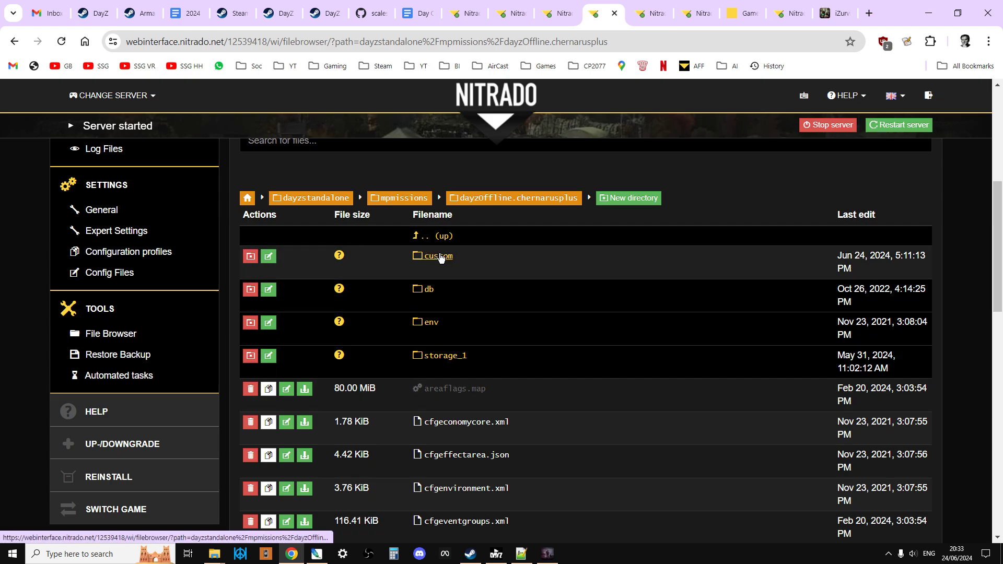
{"action": "mouse_move", "coordinate": [445, 265]}
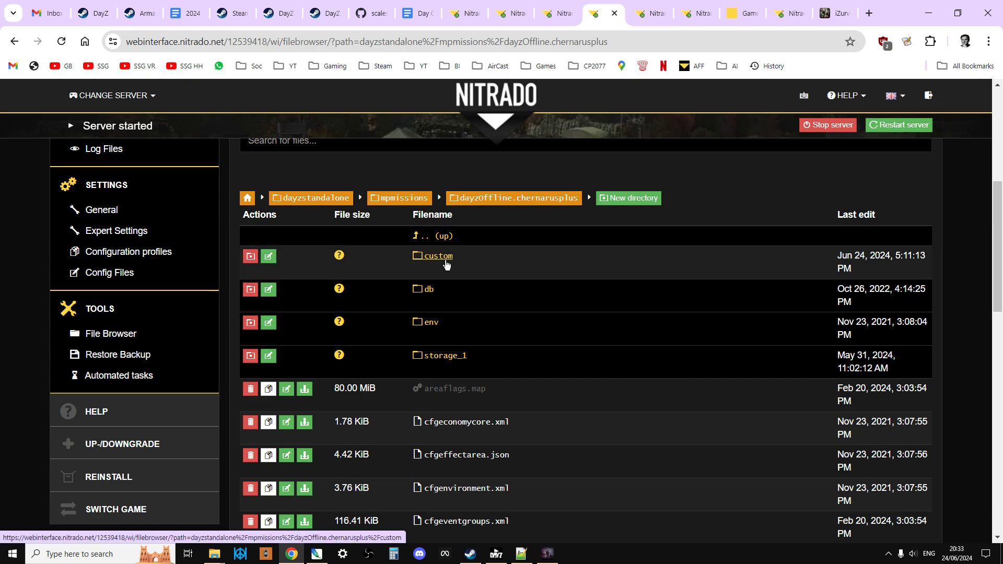
{"action": "mouse_move", "coordinate": [436, 256]}
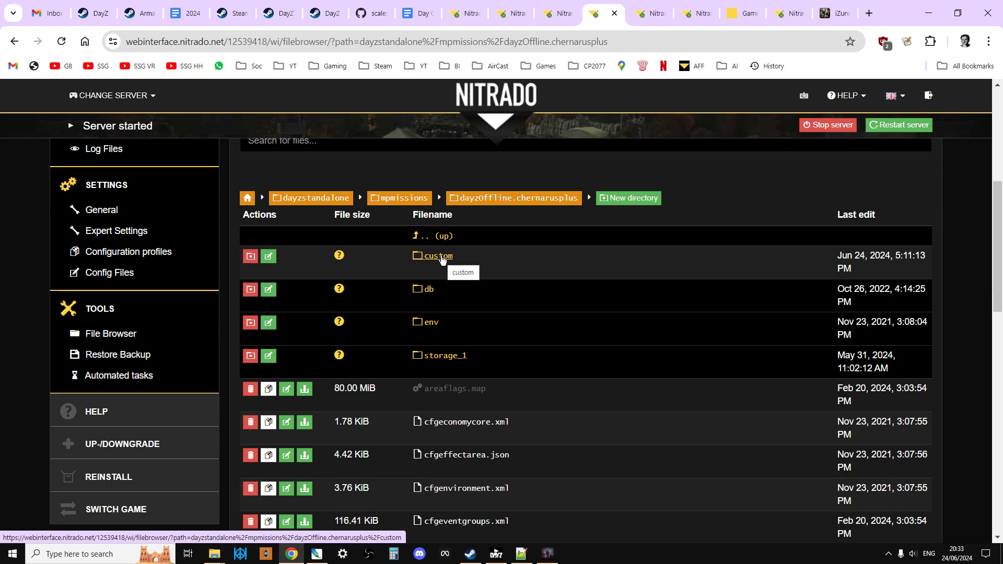
{"action": "mouse_move", "coordinate": [536, 197]}
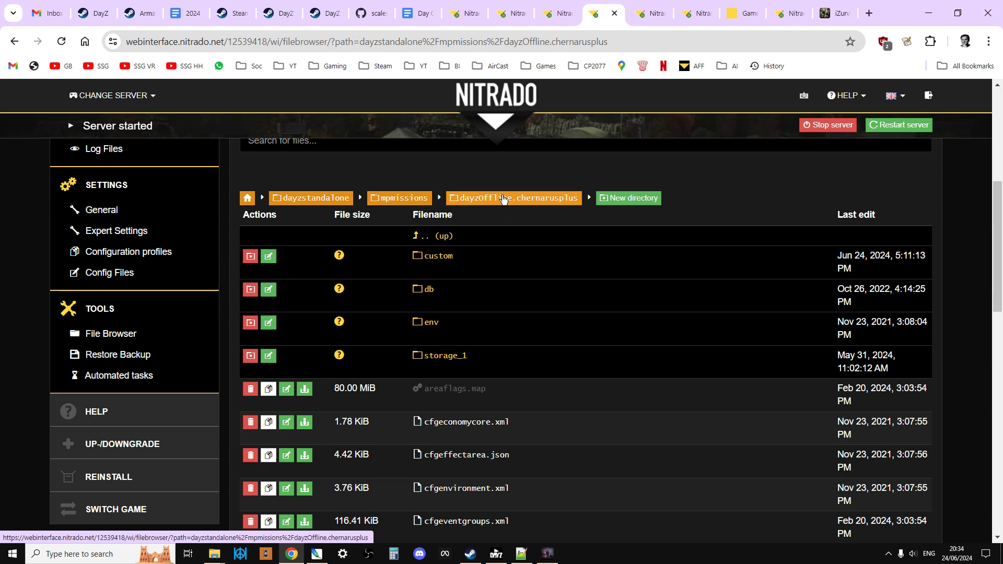
{"action": "mouse_move", "coordinate": [512, 202]}
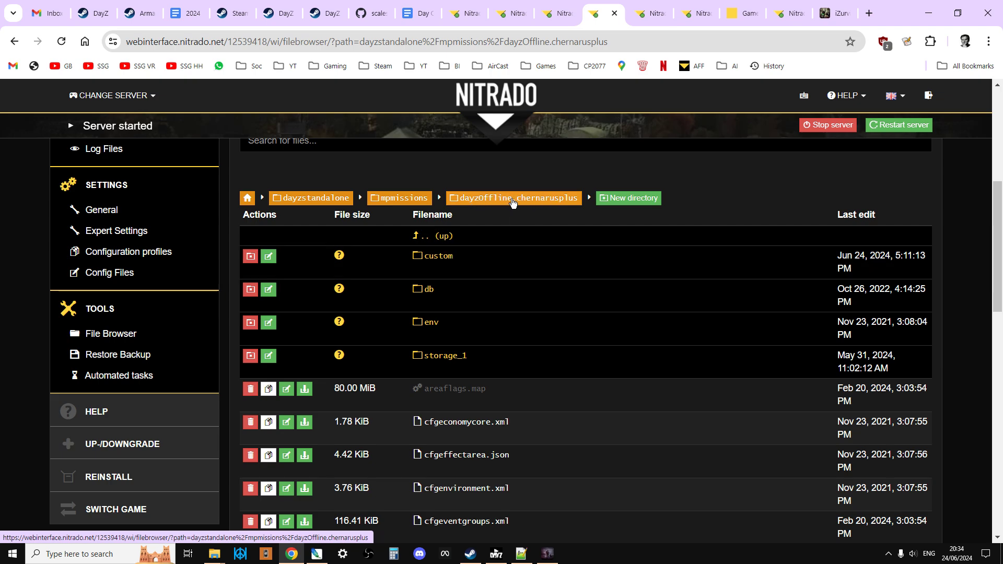
{"action": "mouse_move", "coordinate": [537, 208]}
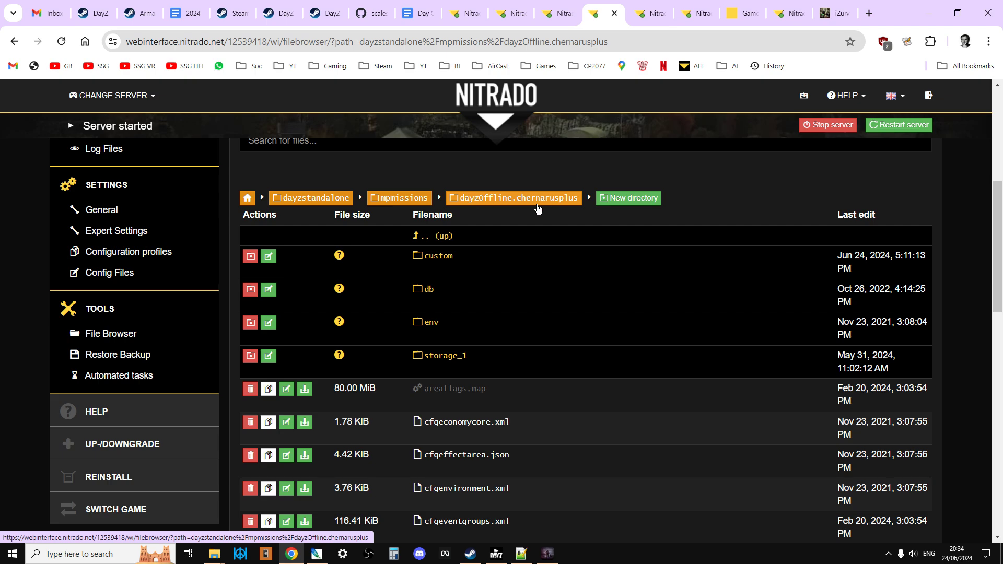
{"action": "mouse_move", "coordinate": [434, 259]}
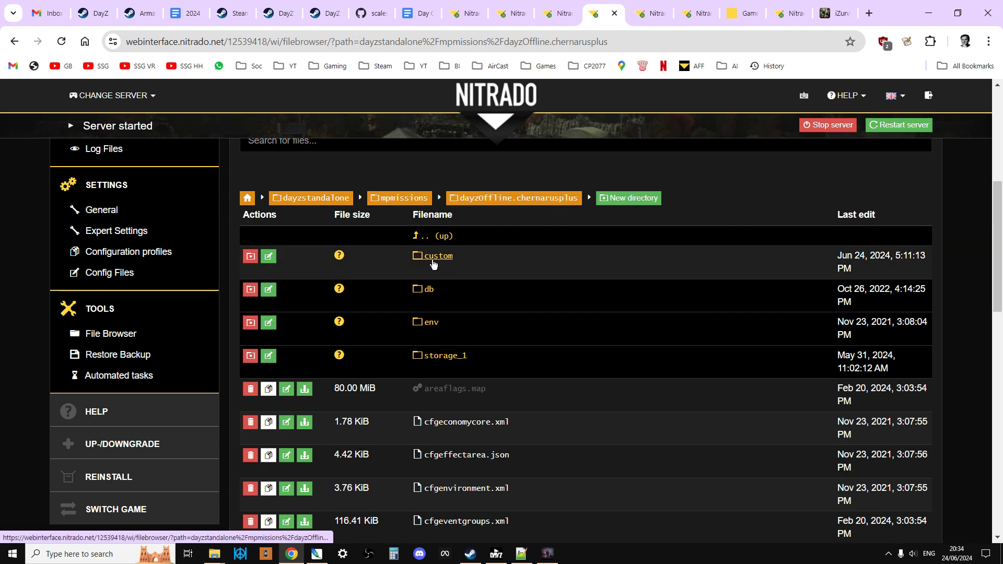
{"action": "left_click", "coordinate": [437, 256]}
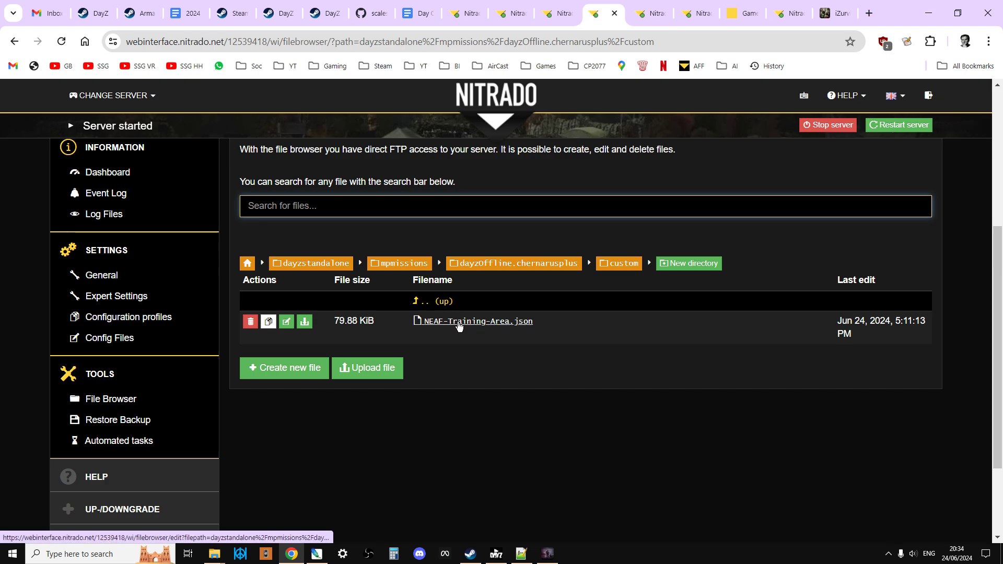
{"action": "mouse_move", "coordinate": [475, 320]}
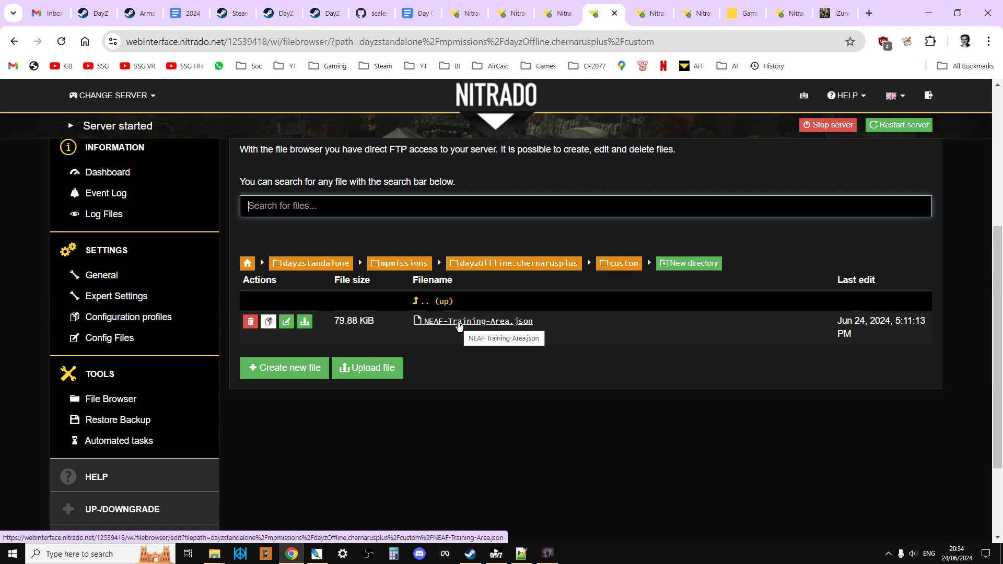
{"action": "mouse_move", "coordinate": [427, 333]}
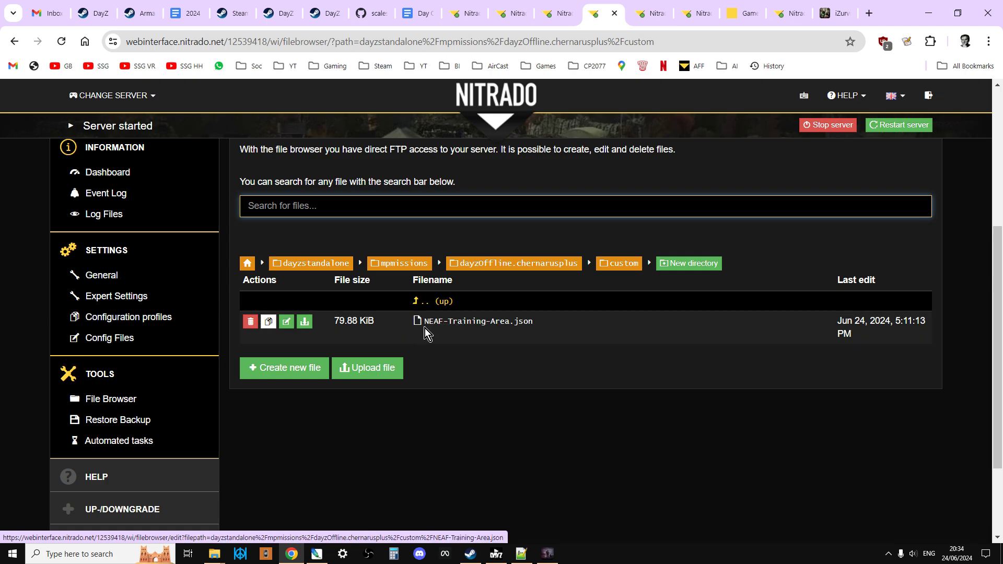
{"action": "mouse_move", "coordinate": [476, 320]}
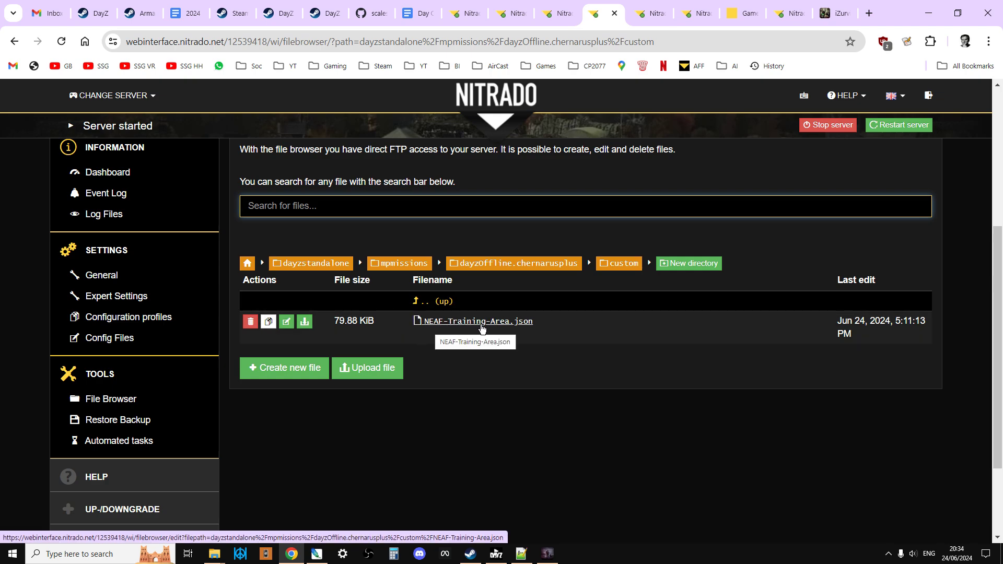
{"action": "mouse_move", "coordinate": [533, 355]}
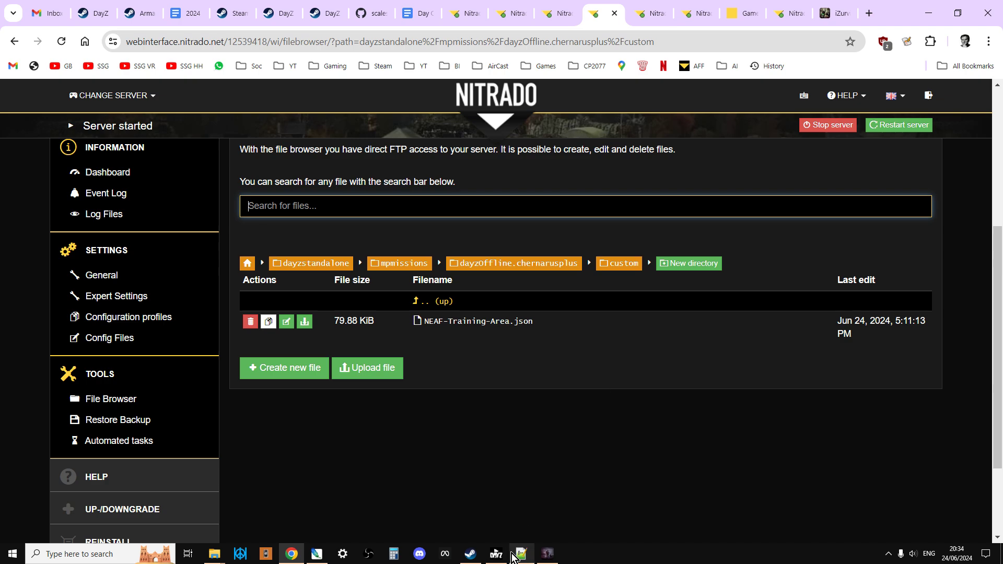
{"action": "left_click", "coordinate": [521, 553]}
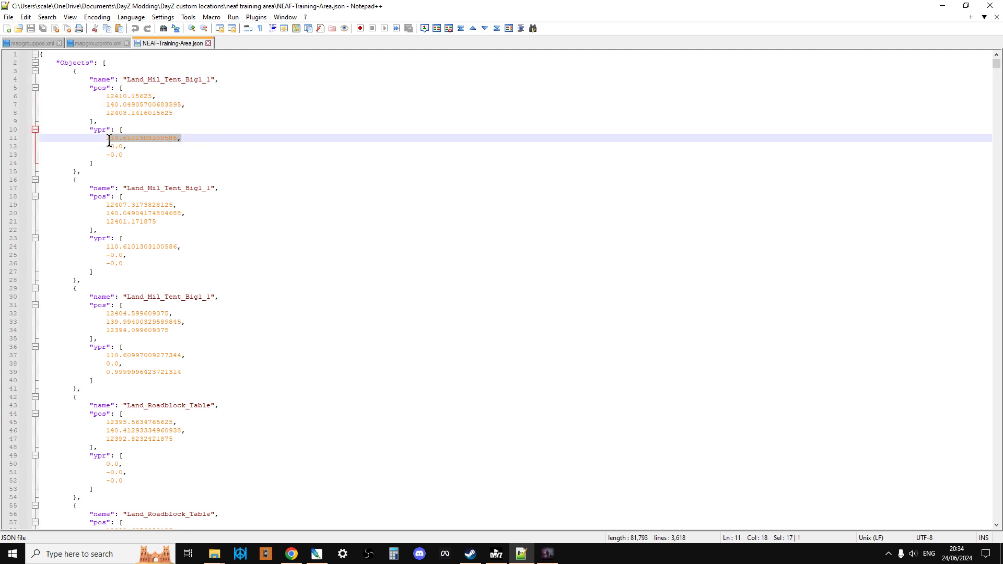
{"action": "left_click", "coordinate": [111, 80]}
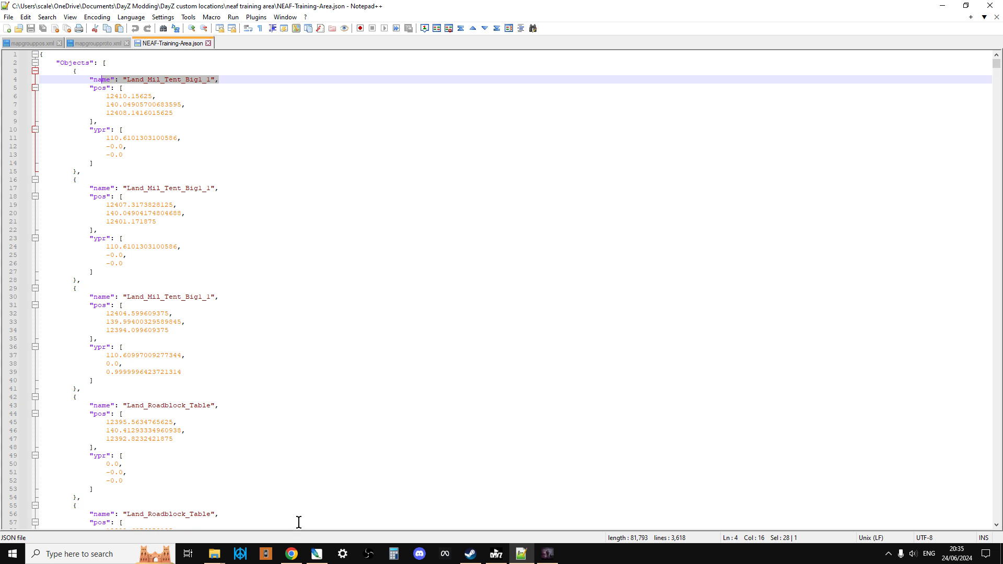
{"action": "left_click", "coordinate": [290, 553]}
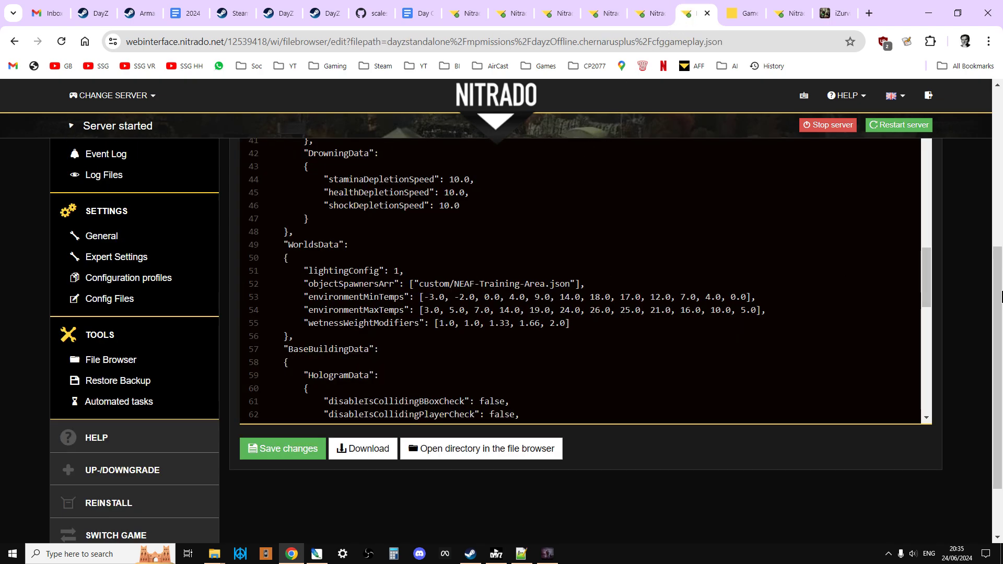
- Highlight the custom/NEAF-Training-Area.json objectSpawnersArr path in cfggameplay.json, then go to services
{"action": "scroll", "scroll_direction": "up", "scroll_amount": 3}
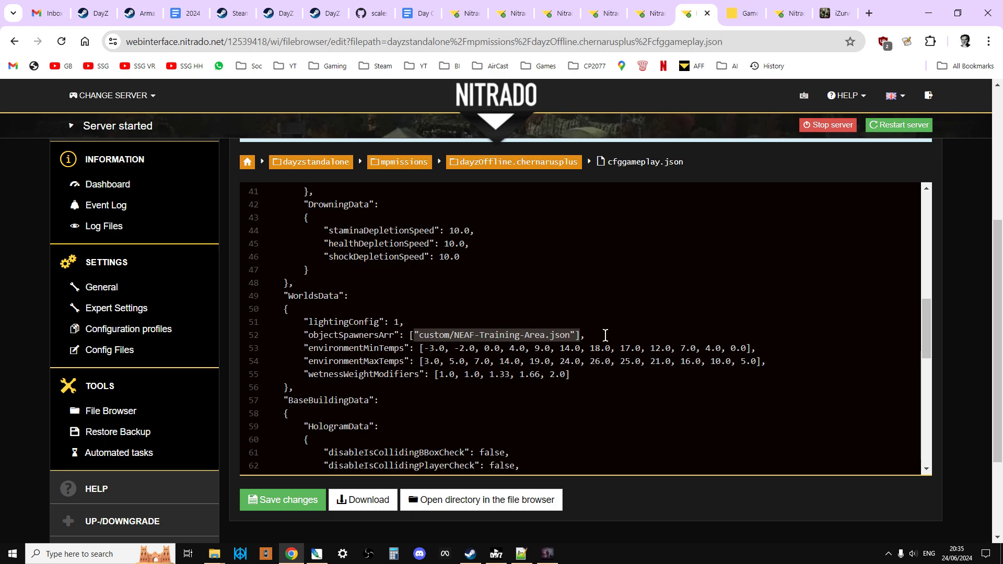
{"action": "left_click", "coordinate": [584, 334]}
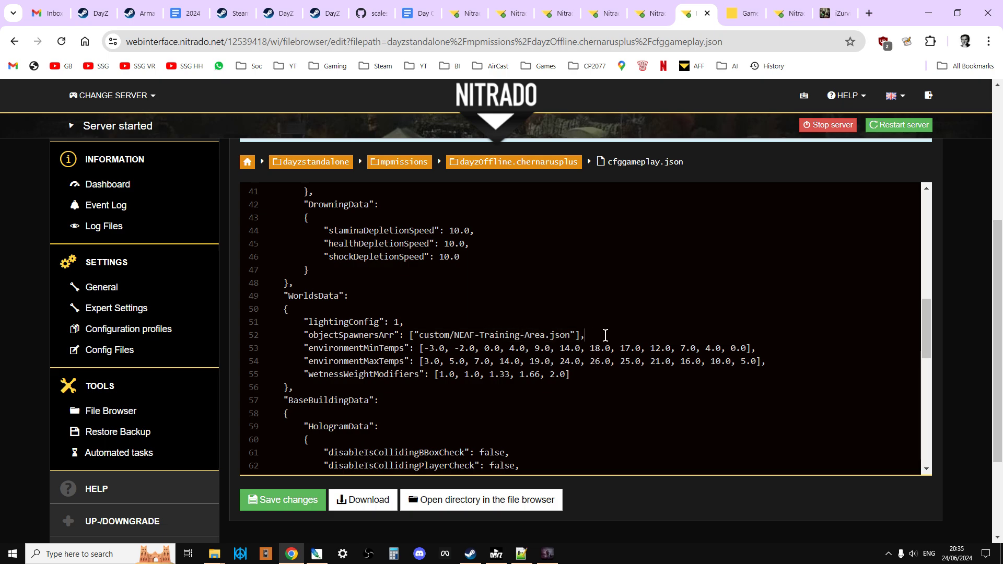
{"action": "left_click", "coordinate": [741, 13]}
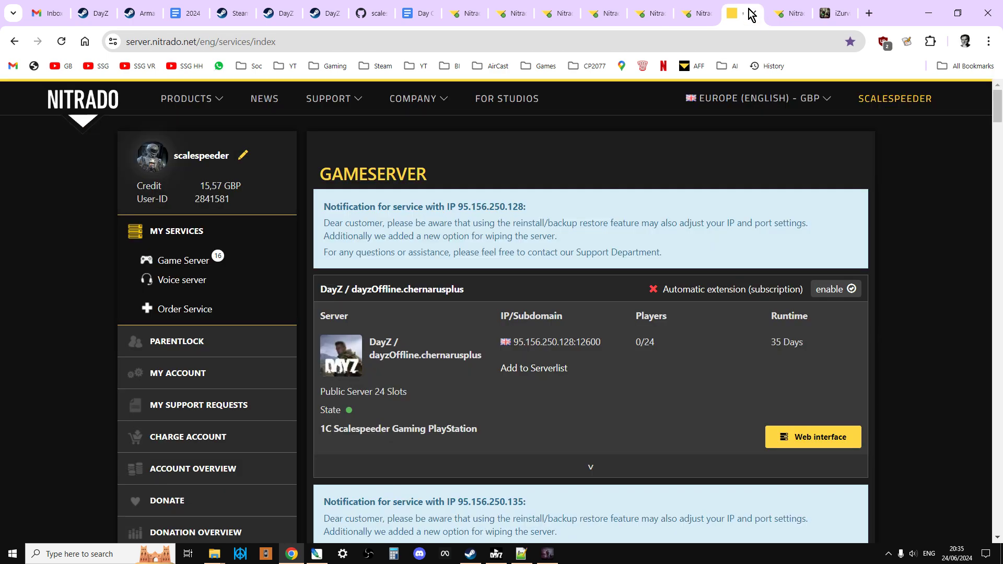
{"action": "mouse_move", "coordinate": [793, 13]}
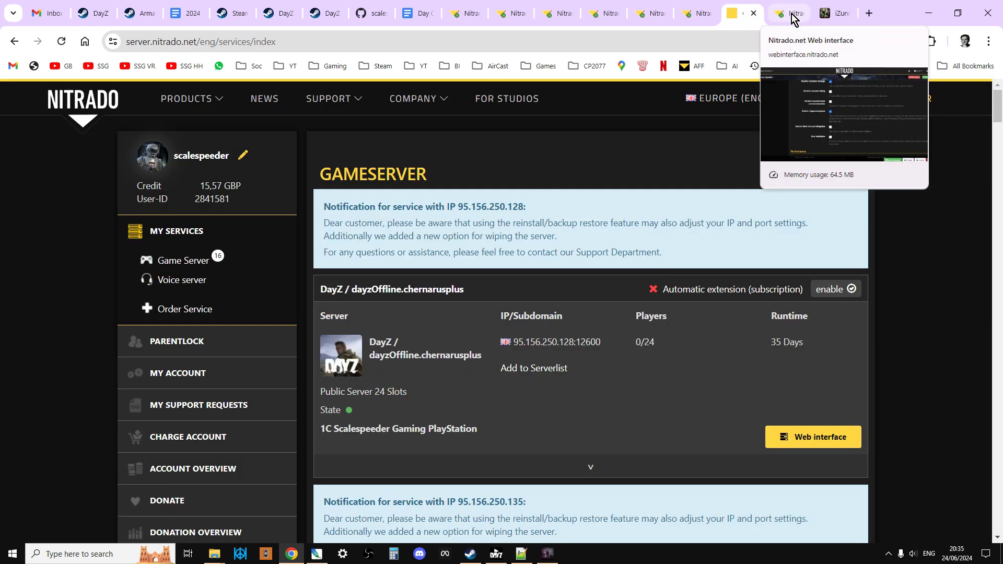
- Confirm 'Enable cfggameplay.json' in General settings and enableCfgGameplayFile = 1 in serverDZ.cfg
{"action": "left_click", "coordinate": [789, 12]}
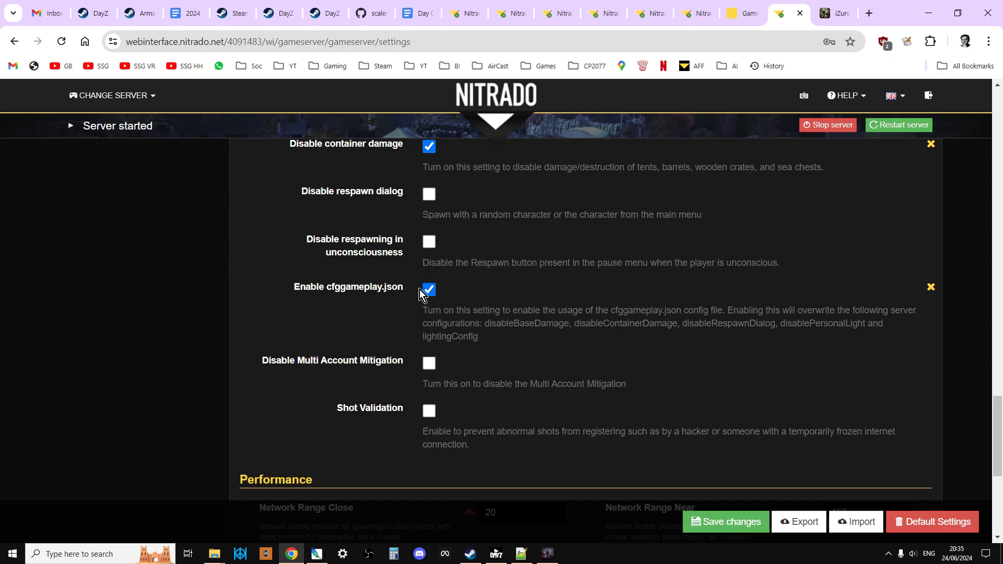
{"action": "mouse_move", "coordinate": [501, 182]}
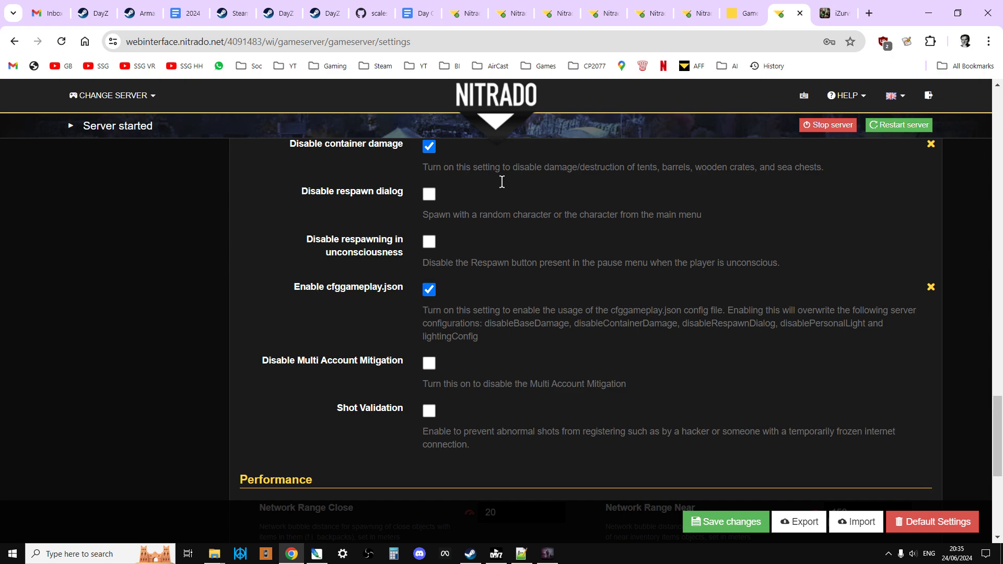
{"action": "left_click", "coordinate": [508, 12]}
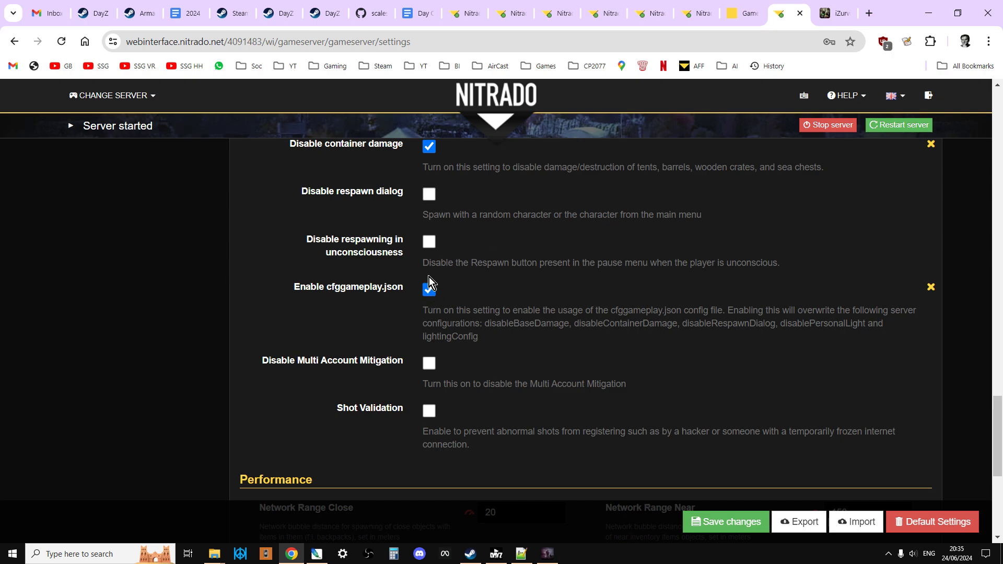
{"action": "left_click", "coordinate": [559, 13]}
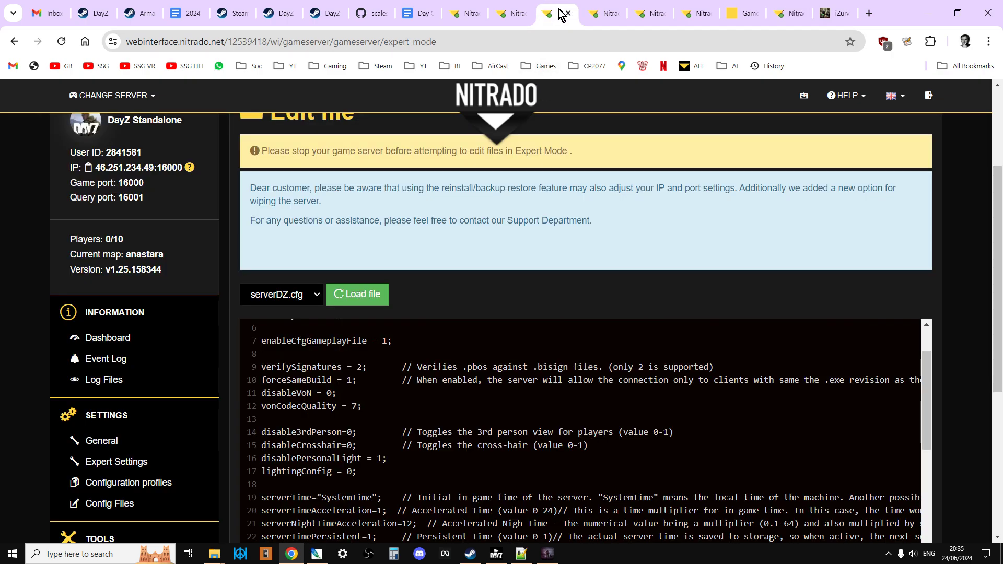
- Go up to mpmissions, enter dayzOffline.chernarusplus, and scroll to mapgrouppos.xml and mapgroupproto.xml
{"action": "left_click", "coordinate": [558, 12]}
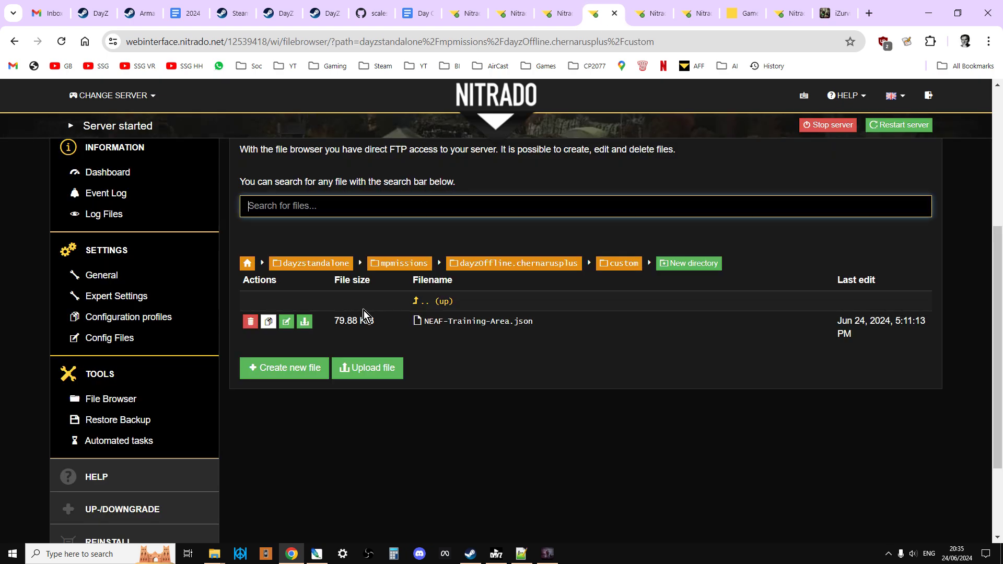
{"action": "left_click", "coordinate": [398, 262]}
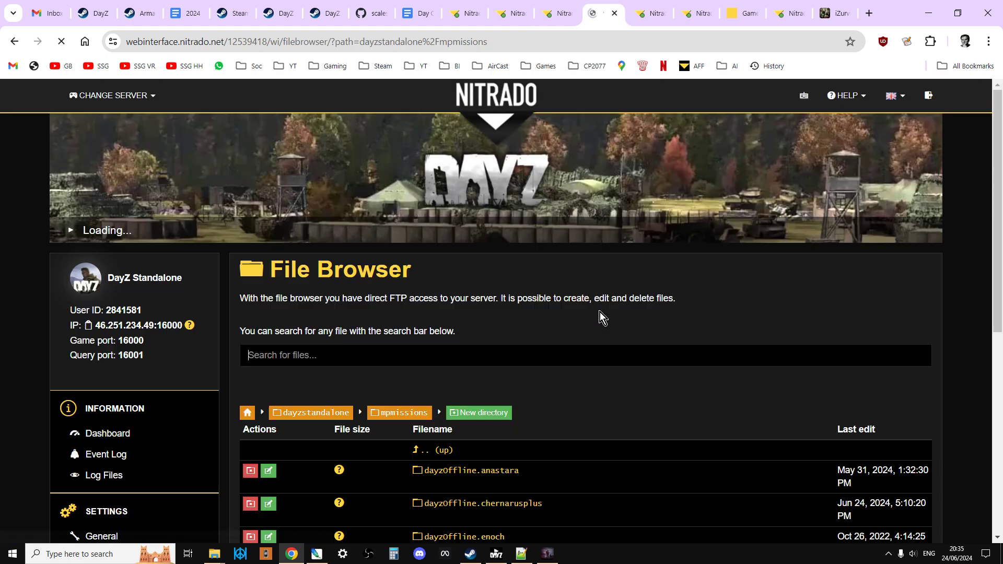
{"action": "scroll", "scroll_direction": "down", "scroll_amount": 3}
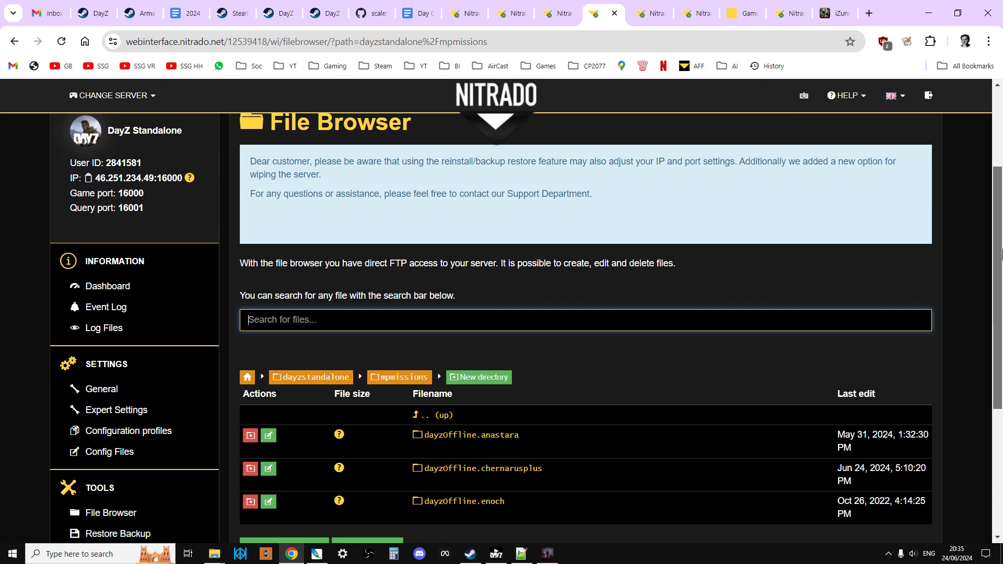
{"action": "scroll", "scroll_direction": "down", "scroll_amount": 3}
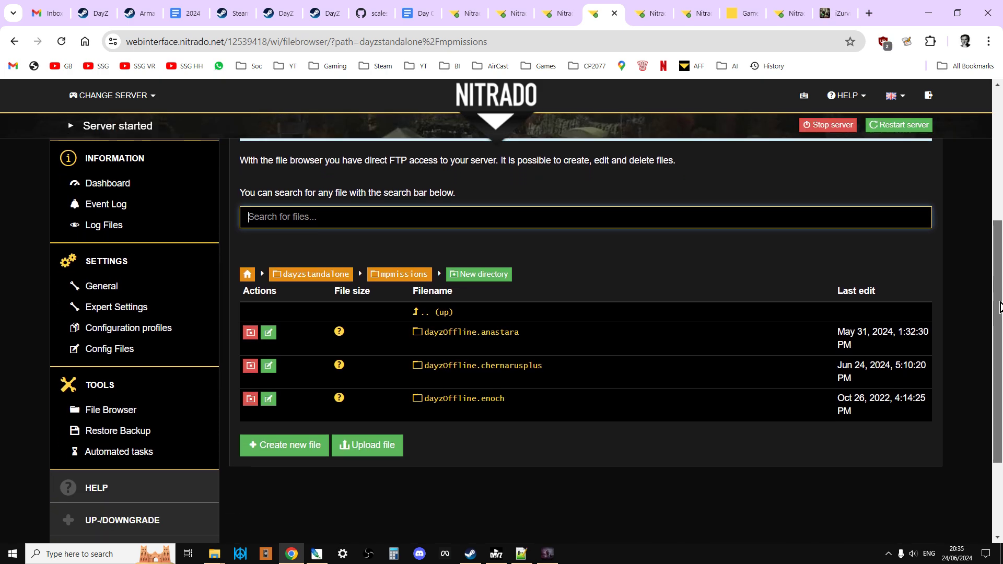
{"action": "scroll", "scroll_direction": "down", "scroll_amount": 3}
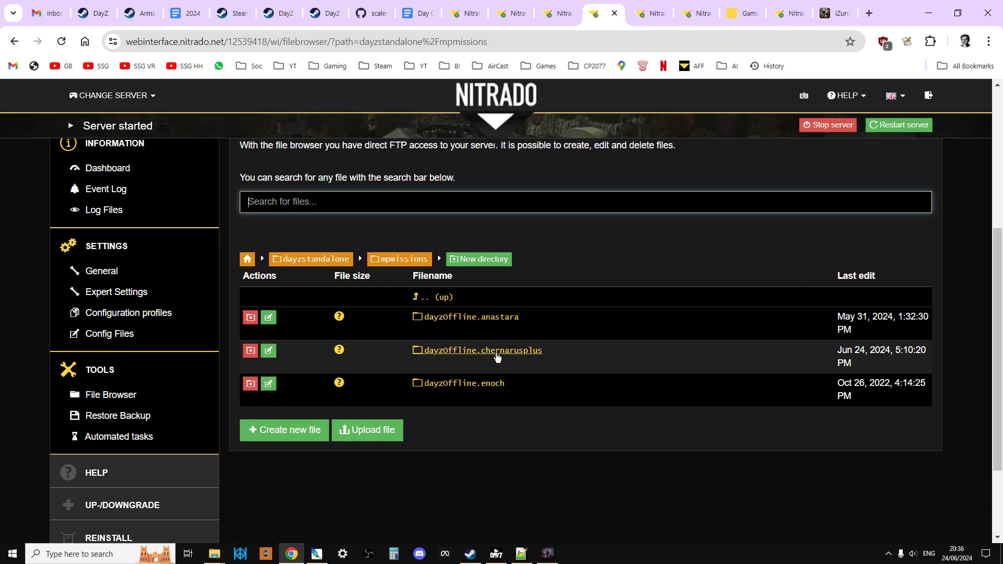
{"action": "left_click", "coordinate": [481, 350]}
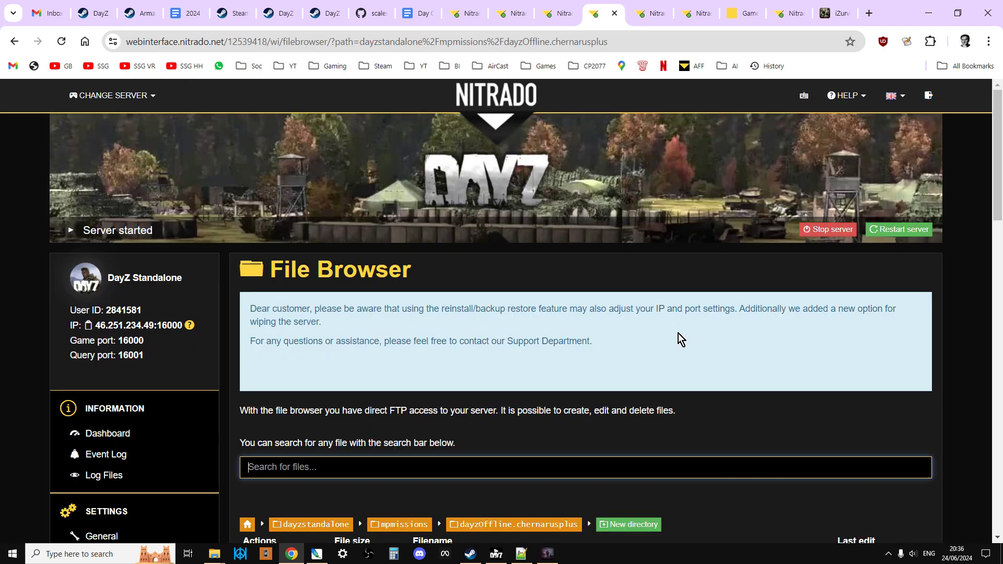
{"action": "scroll", "scroll_direction": "down", "scroll_amount": 3}
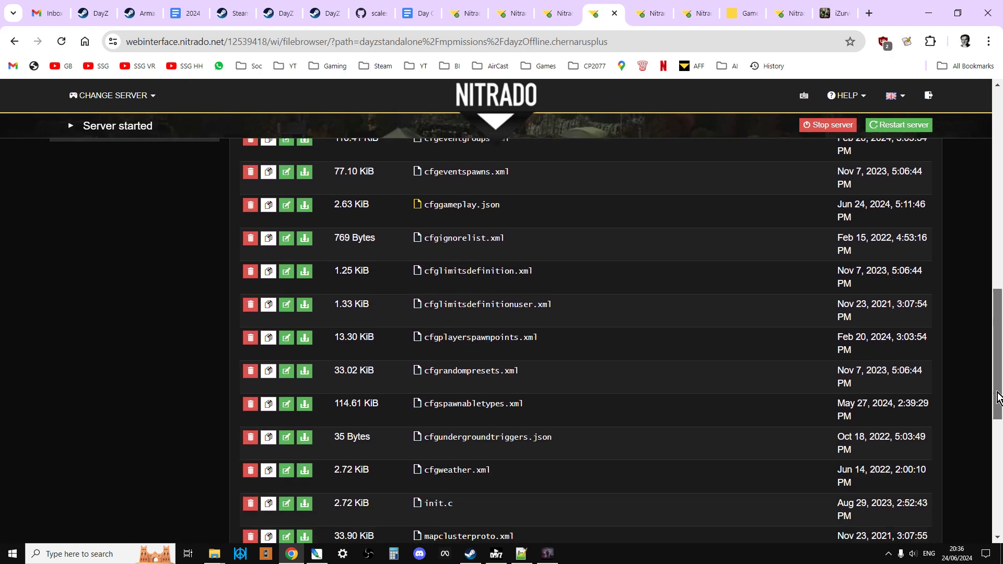
{"action": "scroll", "scroll_direction": "down", "scroll_amount": 3}
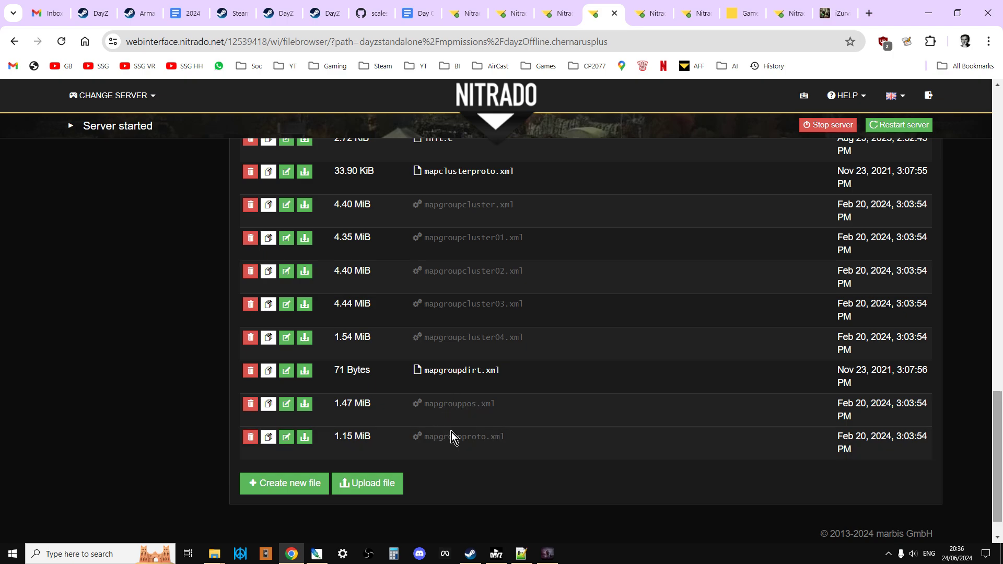
{"action": "mouse_move", "coordinate": [448, 403]}
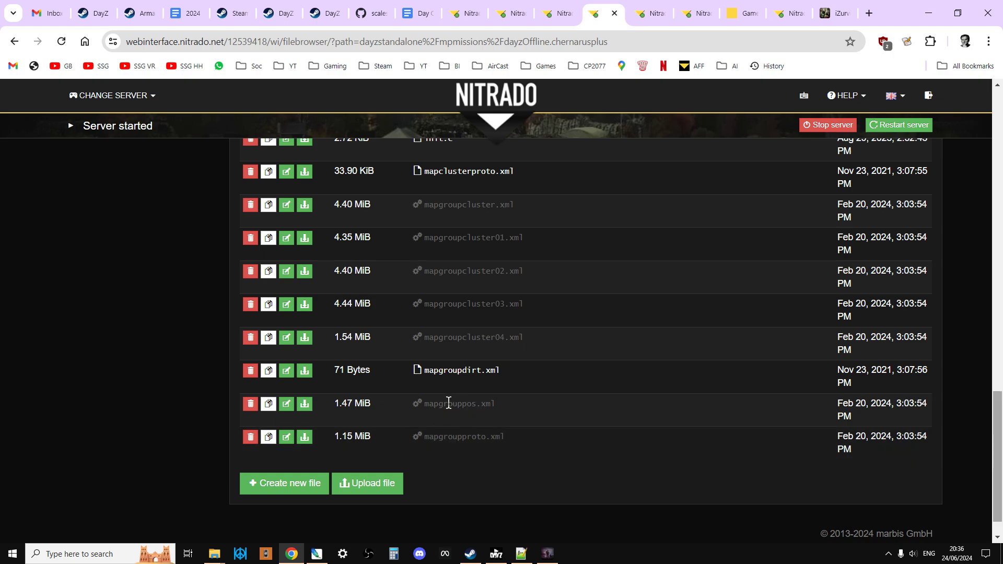
{"action": "mouse_move", "coordinate": [304, 403]}
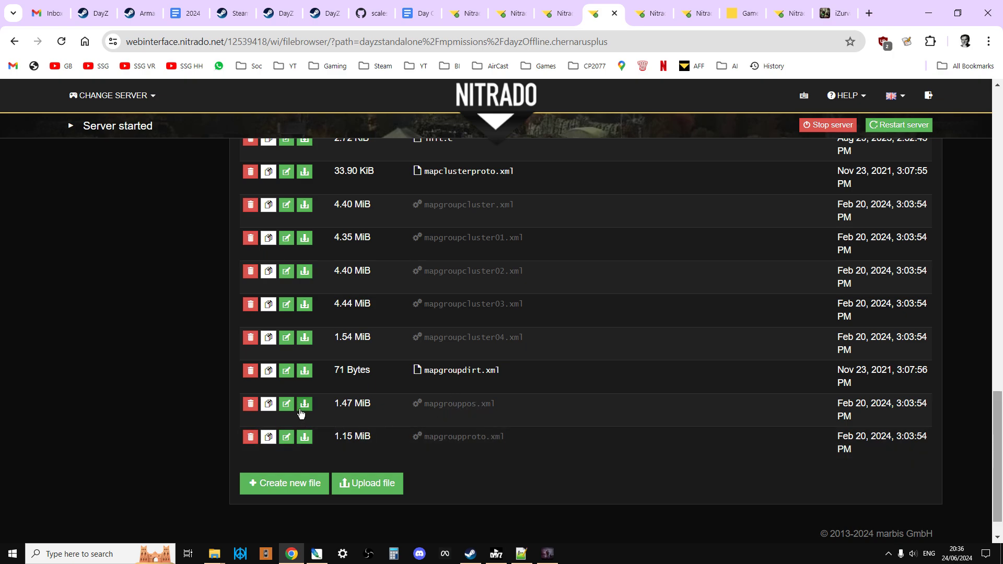
{"action": "mouse_move", "coordinate": [516, 549]}
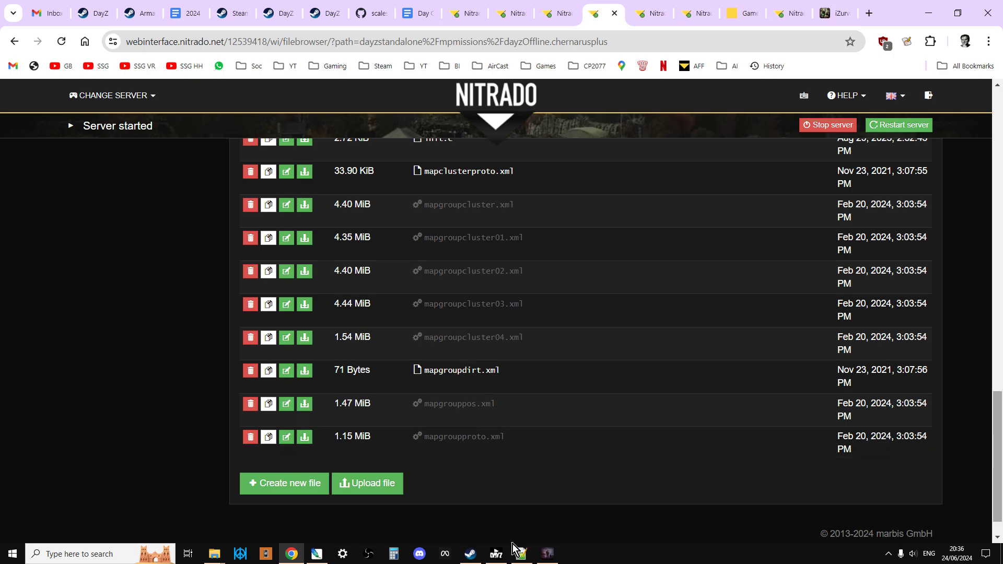
- Review NEAF-Training-Area.json, then select the Land_Shed_M1 group name in mapgrouppos.xml
{"action": "left_click", "coordinate": [520, 553]}
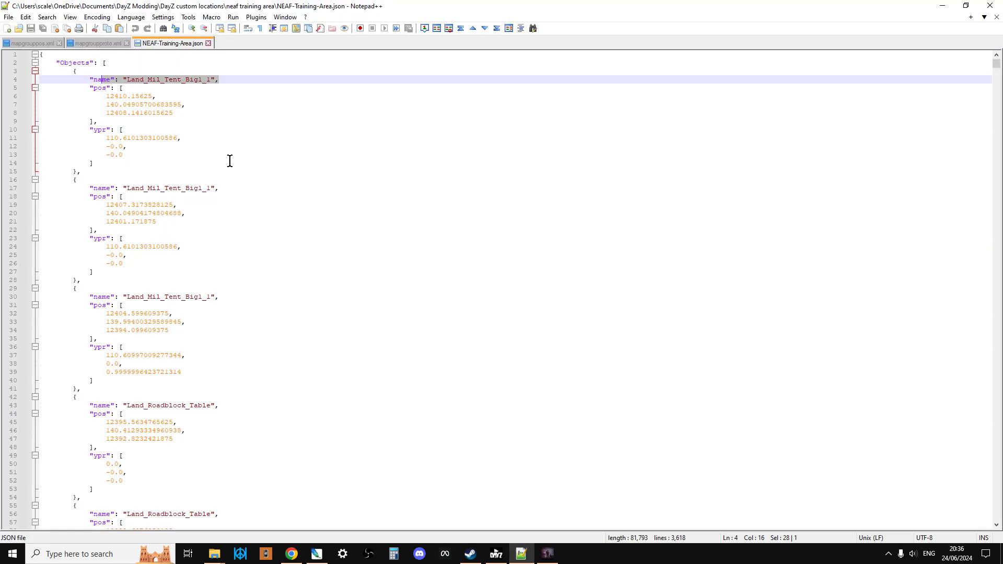
{"action": "left_click", "coordinate": [29, 42]}
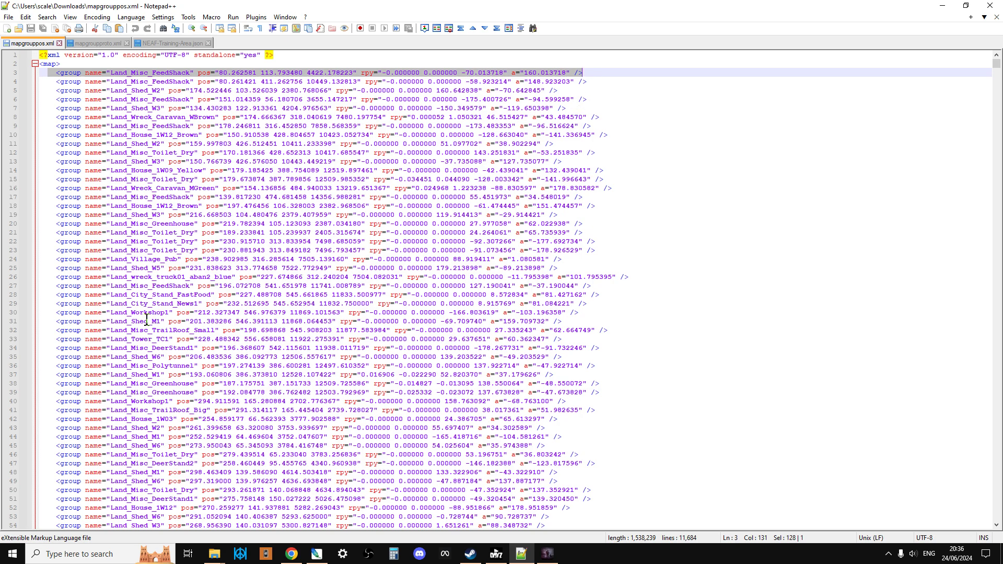
{"action": "left_click", "coordinate": [217, 320]}
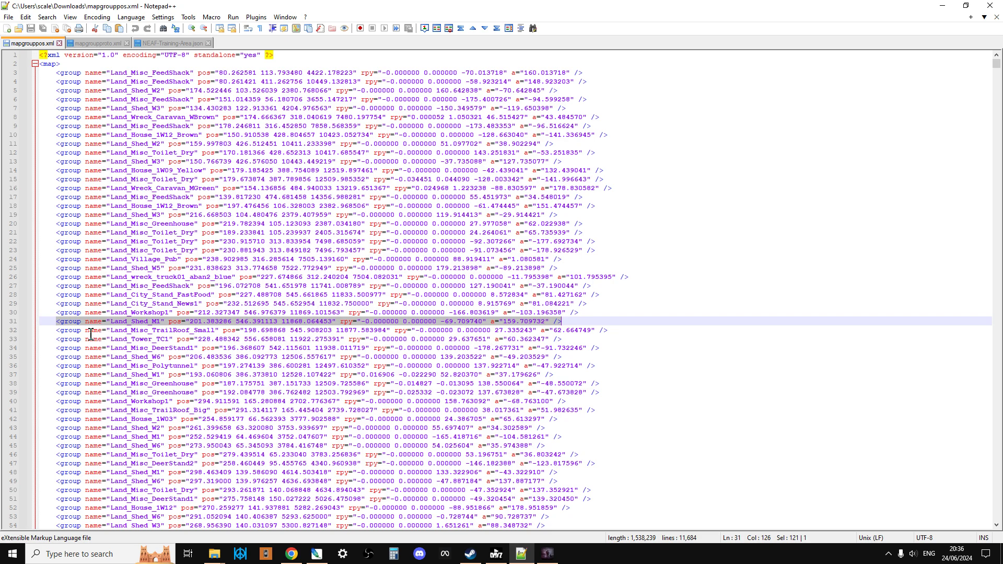
{"action": "left_click", "coordinate": [285, 321]}
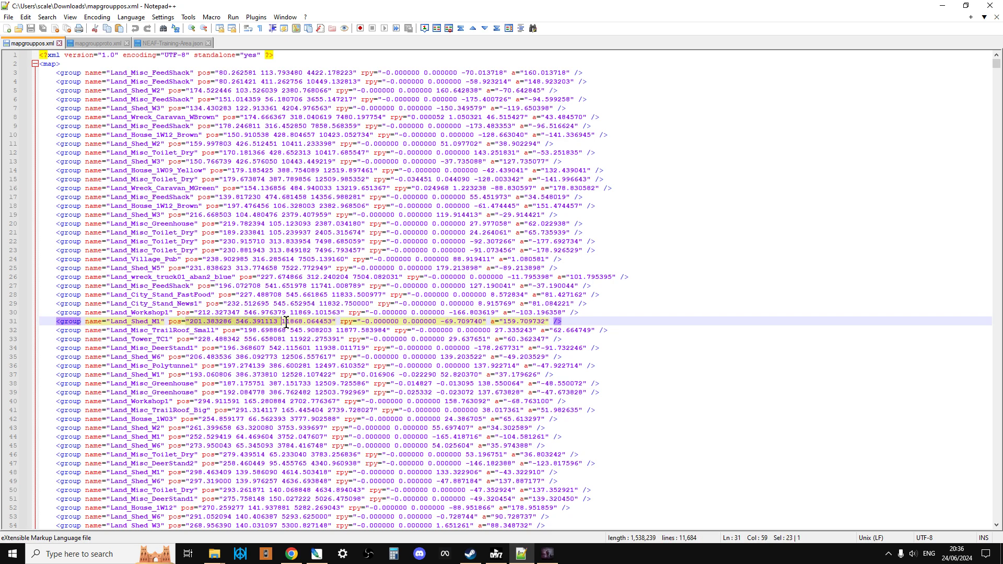
{"action": "left_click", "coordinate": [165, 321]}
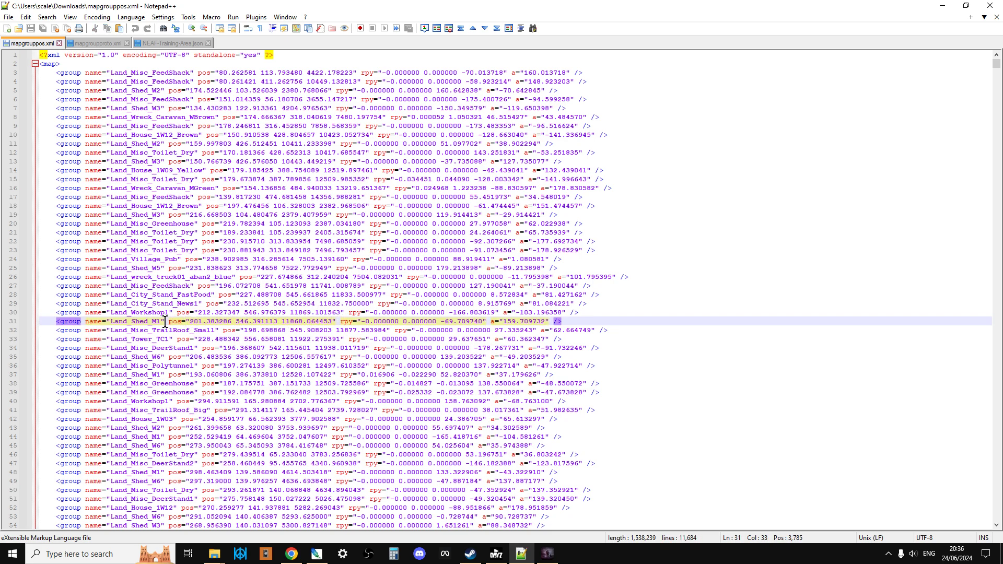
{"action": "double_click", "coordinate": [134, 321]}
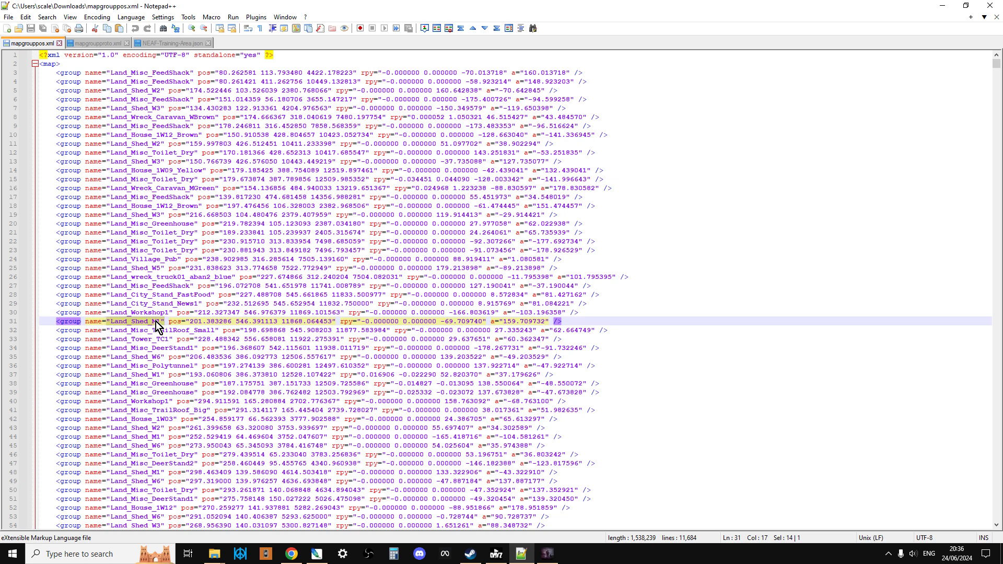
{"action": "mouse_move", "coordinate": [203, 432]}
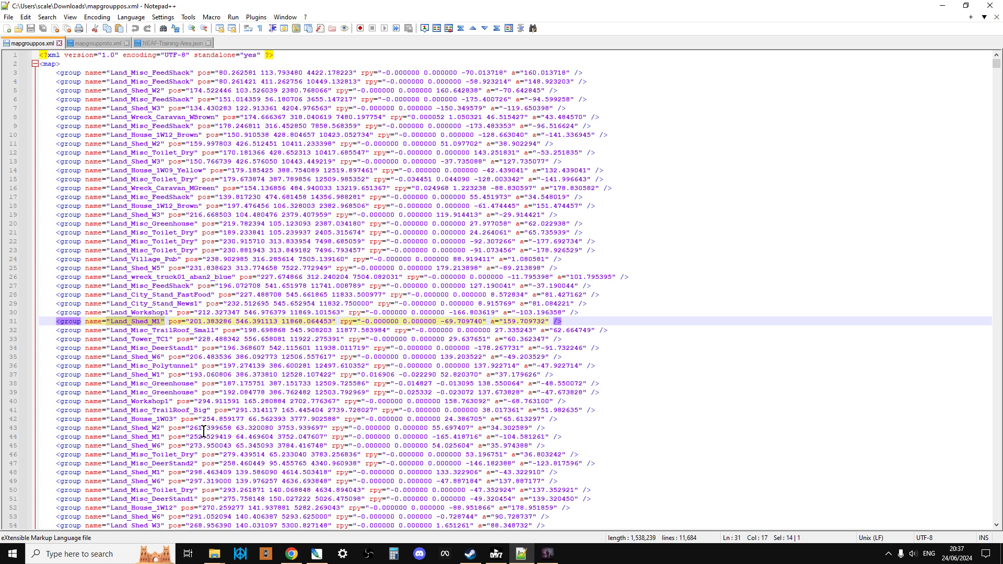
{"action": "mouse_move", "coordinate": [152, 331]}
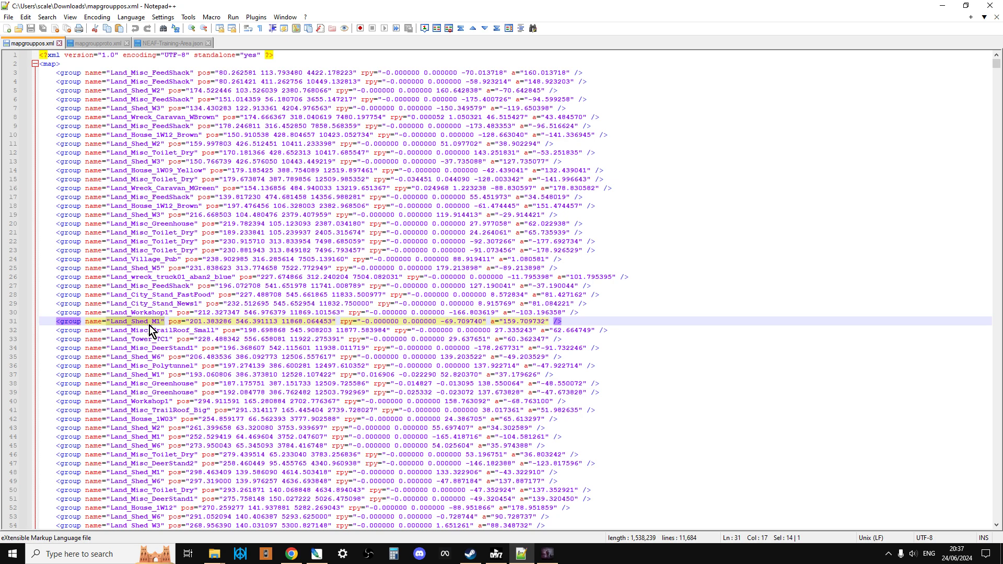
- Compare the training-area JSON objects against the Land_Shed_M1 entry in mapgrouppos.xml
{"action": "left_click", "coordinate": [55, 320]}
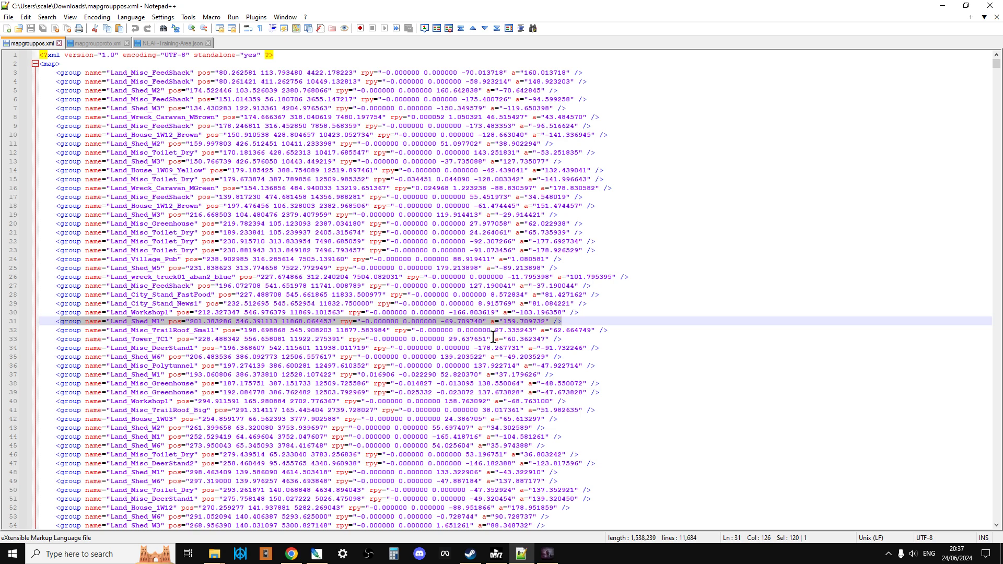
{"action": "left_click", "coordinate": [171, 43]}
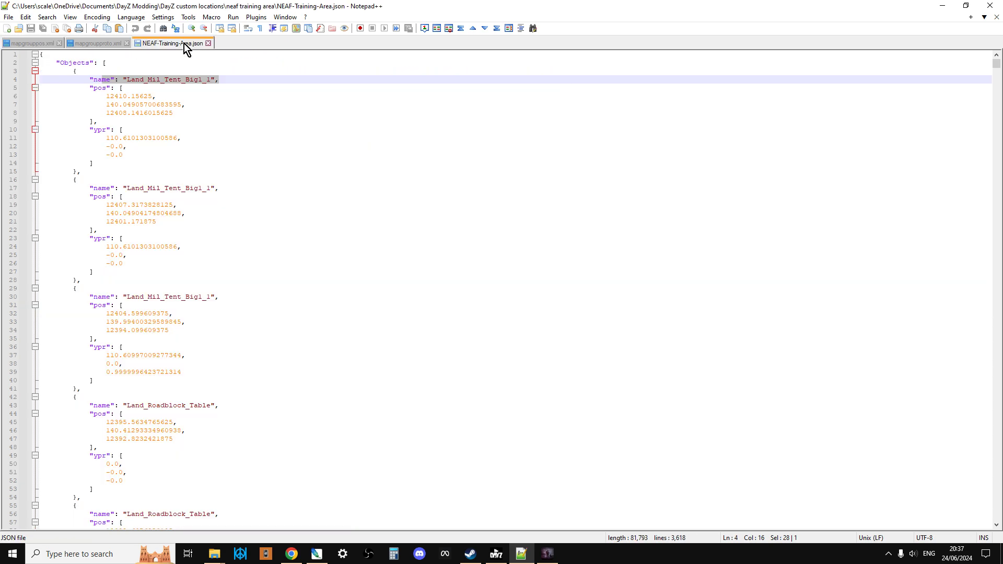
{"action": "mouse_move", "coordinate": [196, 131]}
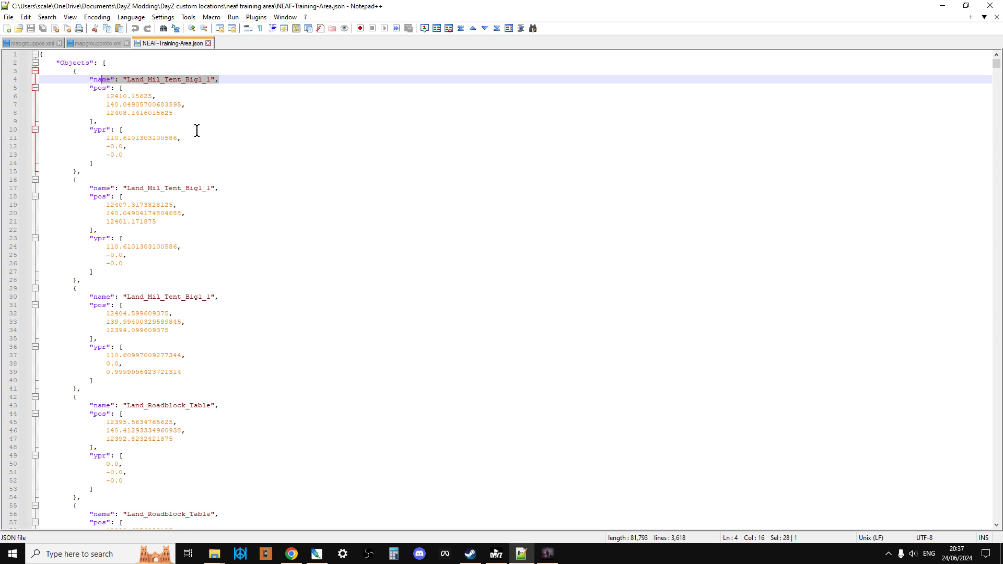
{"action": "left_click", "coordinate": [28, 43]}
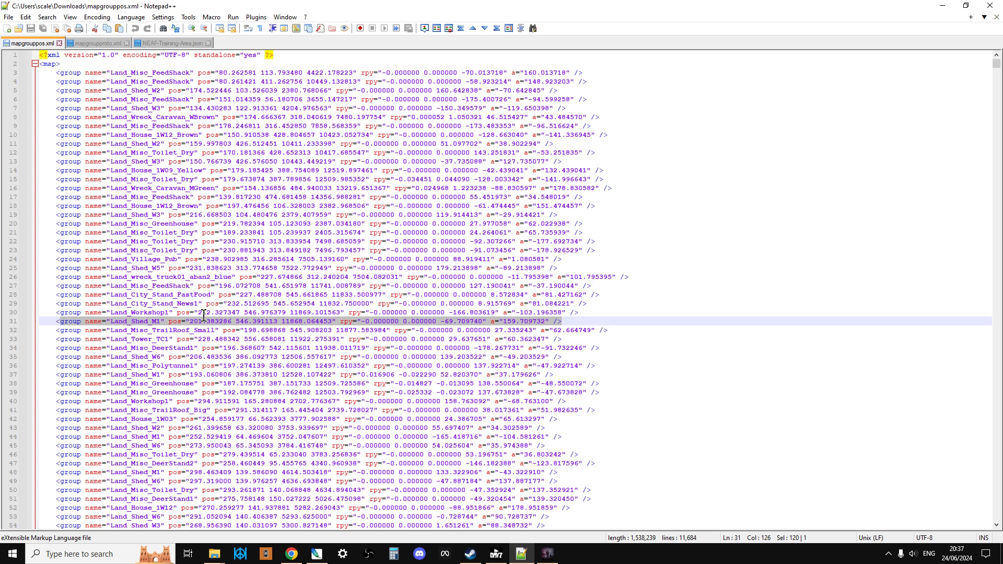
{"action": "left_click", "coordinate": [355, 321]}
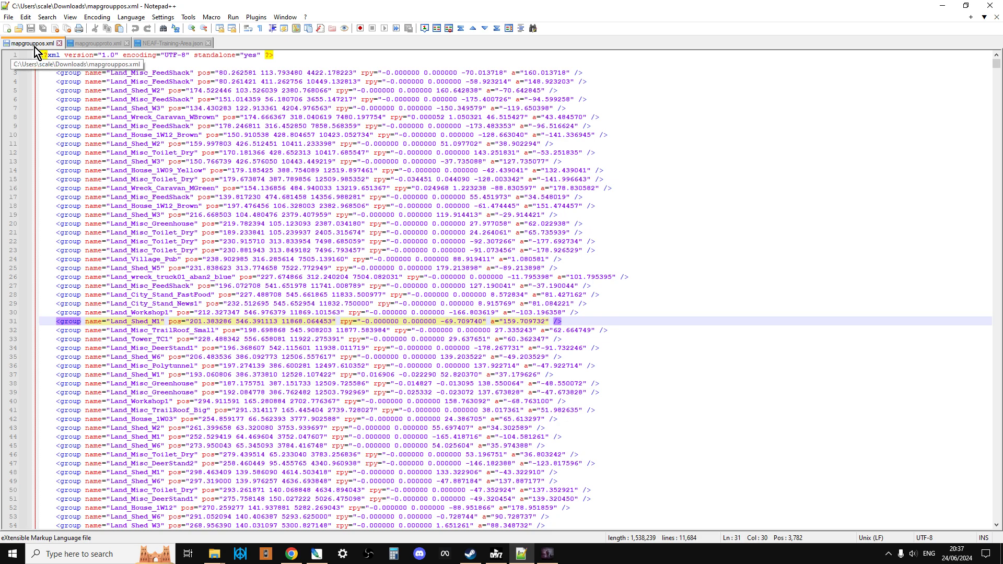
{"action": "mouse_move", "coordinate": [156, 275]}
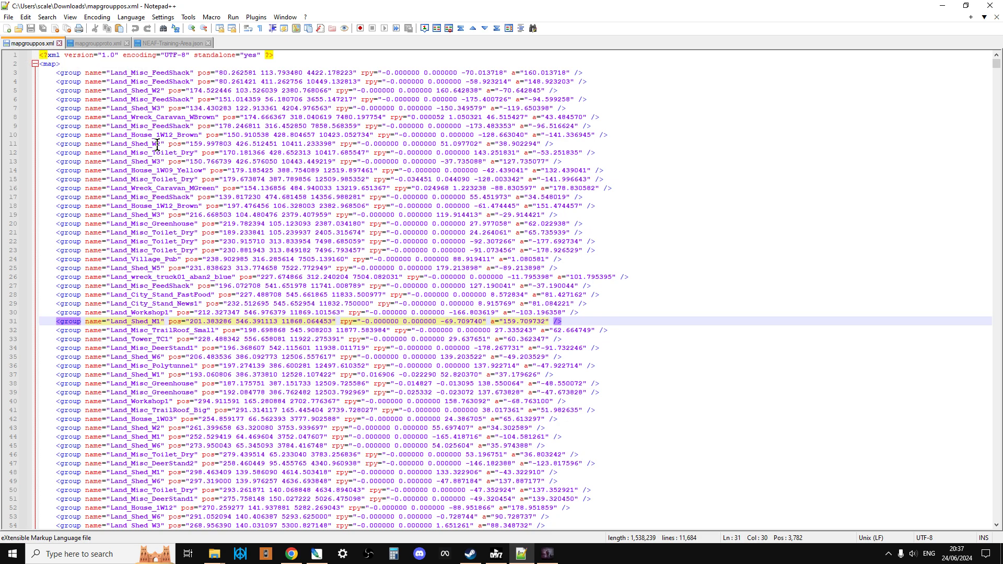
{"action": "mouse_move", "coordinate": [96, 43]}
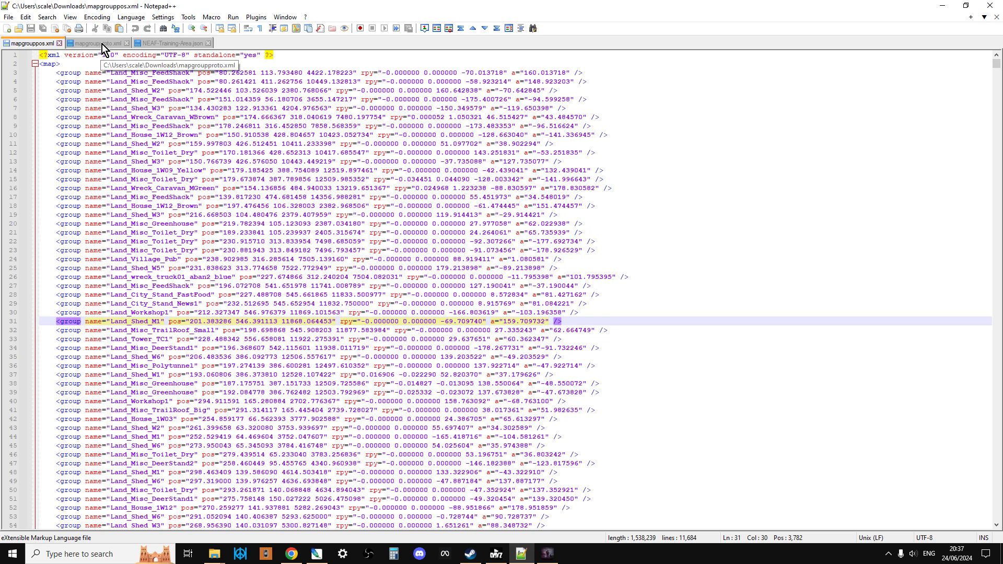
{"action": "left_click", "coordinate": [292, 554]}
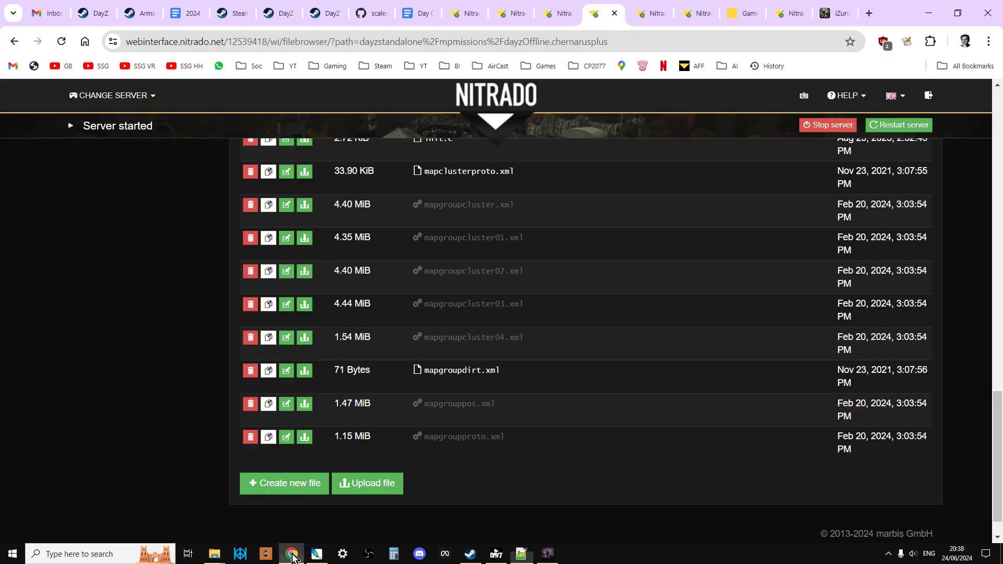
{"action": "mouse_move", "coordinate": [310, 454]}
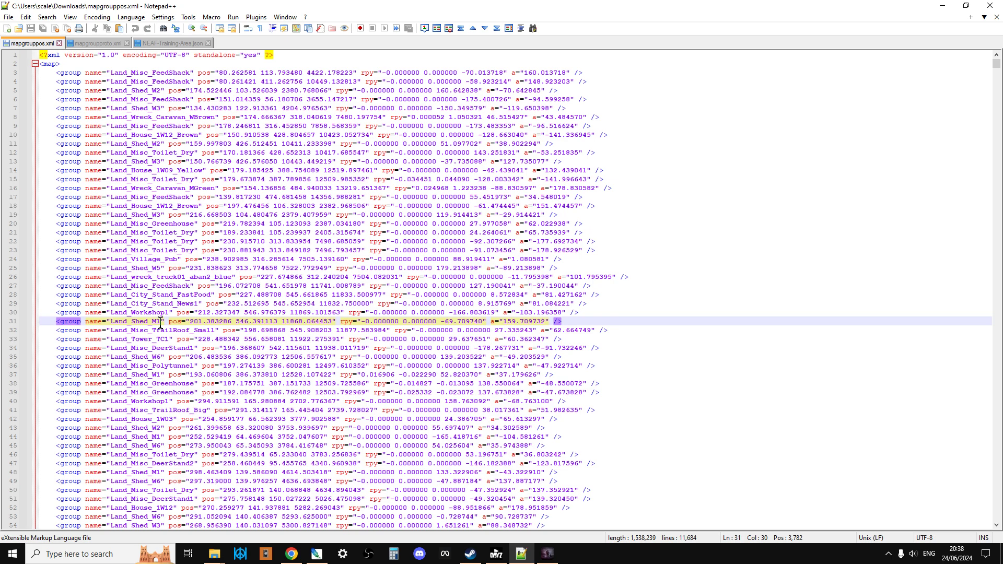
- Copy the Land_Shed_M1 name and search for it in mapgroupproto.xml
{"action": "double_click", "coordinate": [134, 321]}
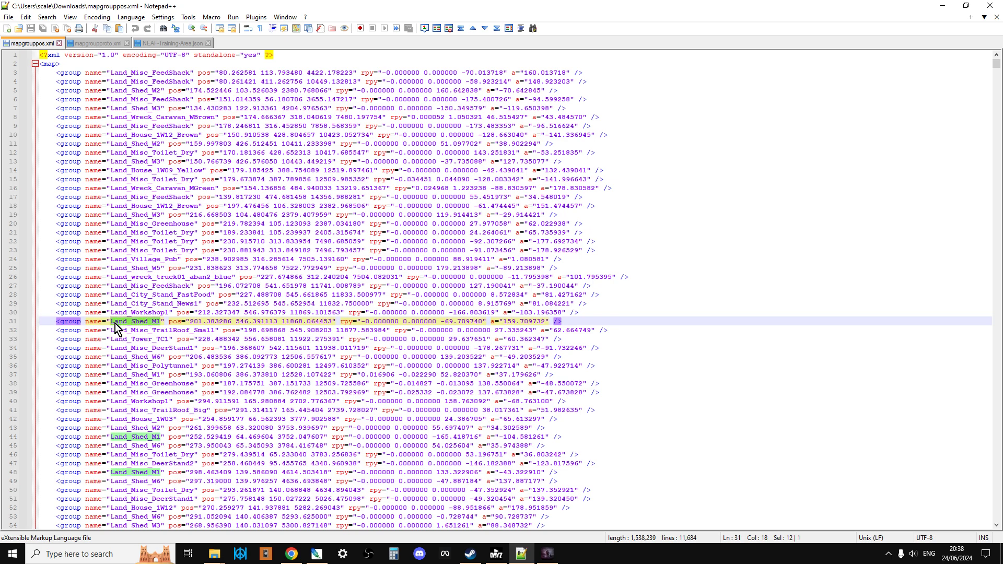
{"action": "mouse_move", "coordinate": [153, 324]}
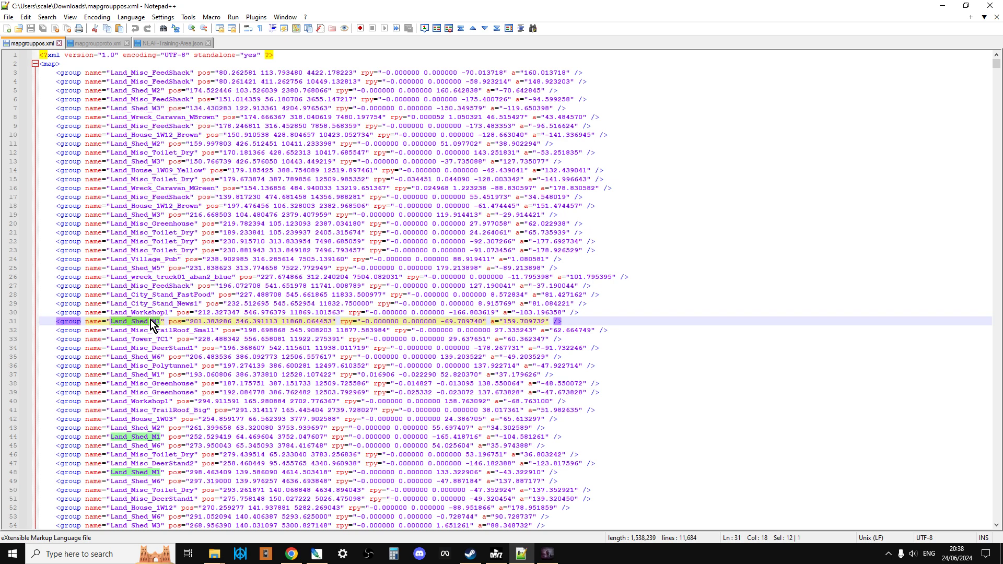
{"action": "mouse_move", "coordinate": [115, 85]}
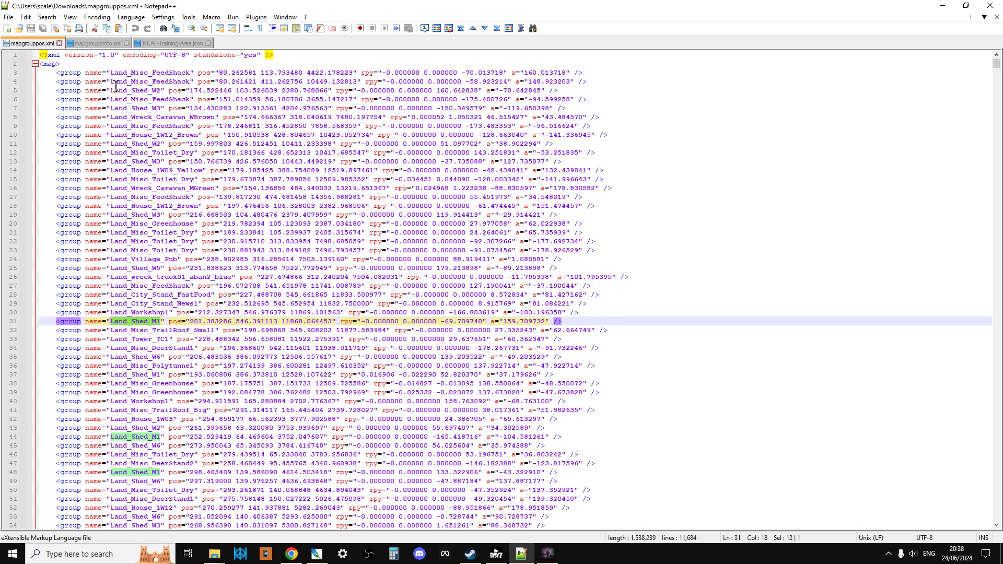
{"action": "left_click", "coordinate": [95, 43]}
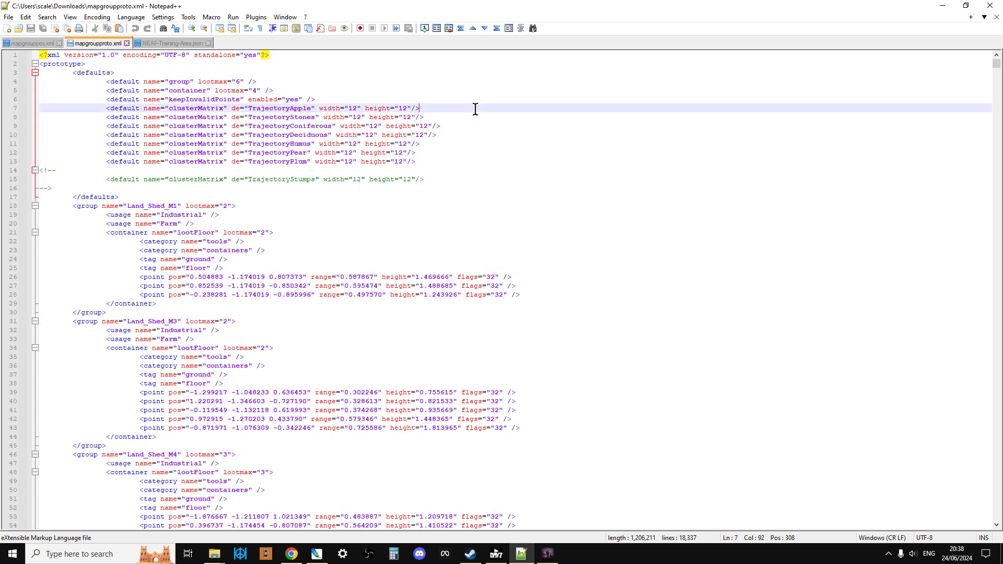
{"action": "key", "text": "Ctrl+f"}
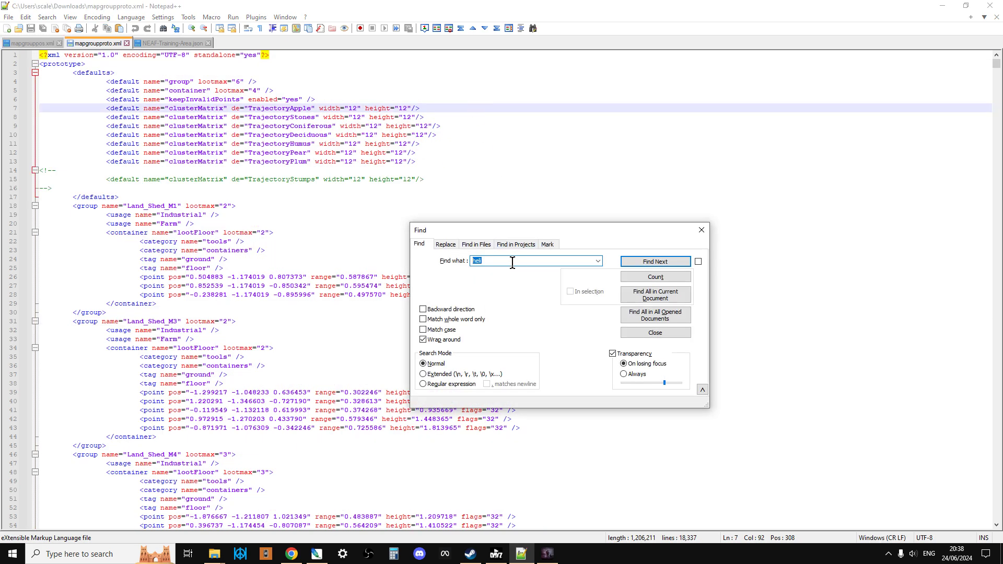
{"action": "left_click", "coordinate": [654, 261]}
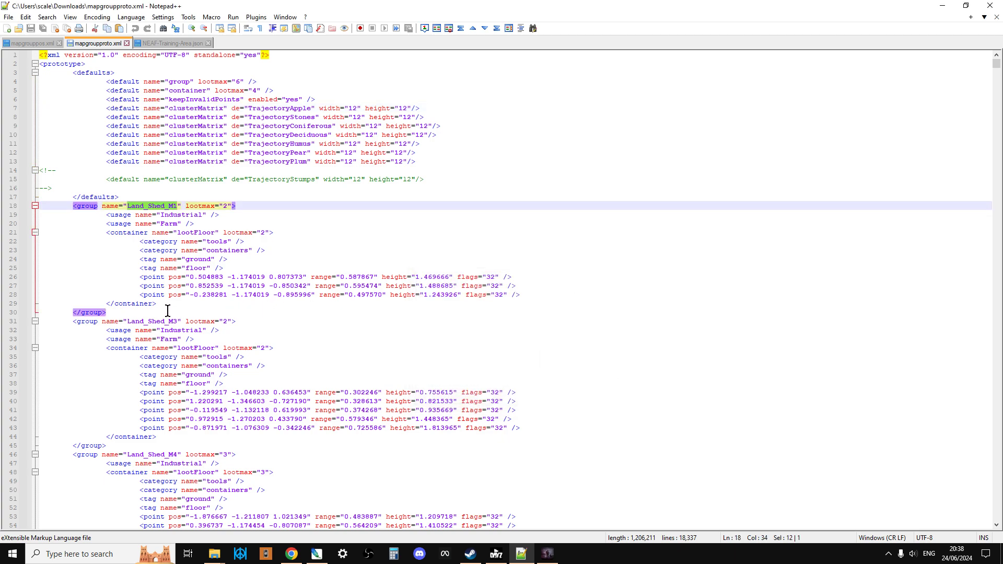
{"action": "left_click", "coordinate": [107, 313]}
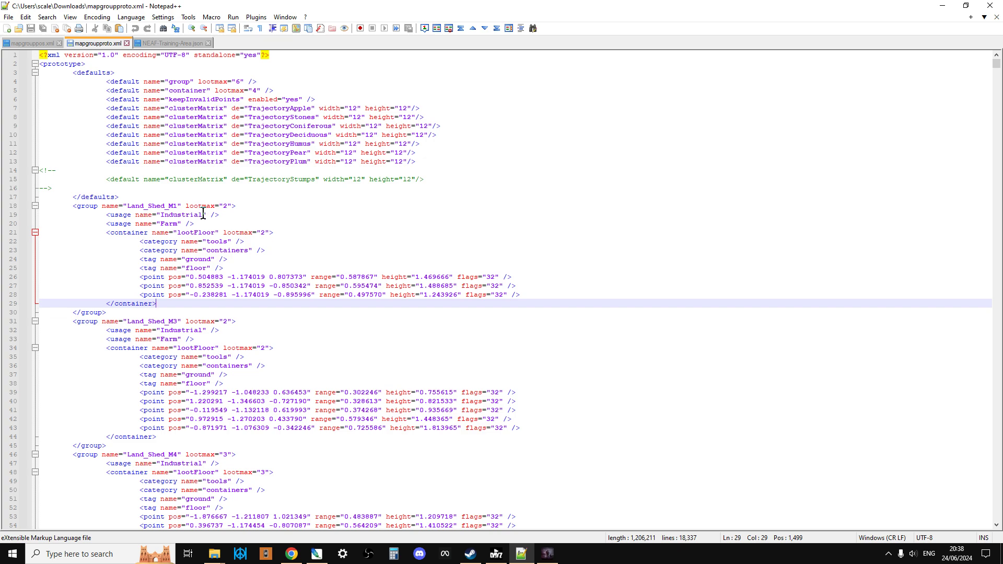
{"action": "mouse_move", "coordinate": [200, 214]}
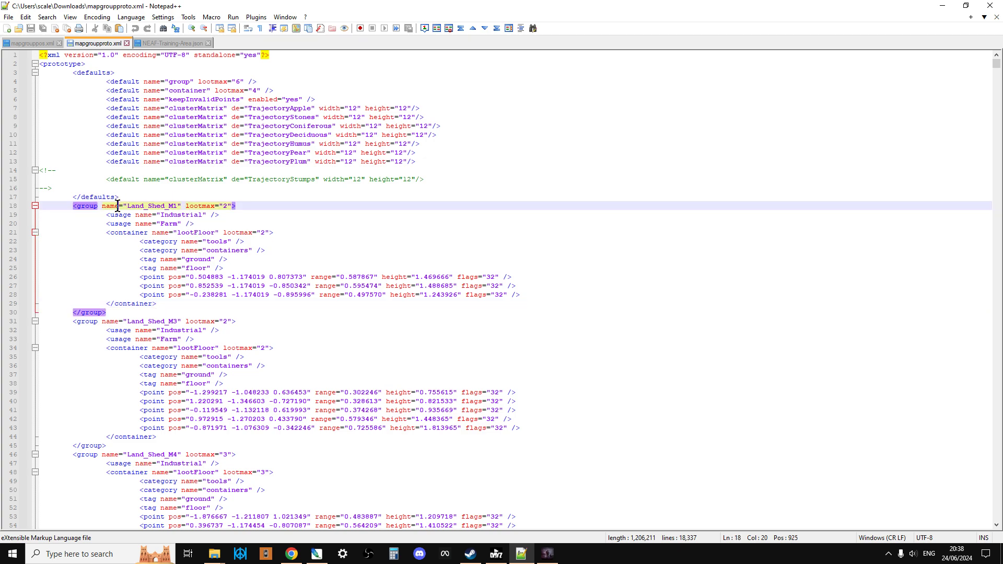
- Inspect the Land_Shed_M1 group's usage, container and point entries
{"action": "left_click", "coordinate": [214, 214]}
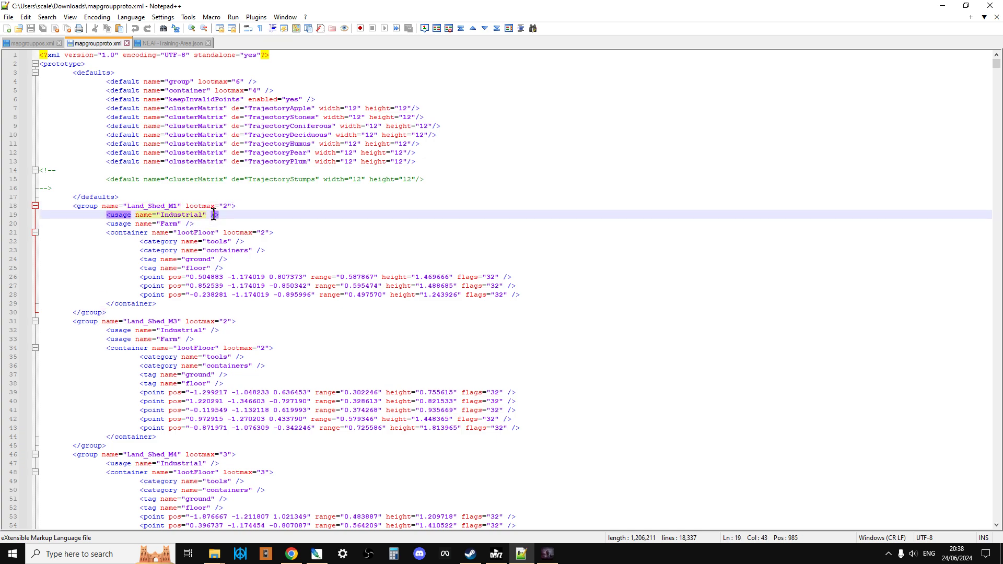
{"action": "left_click", "coordinate": [277, 250]}
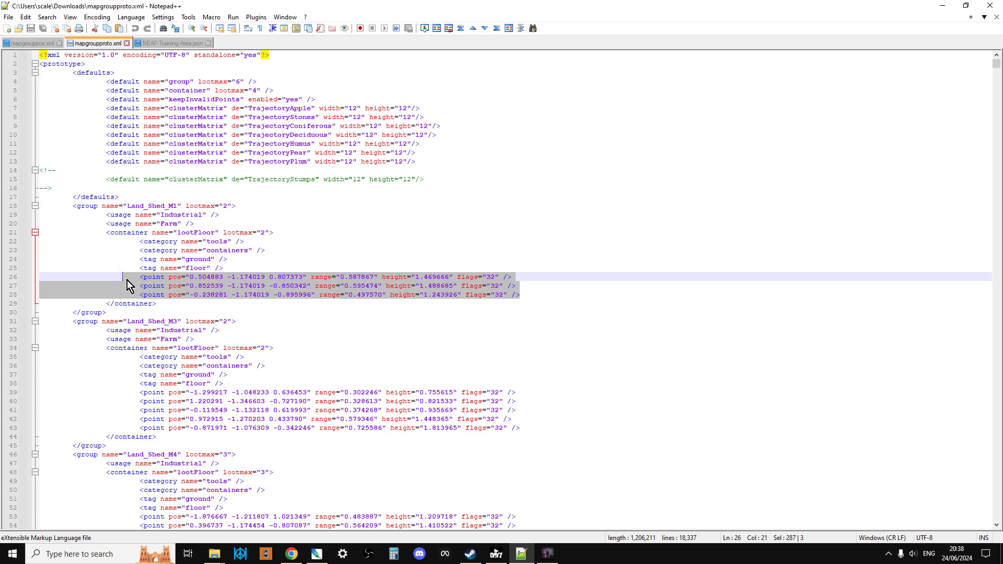
{"action": "left_click", "coordinate": [240, 232]}
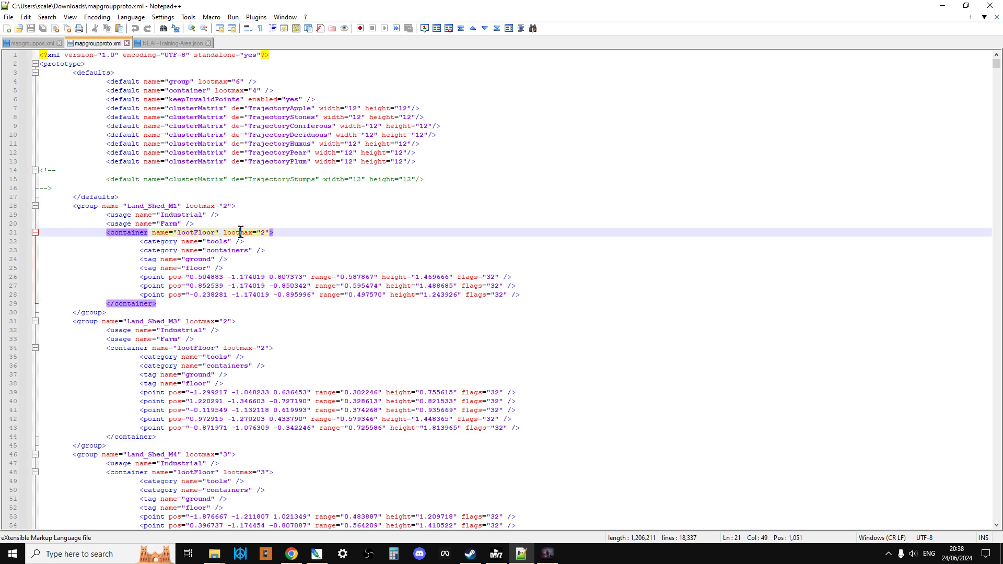
{"action": "left_click", "coordinate": [186, 205]}
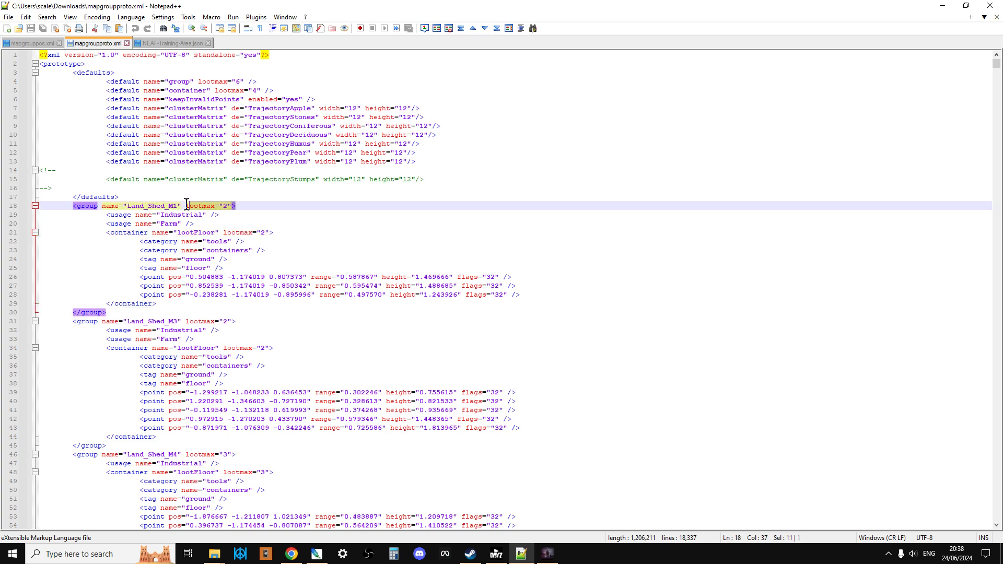
{"action": "mouse_move", "coordinate": [209, 216]}
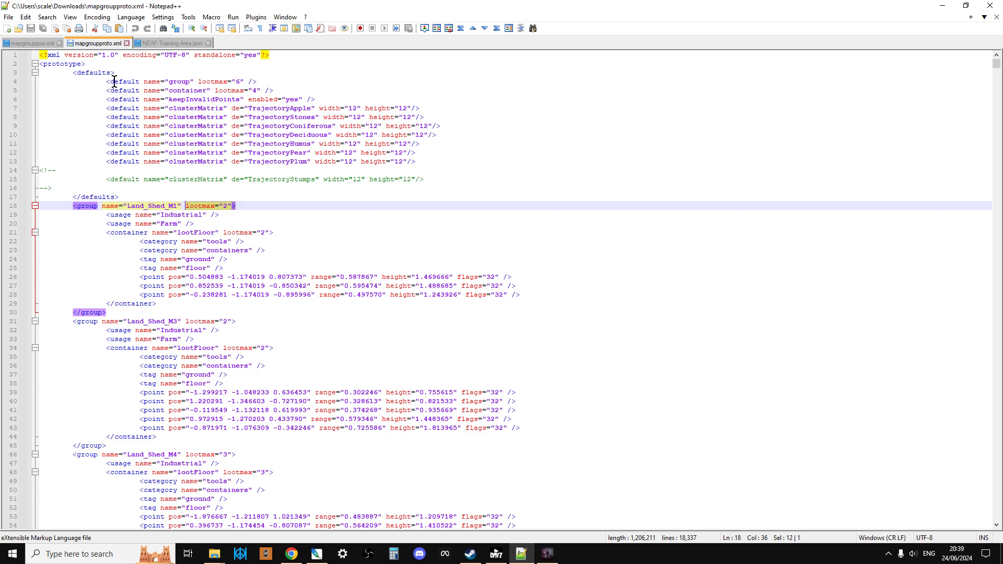
- Find 'tent' in mapgrouppos.xml, copy Land_Mil_Tent_Big2_5, and return to NEAF-Training-Area.json
{"action": "left_click", "coordinate": [26, 43]}
{"action": "type", "text": "tent"}
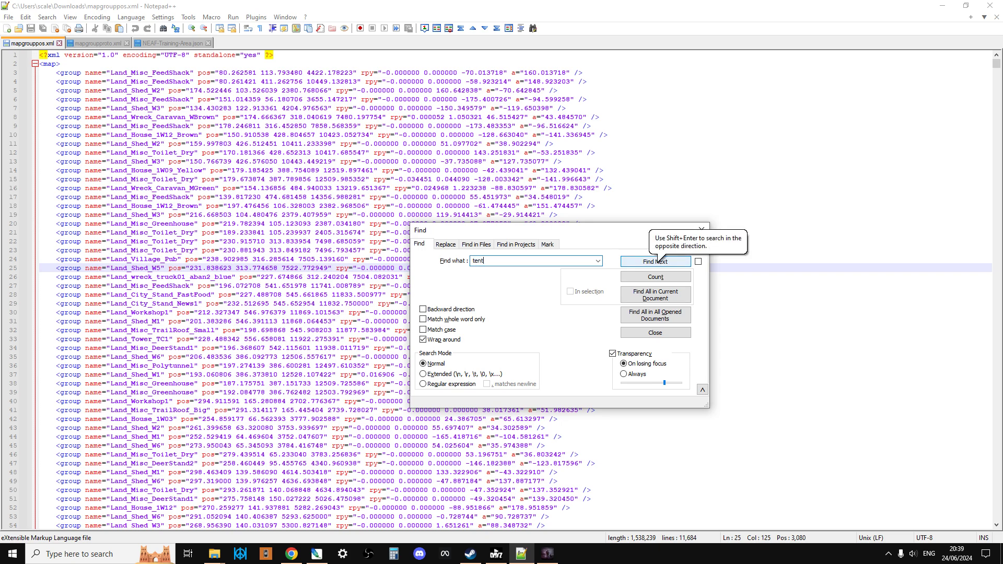
{"action": "left_click", "coordinate": [653, 262]}
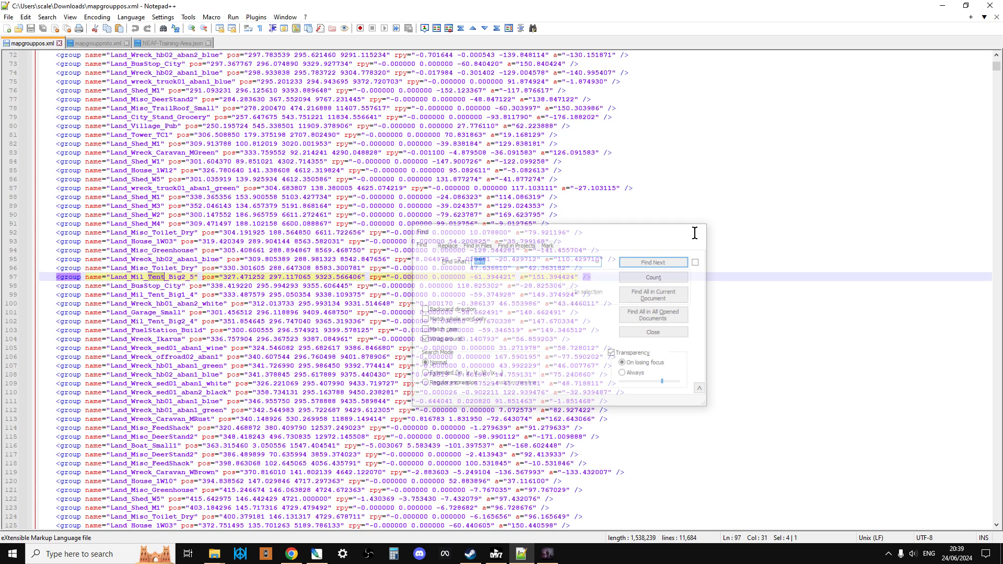
{"action": "left_click", "coordinate": [652, 331]}
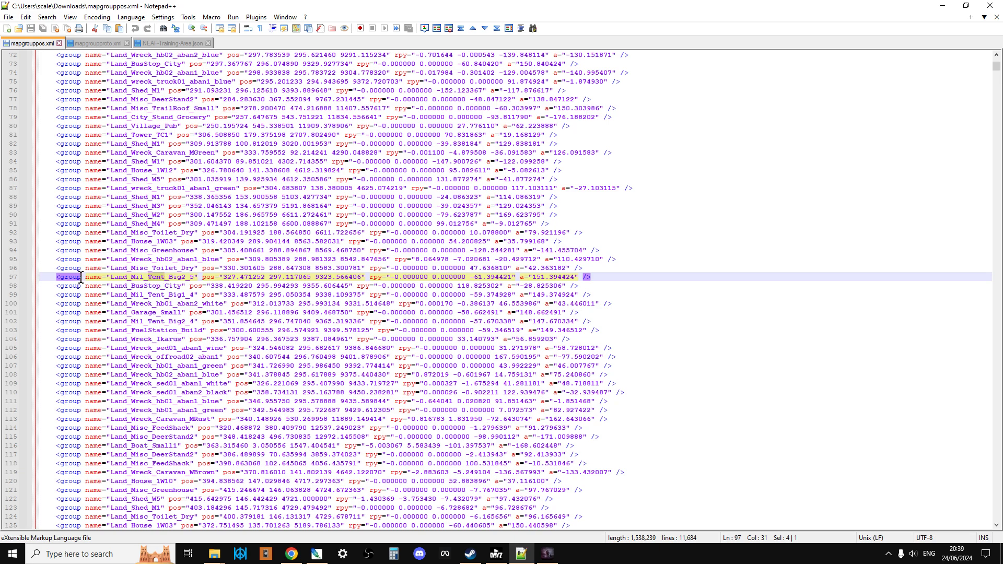
{"action": "left_click", "coordinate": [128, 277]}
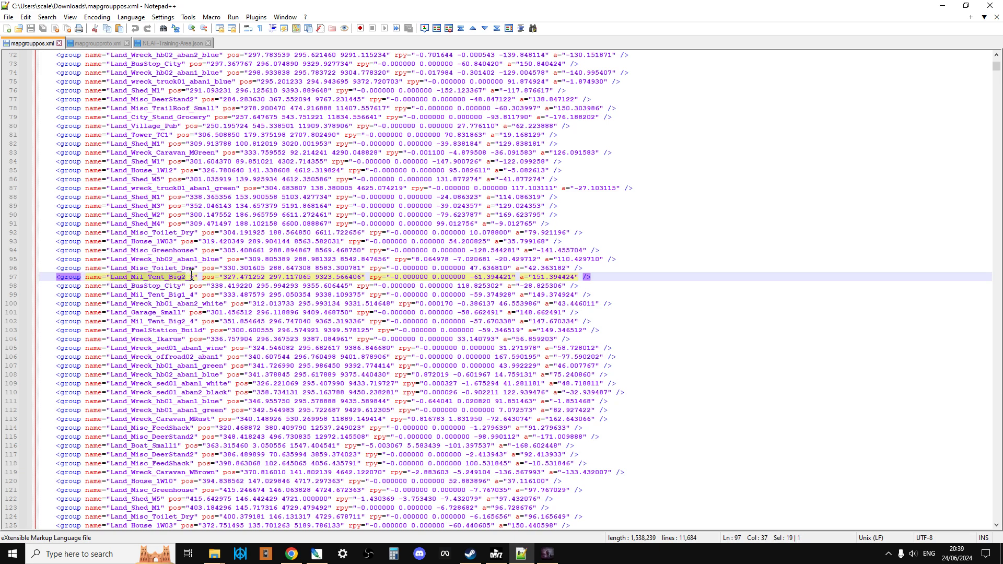
{"action": "right_click", "coordinate": [191, 277]}
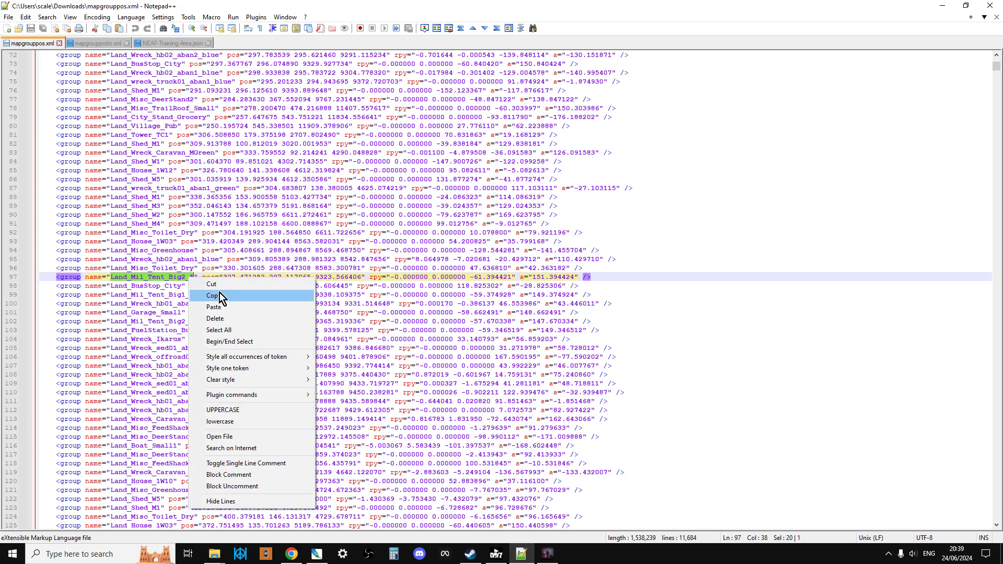
{"action": "left_click", "coordinate": [171, 43]}
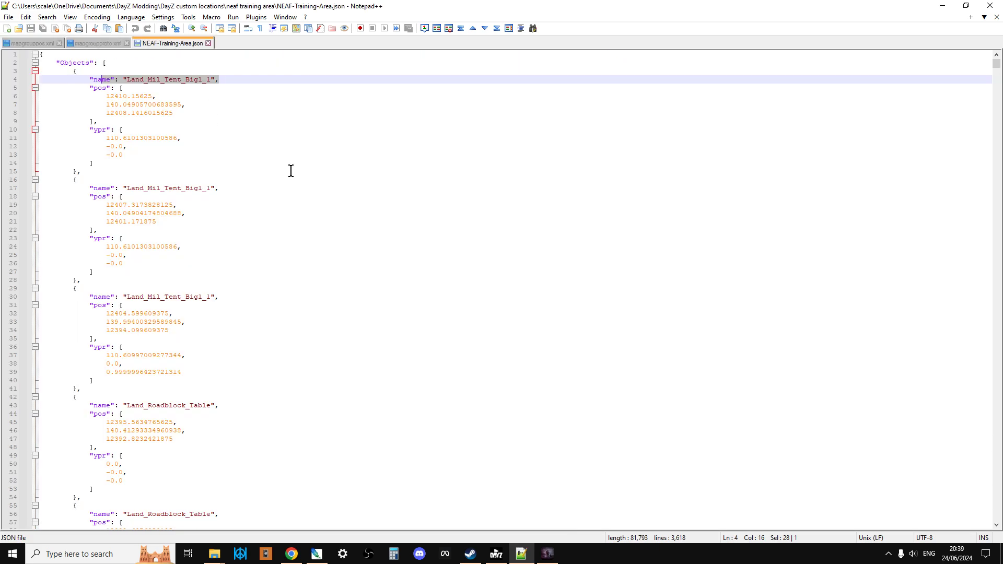
- Locate the Land_Mil_Tent_Big2_5 Military loot group in mapgroupproto.xml
{"action": "left_click", "coordinate": [96, 43]}
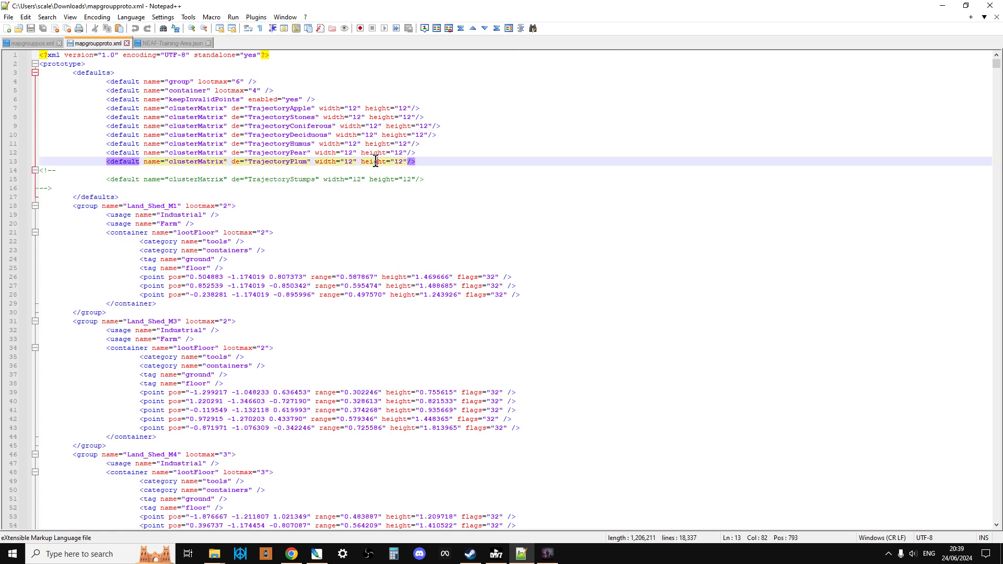
{"action": "left_click", "coordinate": [655, 262]}
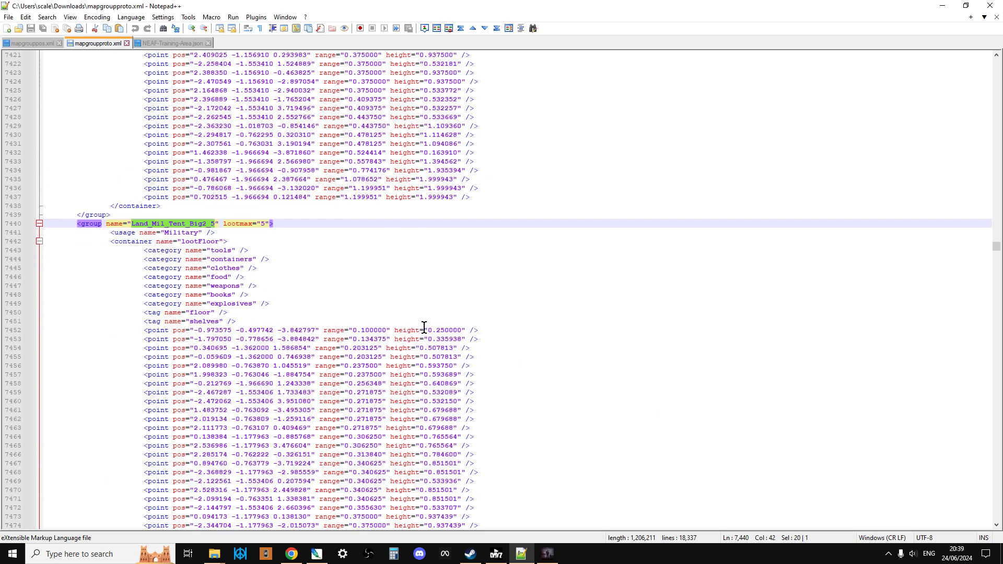
{"action": "scroll", "scroll_direction": "down", "scroll_amount": 3}
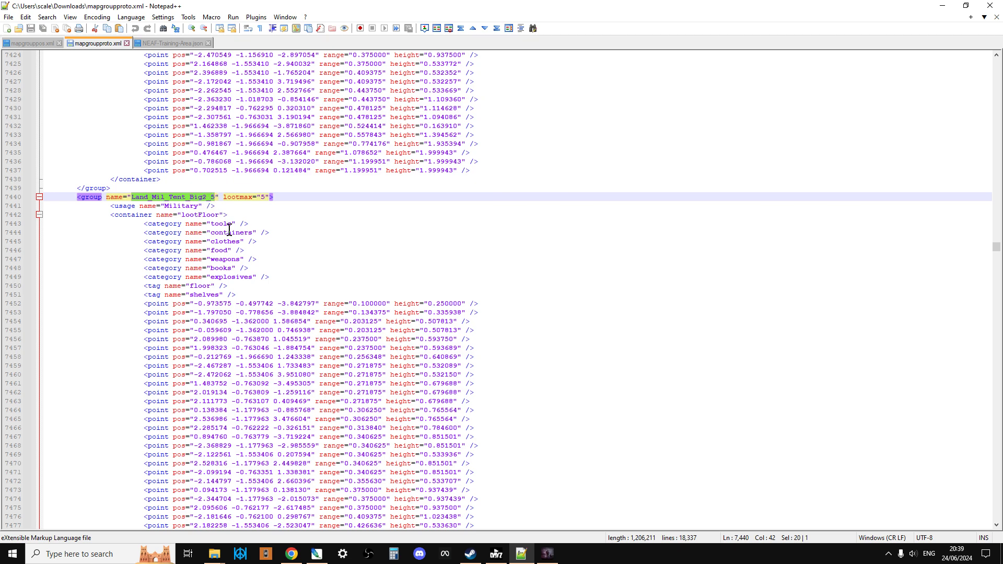
{"action": "mouse_move", "coordinate": [229, 273]}
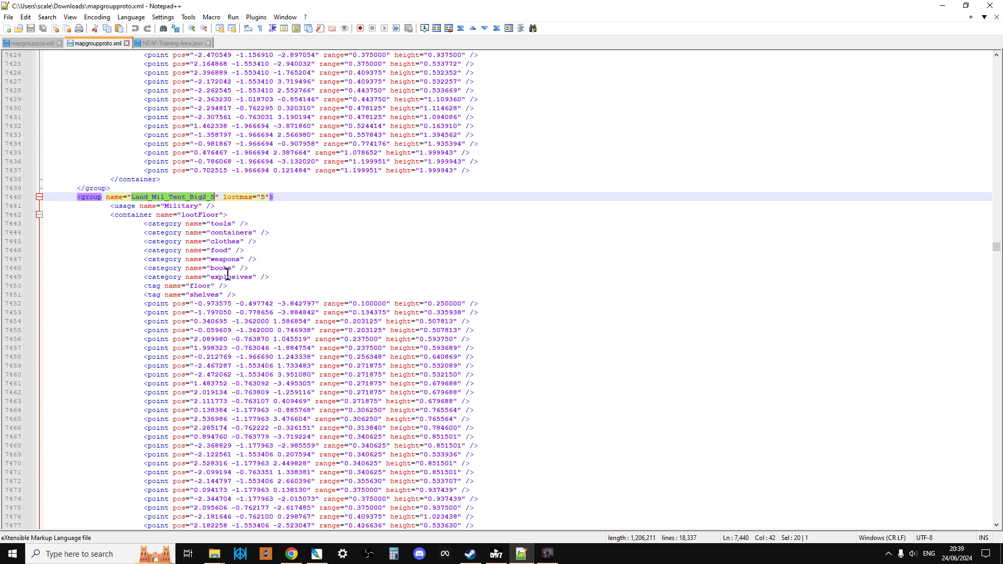
{"action": "scroll", "scroll_direction": "down", "scroll_amount": 3}
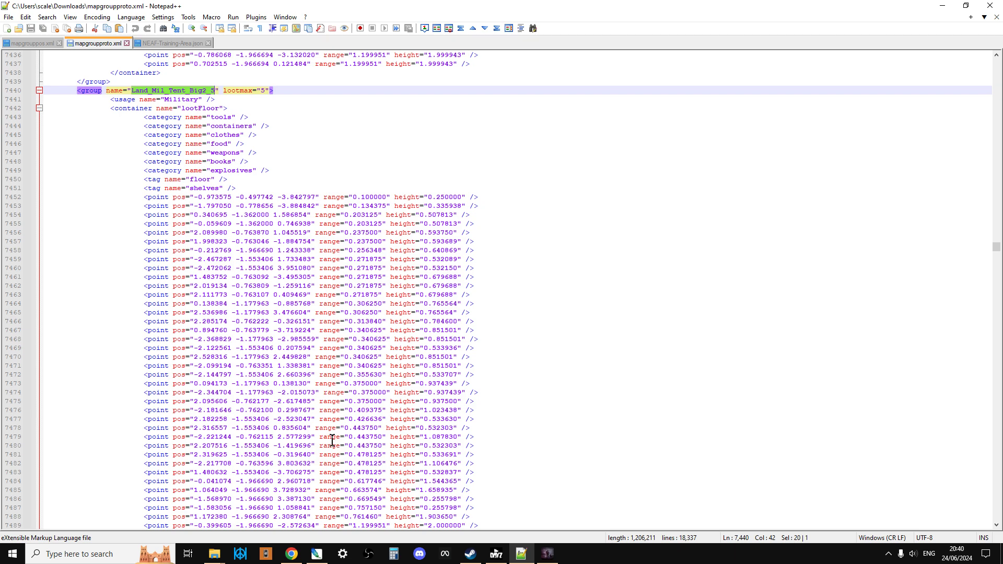
{"action": "mouse_move", "coordinate": [34, 45]}
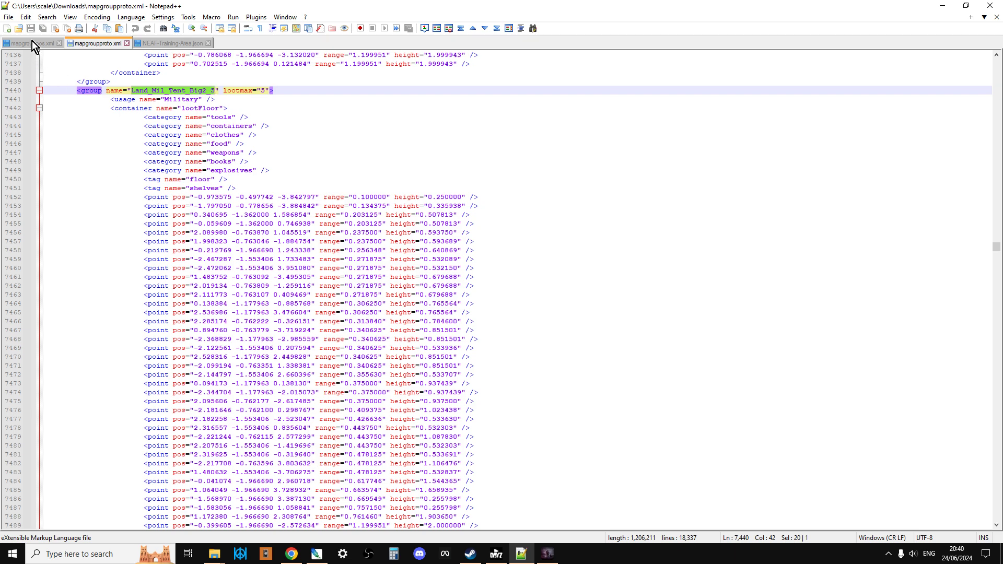
- Compare it against the Land_Mil_Tent_Big2_5 line in mapgrouppos.xml
{"action": "left_click", "coordinate": [31, 43]}
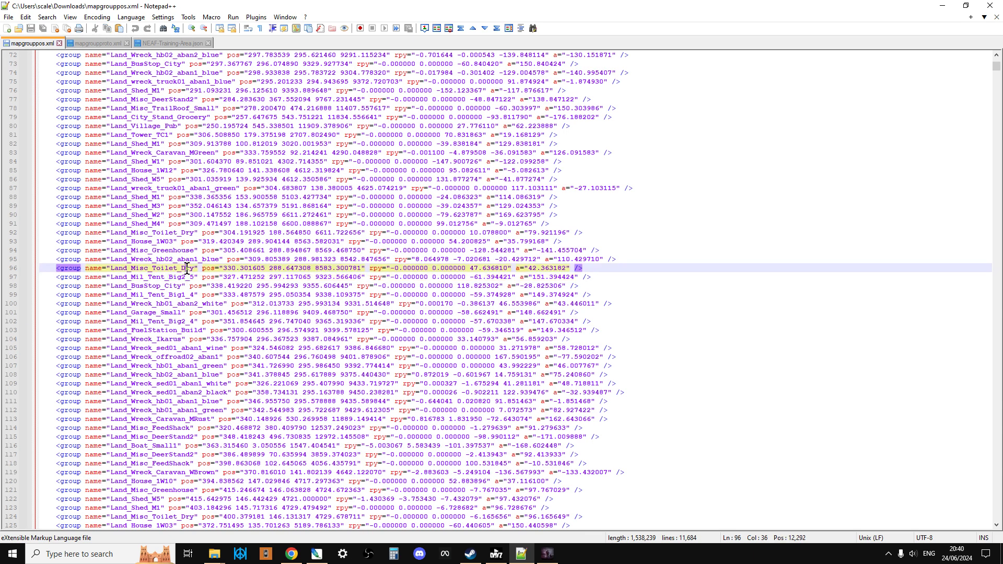
{"action": "left_click", "coordinate": [96, 43]}
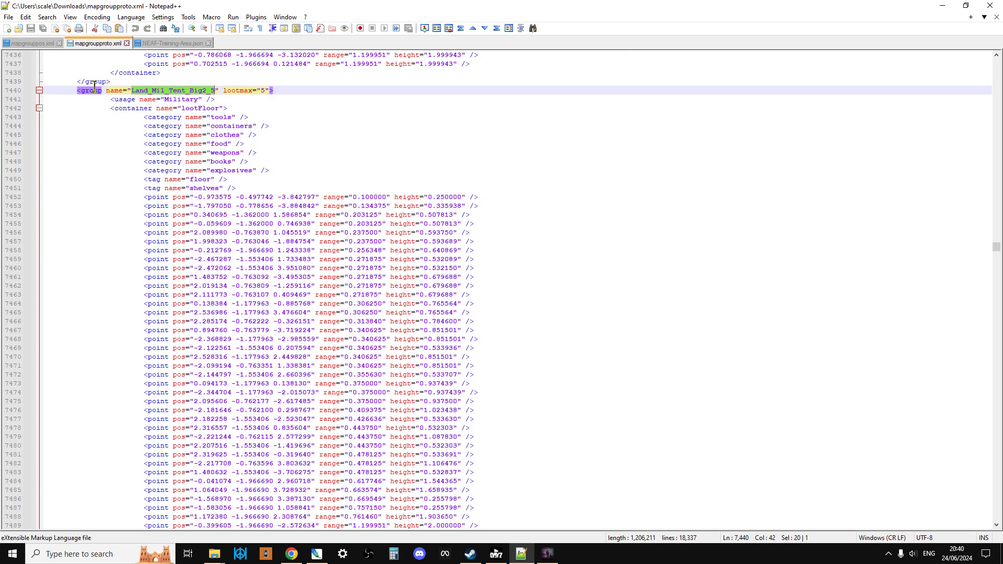
{"action": "left_click", "coordinate": [32, 43]}
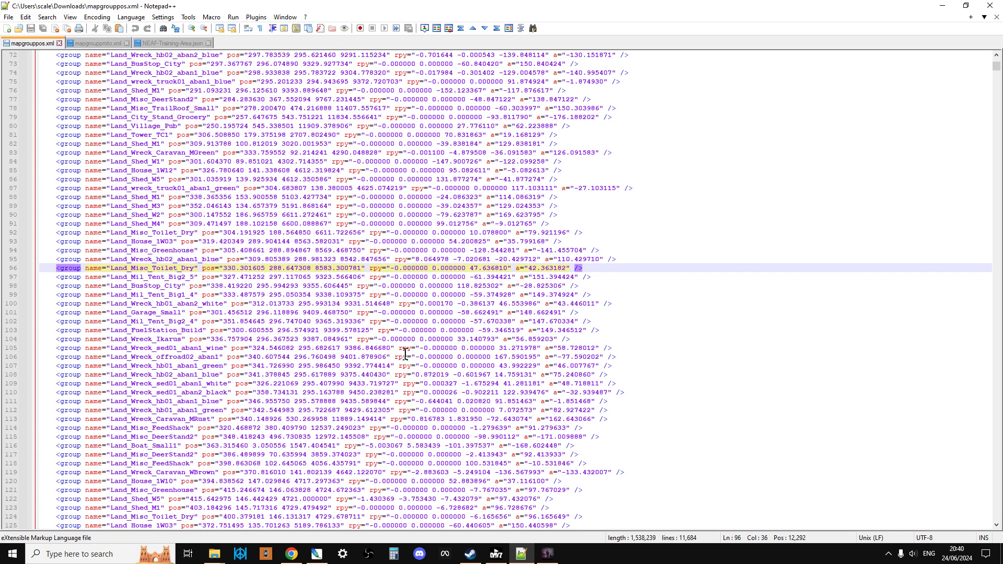
{"action": "scroll", "scroll_direction": "up", "scroll_amount": 3}
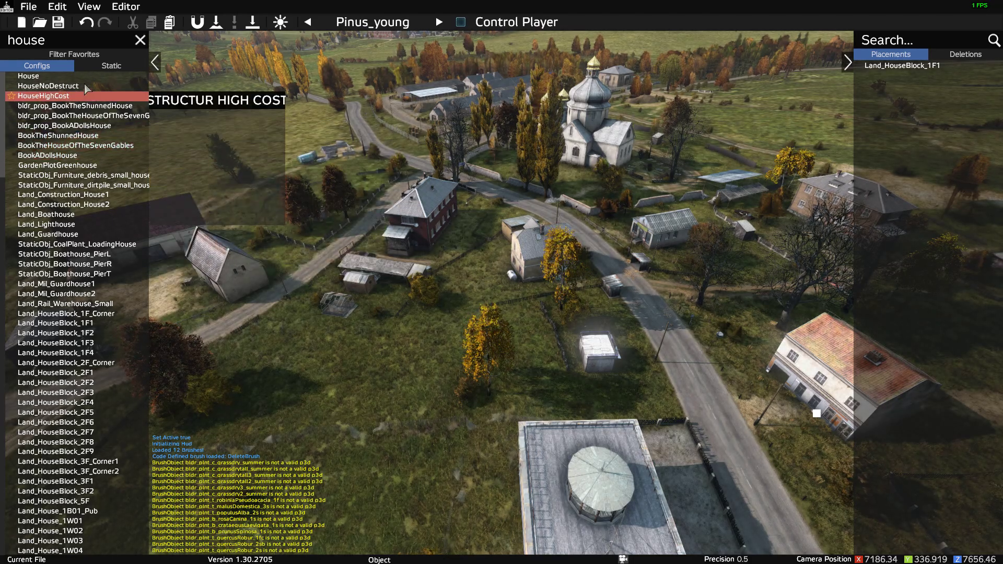
- Browse the house-filtered Configs list through its ruin and house entries
{"action": "scroll", "scroll_direction": "down", "scroll_amount": 3}
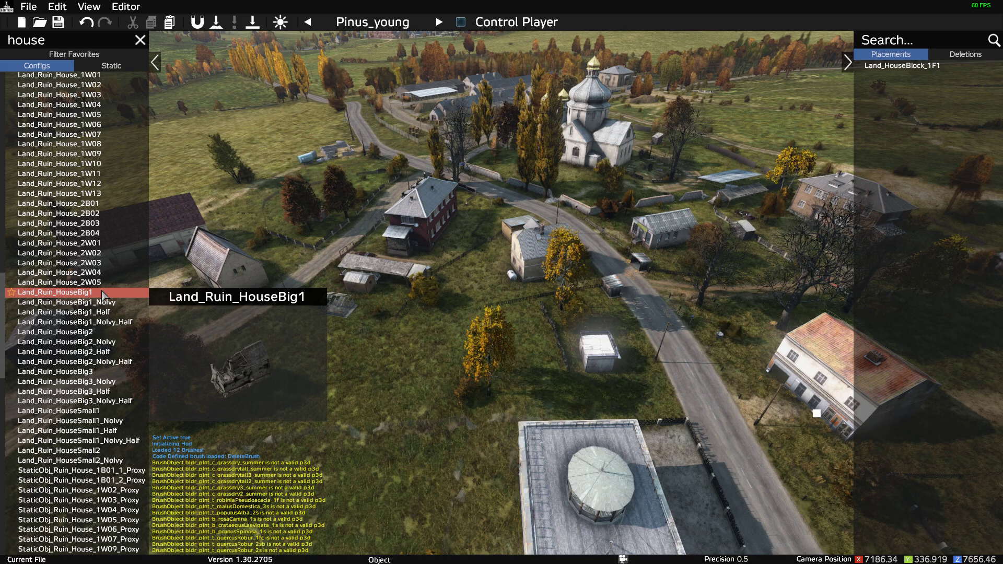
{"action": "left_click", "coordinate": [63, 282]}
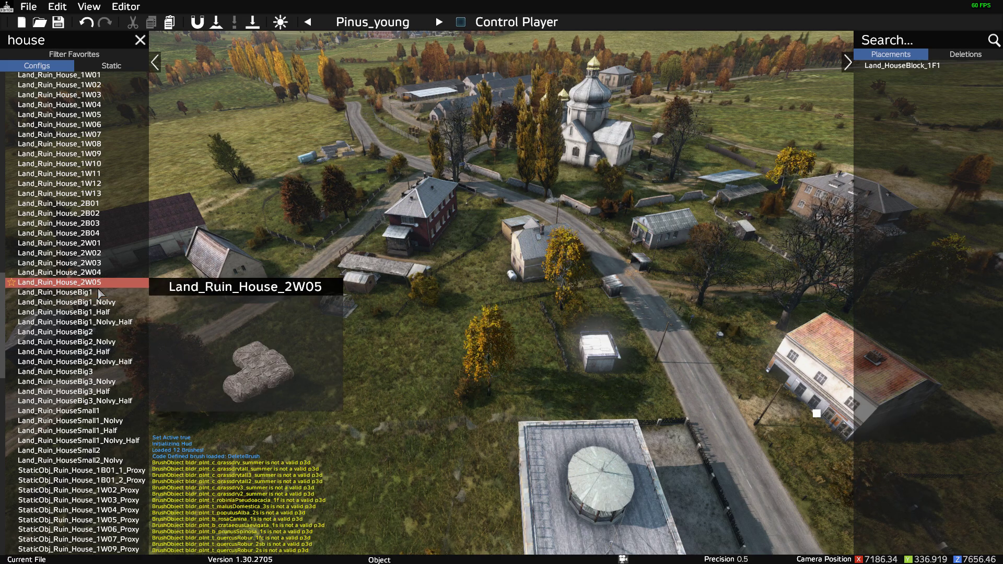
{"action": "scroll", "scroll_direction": "down", "scroll_amount": 3}
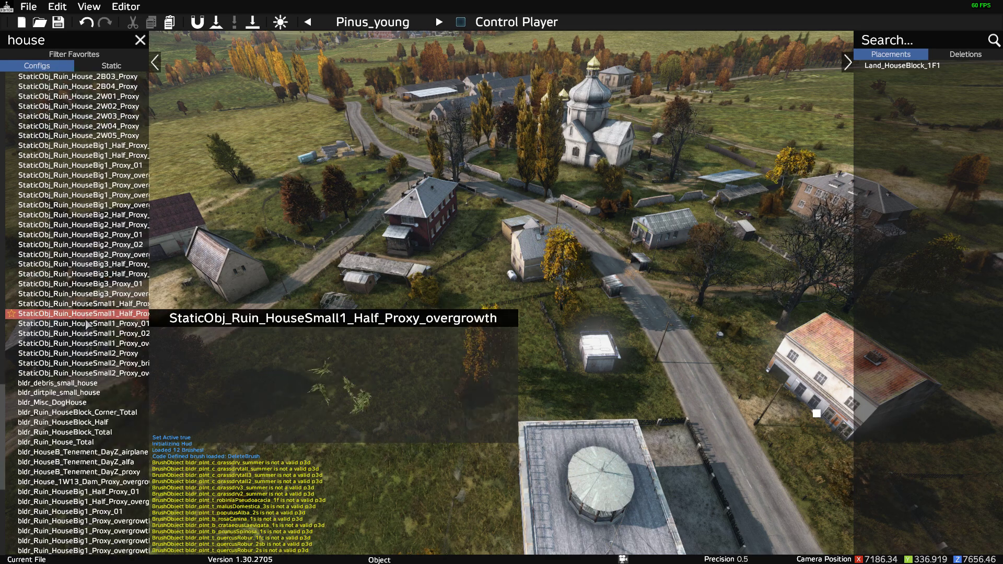
{"action": "left_click", "coordinate": [77, 315]}
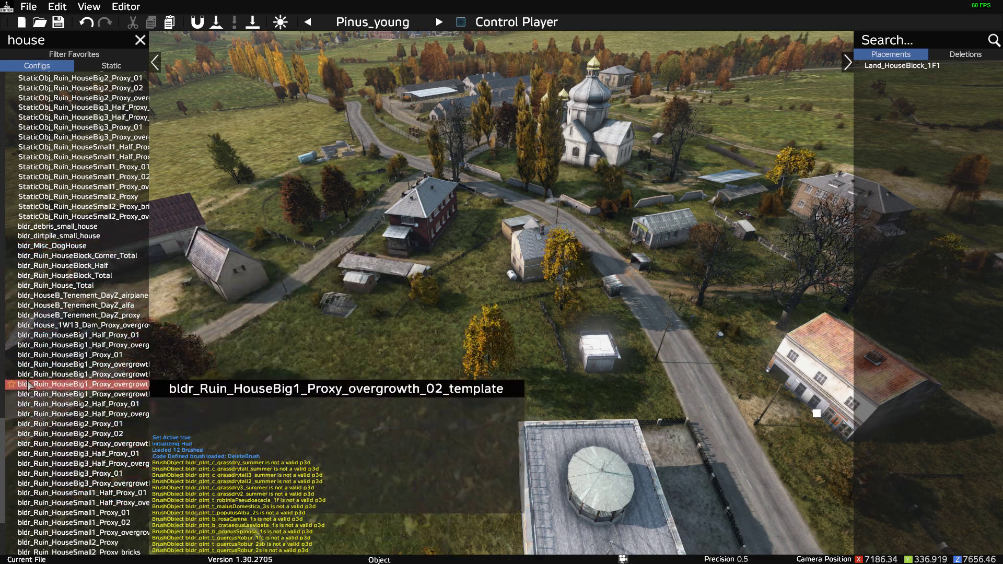
{"action": "scroll", "scroll_direction": "down", "scroll_amount": 3}
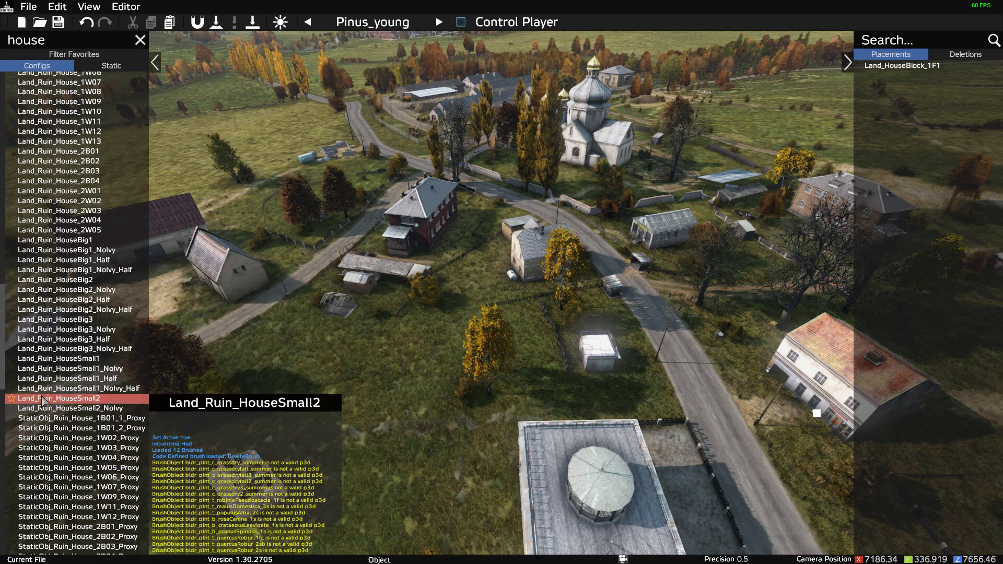
{"action": "scroll", "scroll_direction": "up", "scroll_amount": 3}
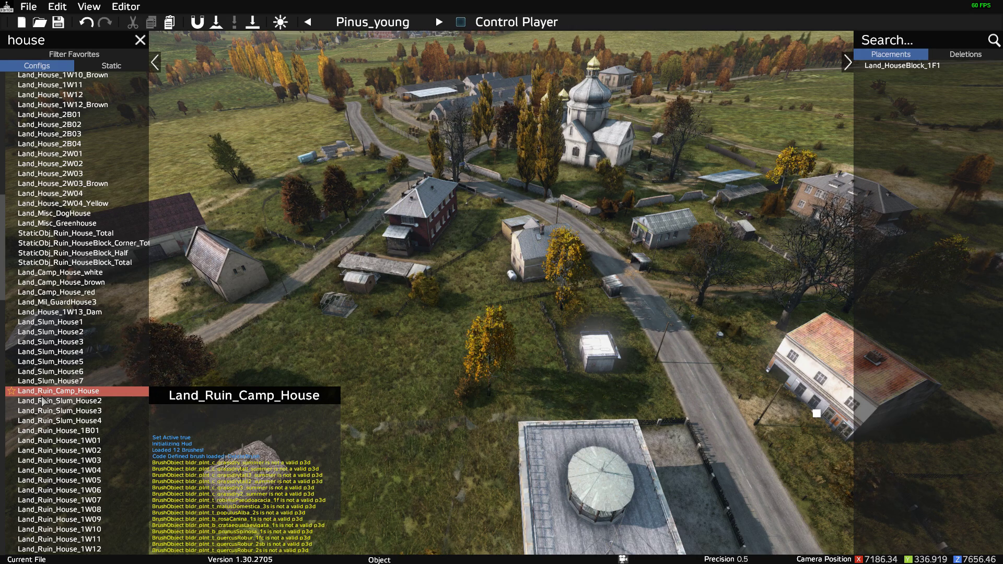
{"action": "scroll", "scroll_direction": "up", "scroll_amount": 3}
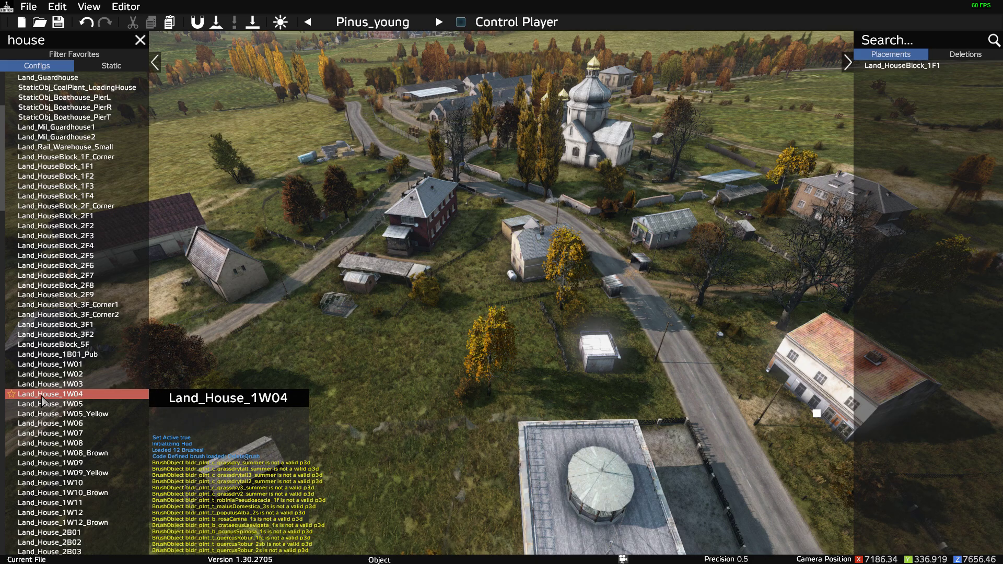
{"action": "scroll", "scroll_direction": "up", "scroll_amount": 3}
{"action": "type", "text": "te_"}
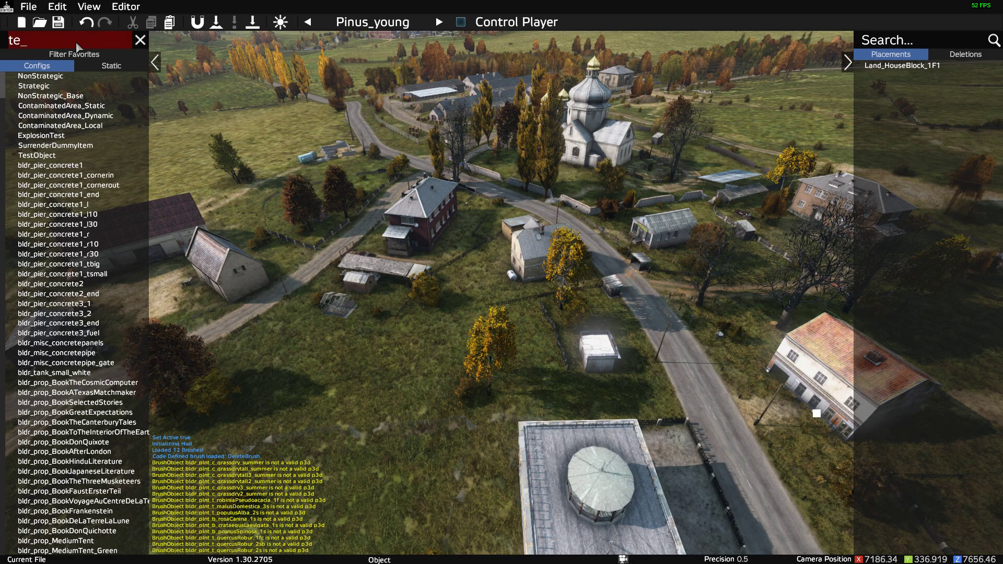
- Search 'tent' and drop Land_Mil_Tent_Big1_1 on the grass near the road
{"action": "type", "text": "nt"}
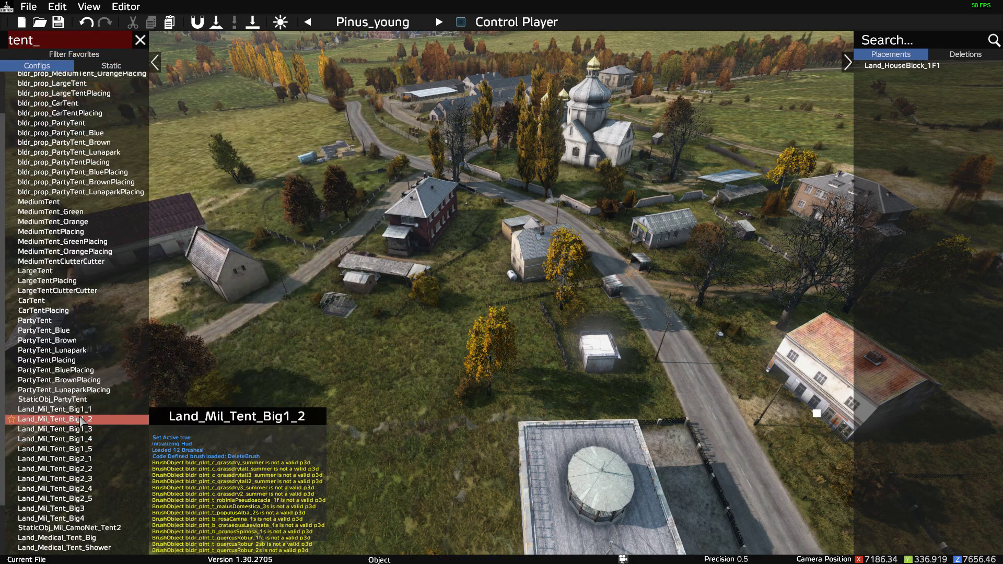
{"action": "left_click", "coordinate": [54, 408]}
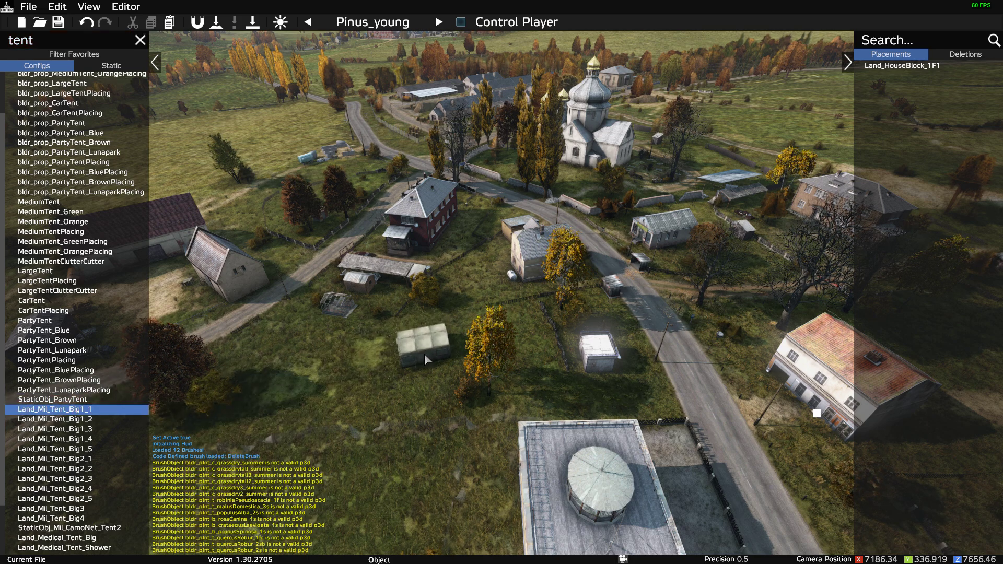
{"action": "left_click", "coordinate": [422, 349]}
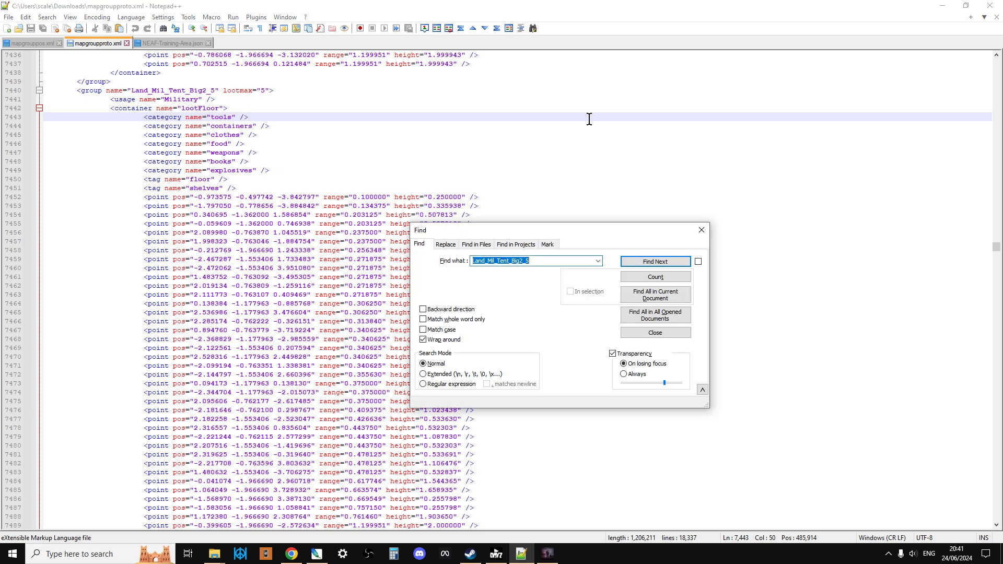
- Search 'Land_Mil_Tent_Big' across mapgroupproto.xml (12 hits), then view mapgrouppos.xml
{"action": "left_click", "coordinate": [534, 260]}
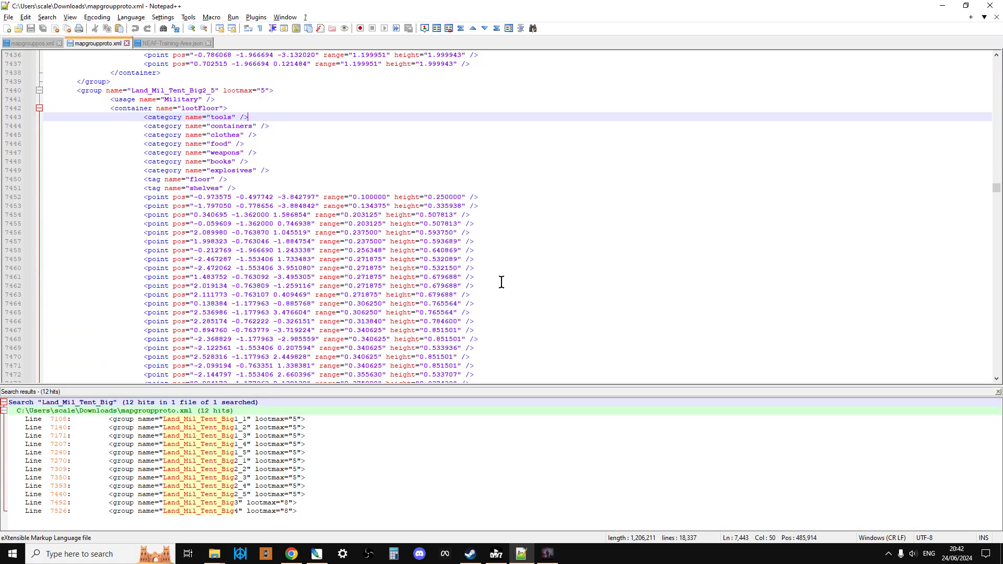
{"action": "mouse_move", "coordinate": [205, 421]}
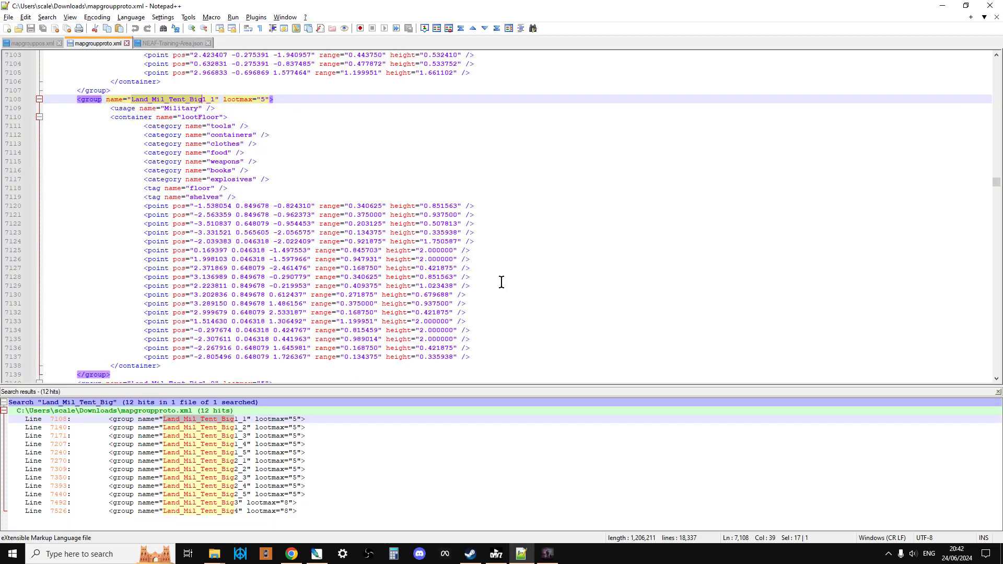
{"action": "mouse_move", "coordinate": [271, 214]}
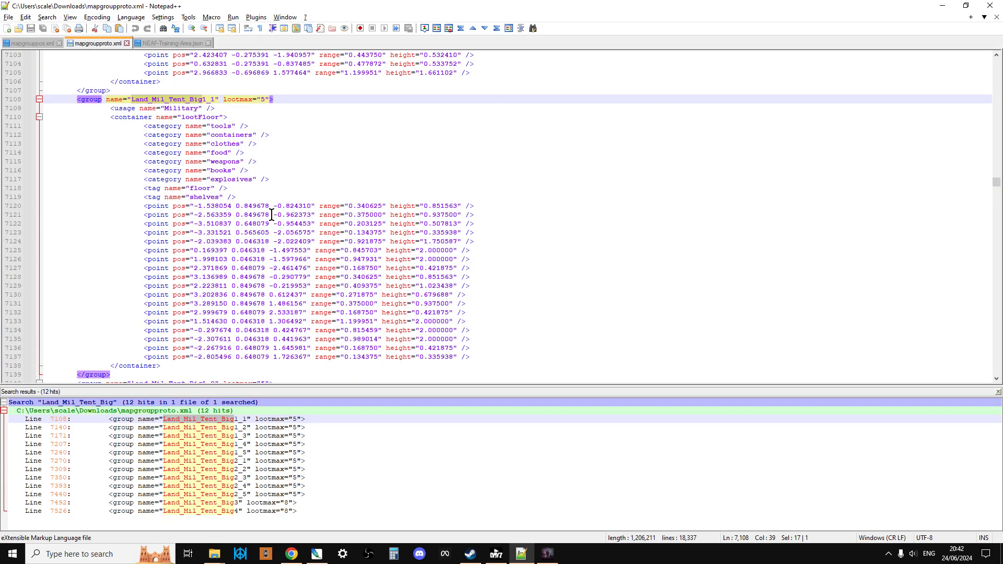
{"action": "left_click", "coordinate": [32, 42]}
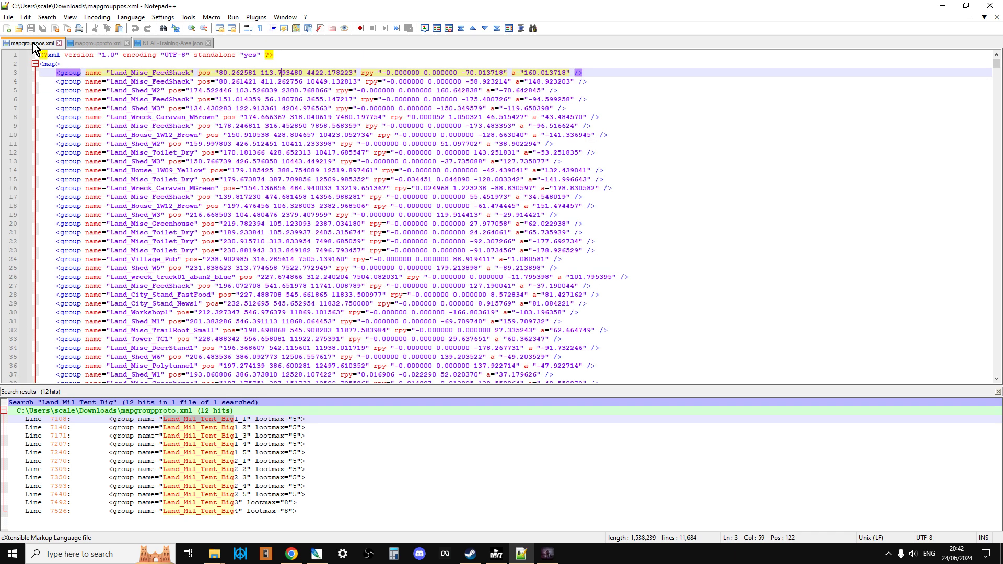
{"action": "mouse_move", "coordinate": [57, 67]}
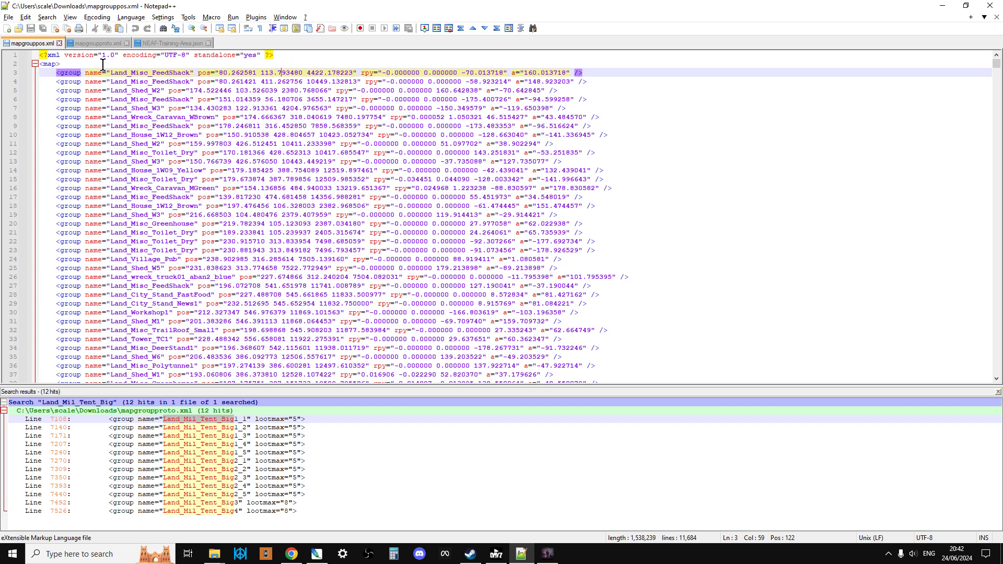
{"action": "mouse_move", "coordinate": [223, 72]}
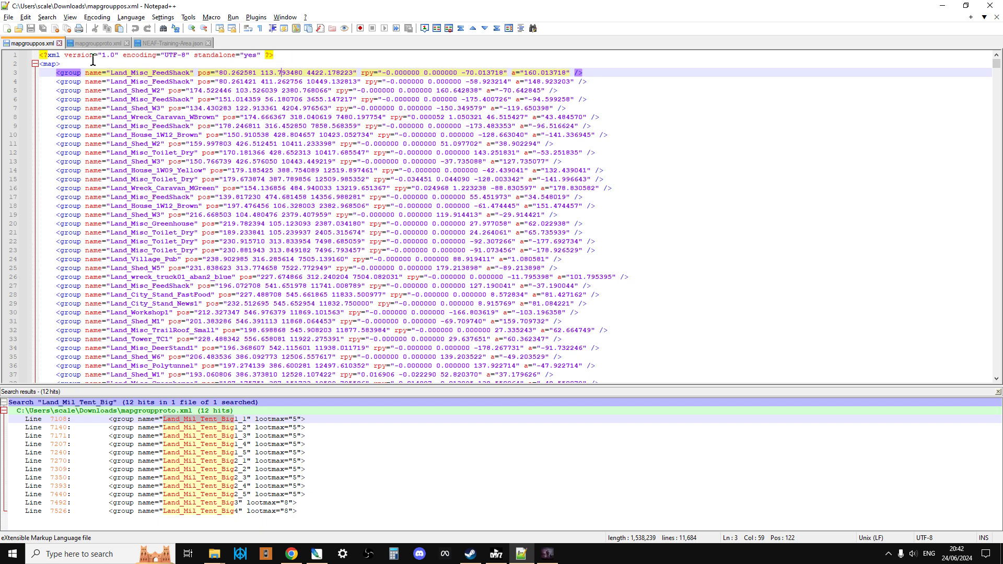
{"action": "mouse_move", "coordinate": [97, 42]}
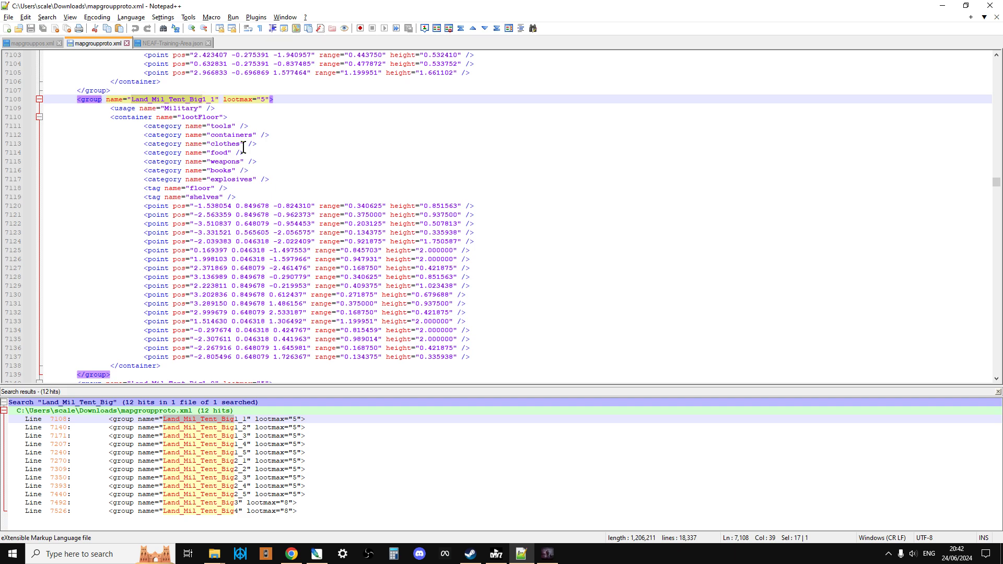
{"action": "mouse_move", "coordinate": [96, 42]}
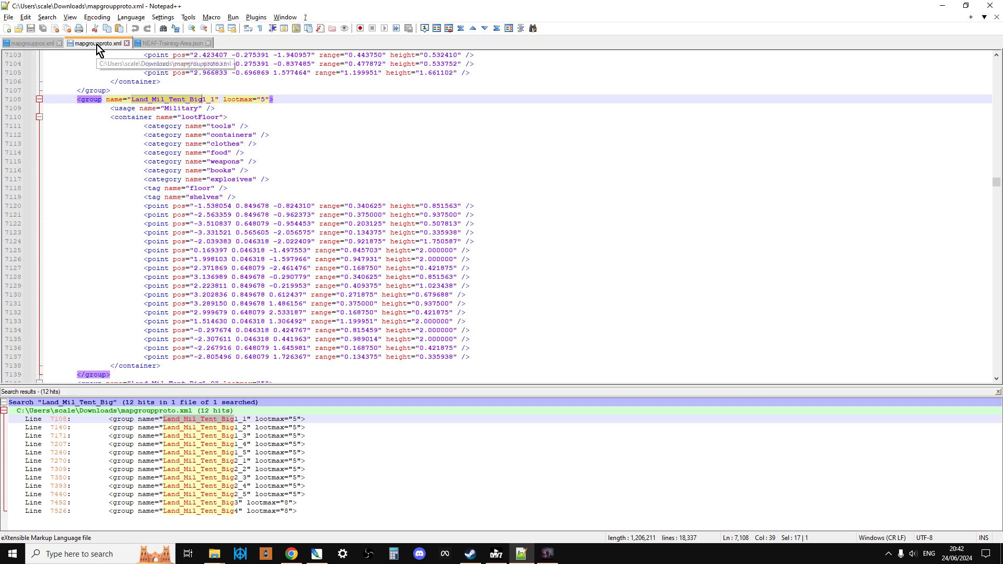
{"action": "mouse_move", "coordinate": [131, 141]}
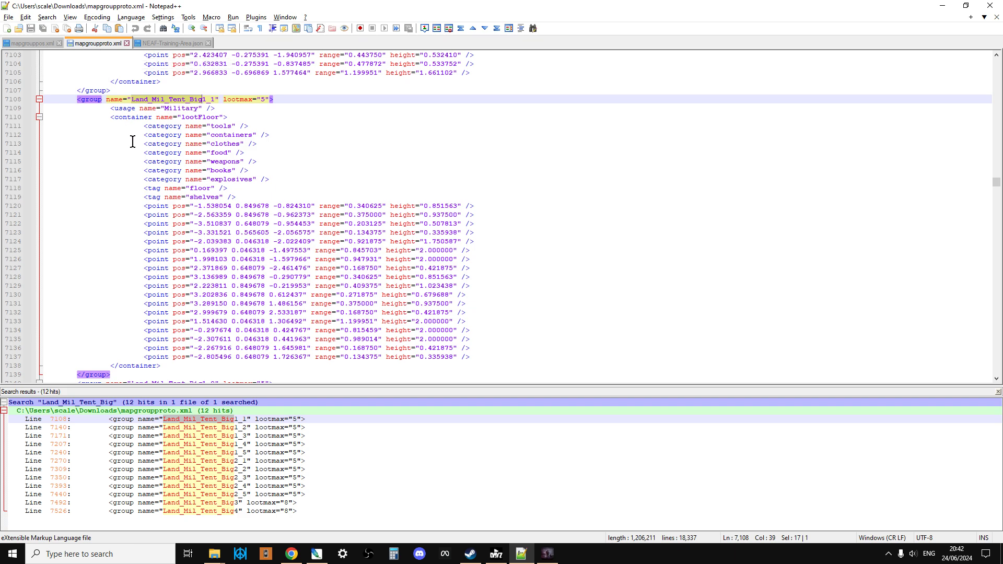
{"action": "mouse_move", "coordinate": [34, 71]}
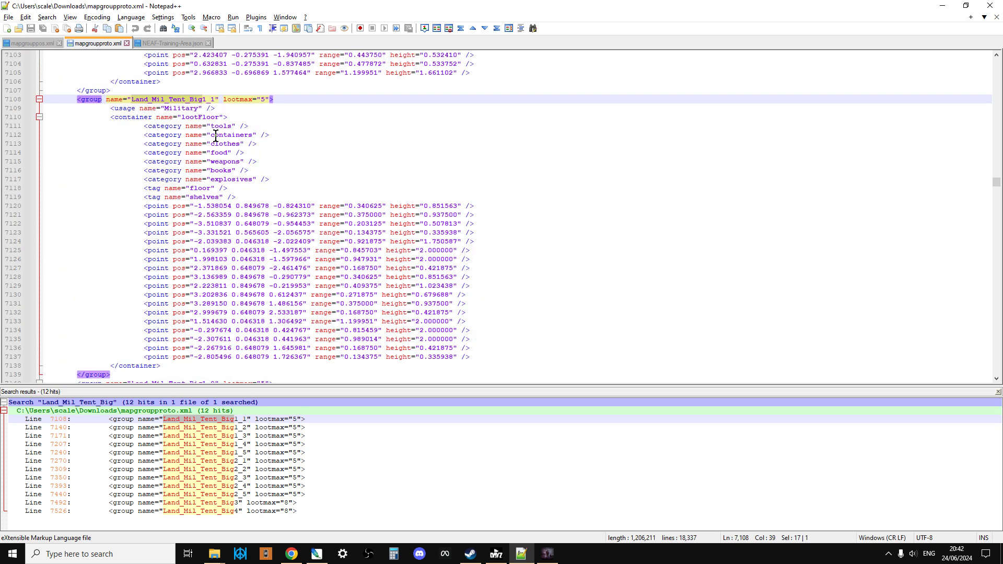
- Review Land_Mil_Tent_Big1_1's Military usage and loot categories at line 7108
{"action": "left_click", "coordinate": [339, 152]}
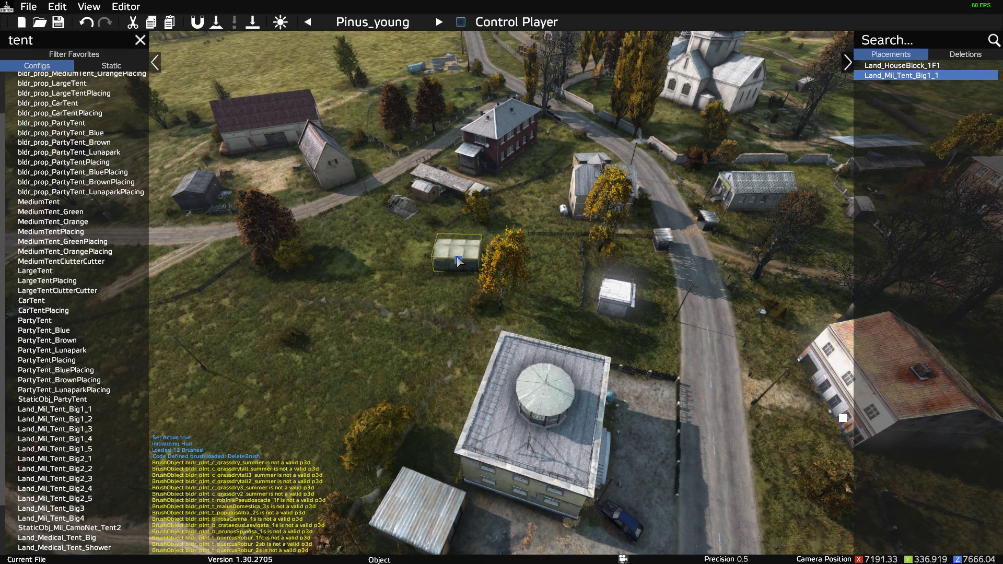
{"action": "mouse_move", "coordinate": [458, 261]}
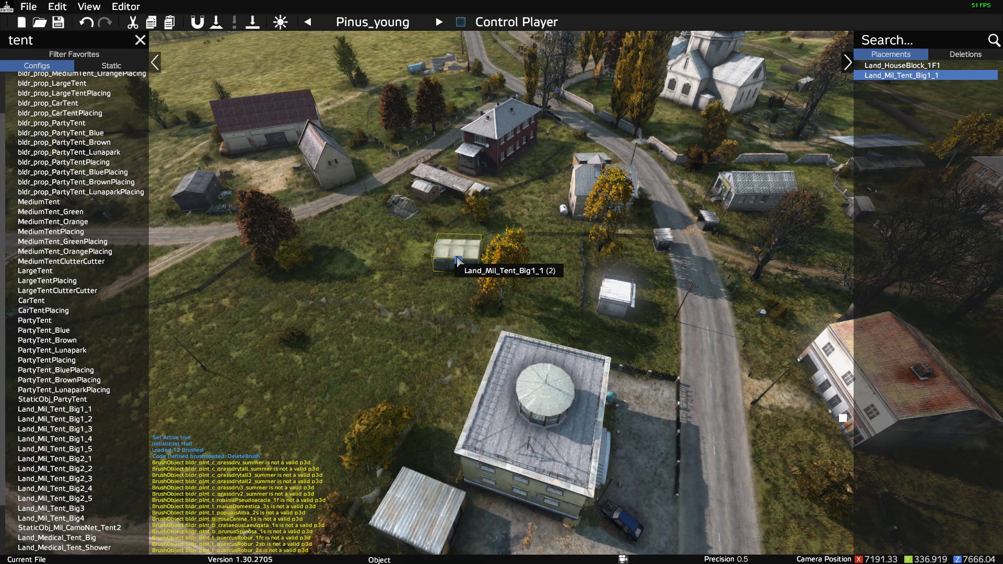
{"action": "mouse_move", "coordinate": [434, 312]}
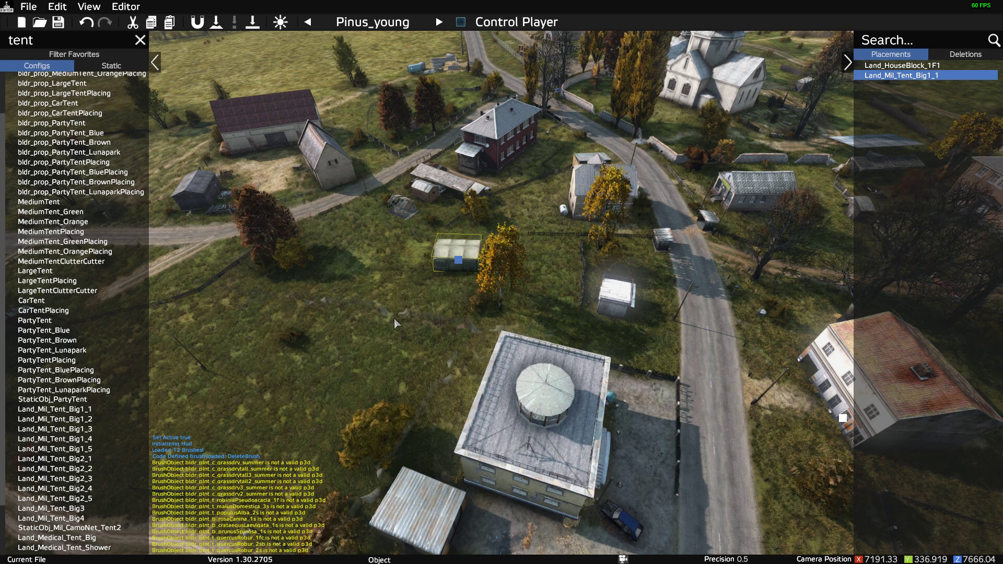
{"action": "mouse_move", "coordinate": [385, 326]}
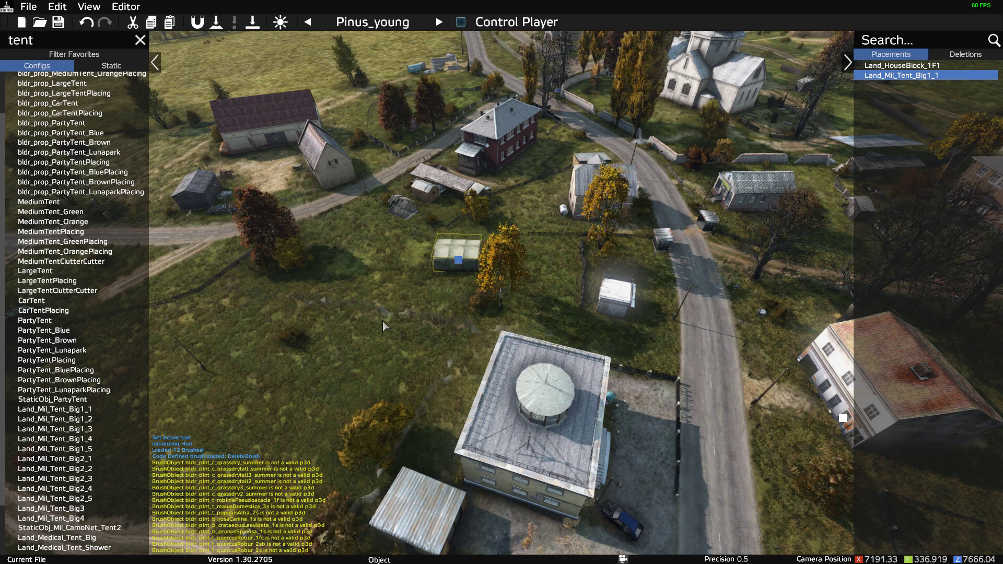